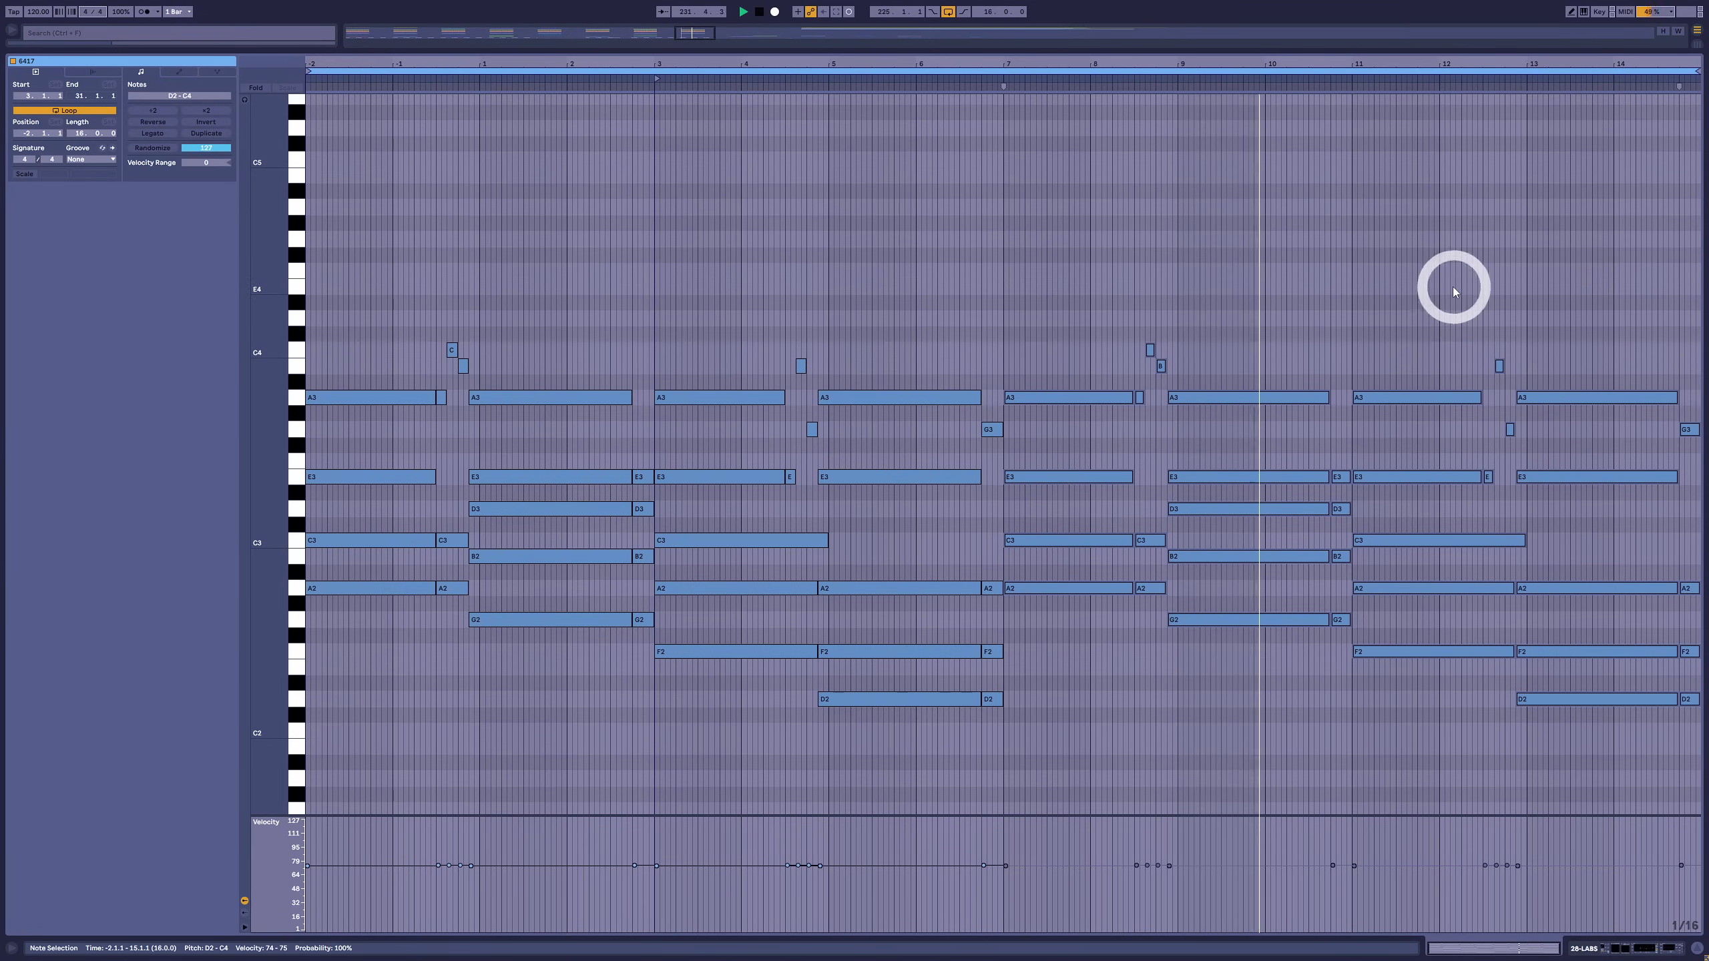
Move the G chord earlier and add a short G2-B2-E2 chord before F
left_click(924, 476)
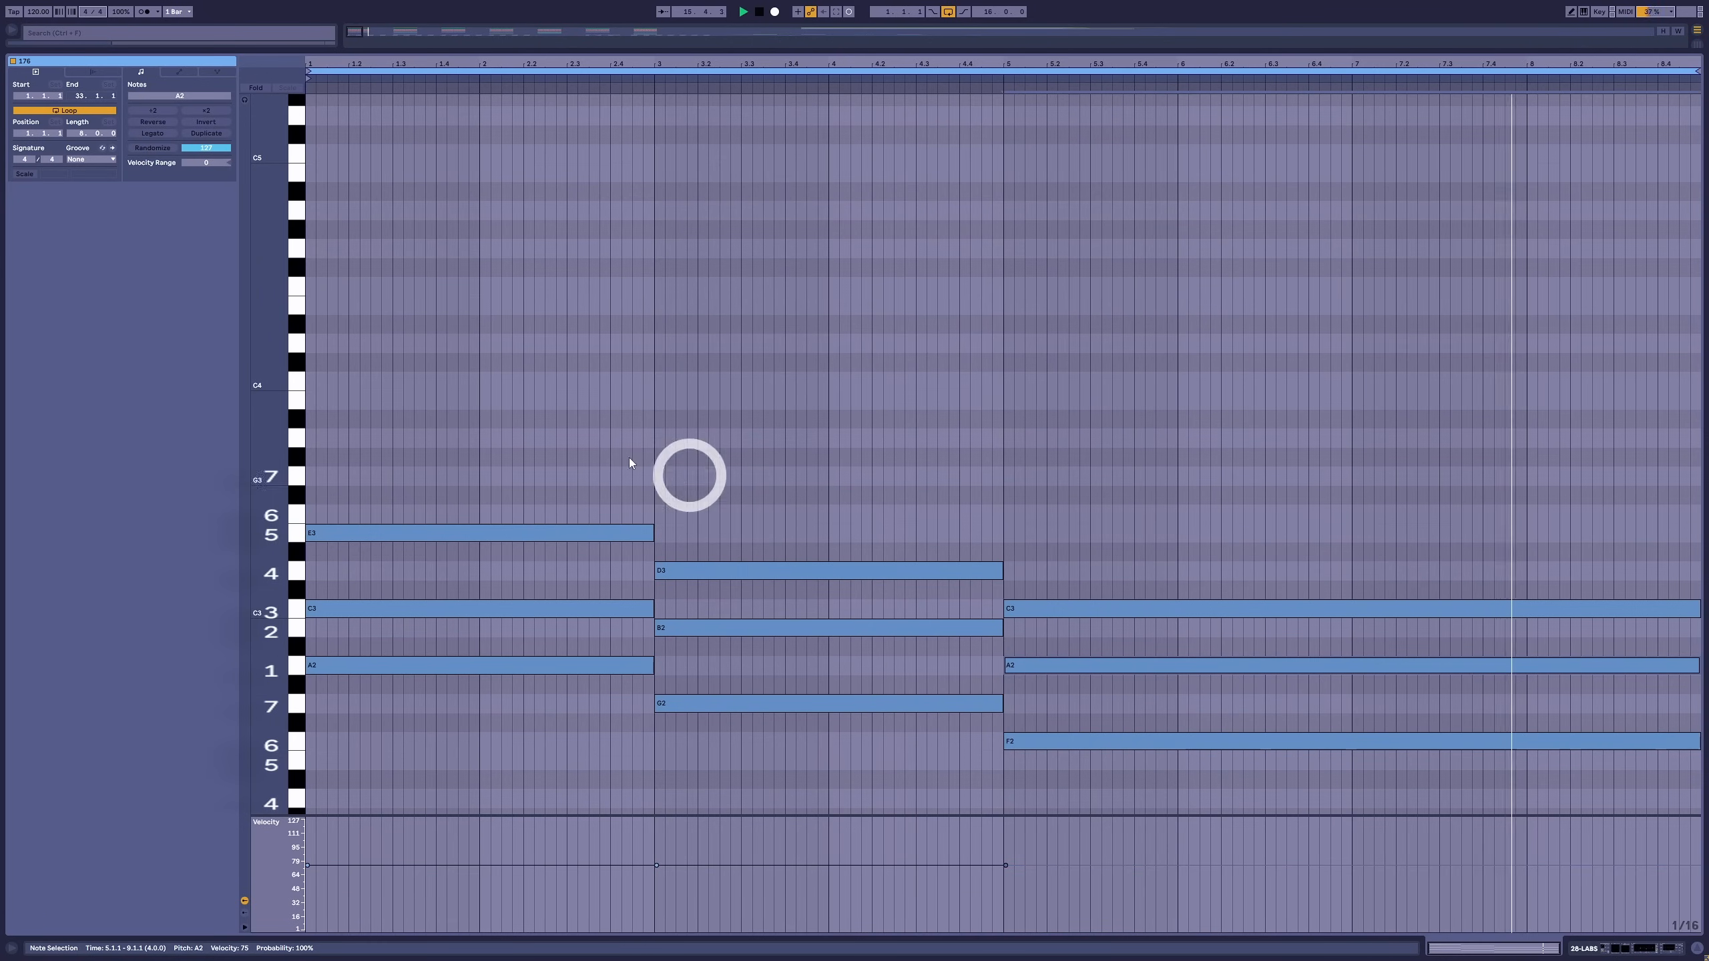
left_click(662, 702)
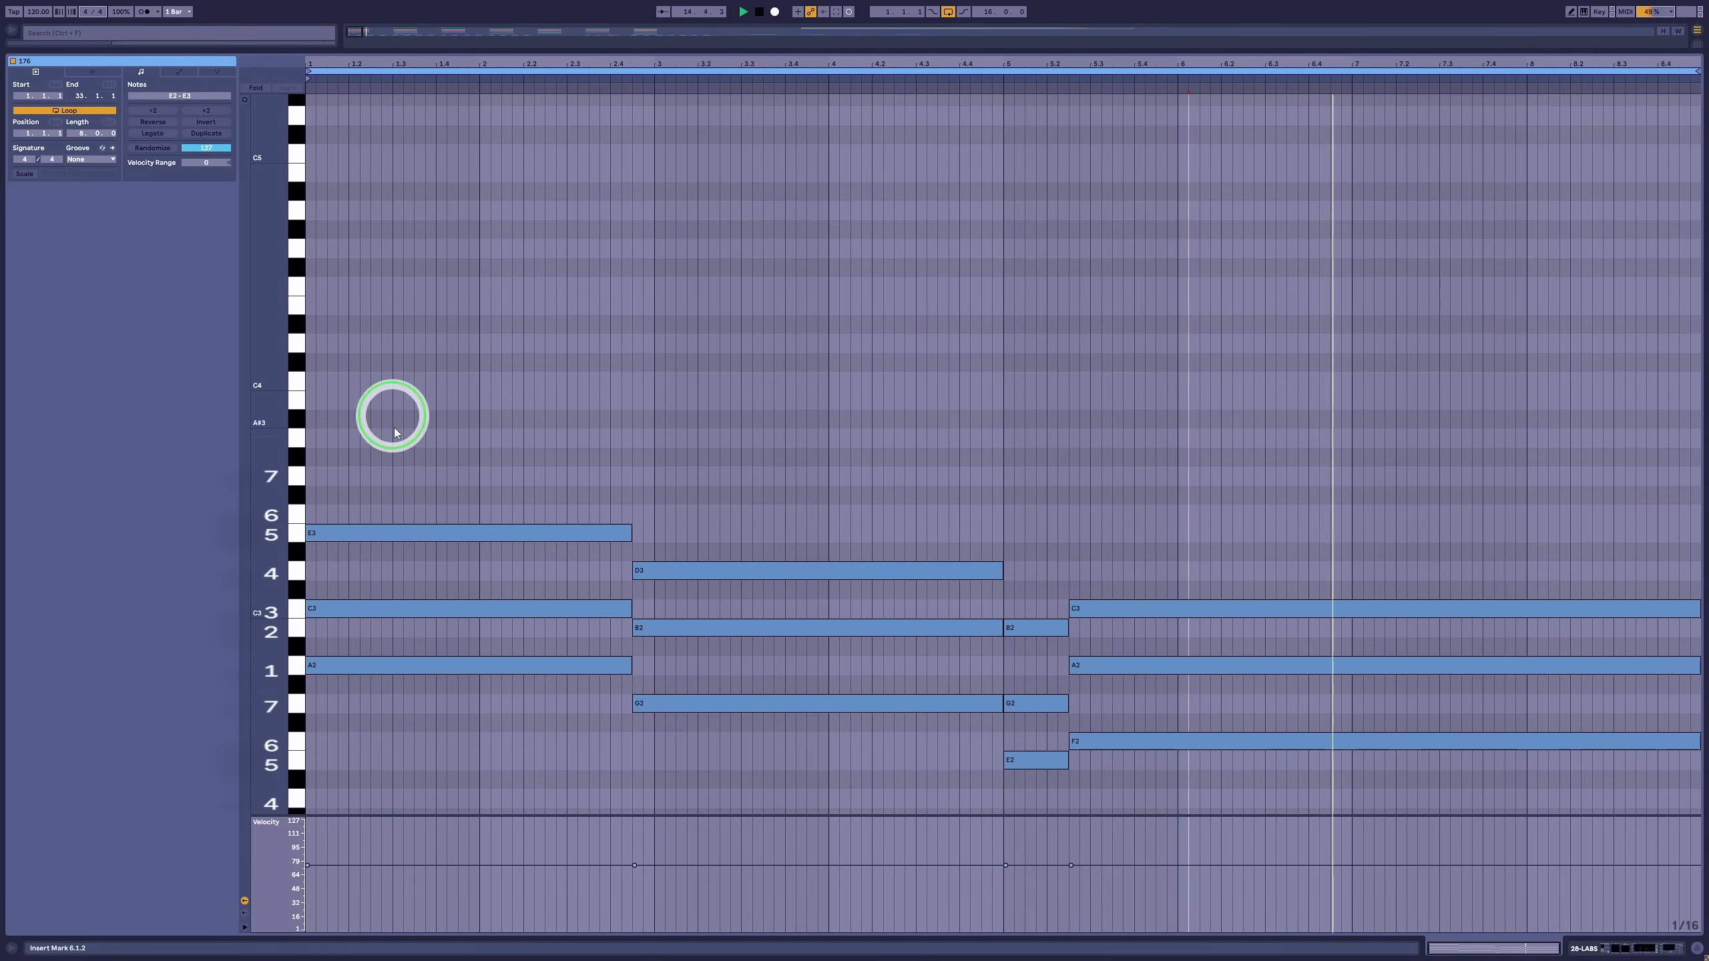
Copy all A minor, G, E minor and F chord notes up one octave
left_click(360, 664)
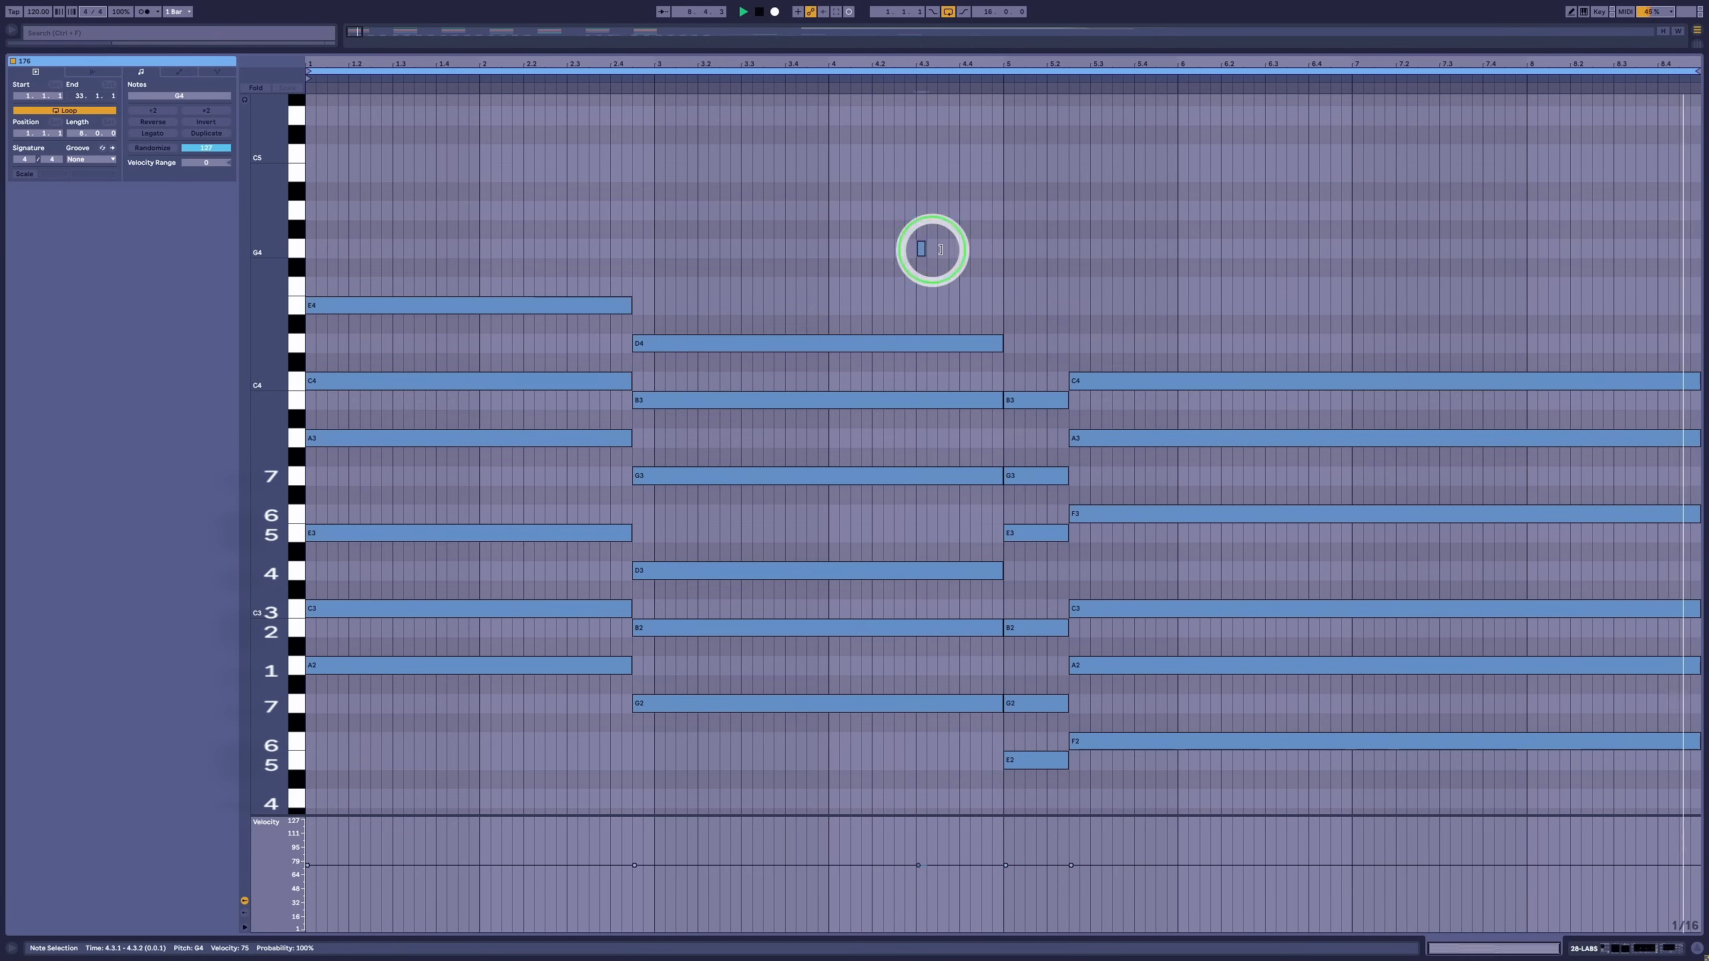
Draw short high G4/E4 passing notes and duplicate the progression from 8 to 16 bars
left_click_drag(922, 248, 937, 343)
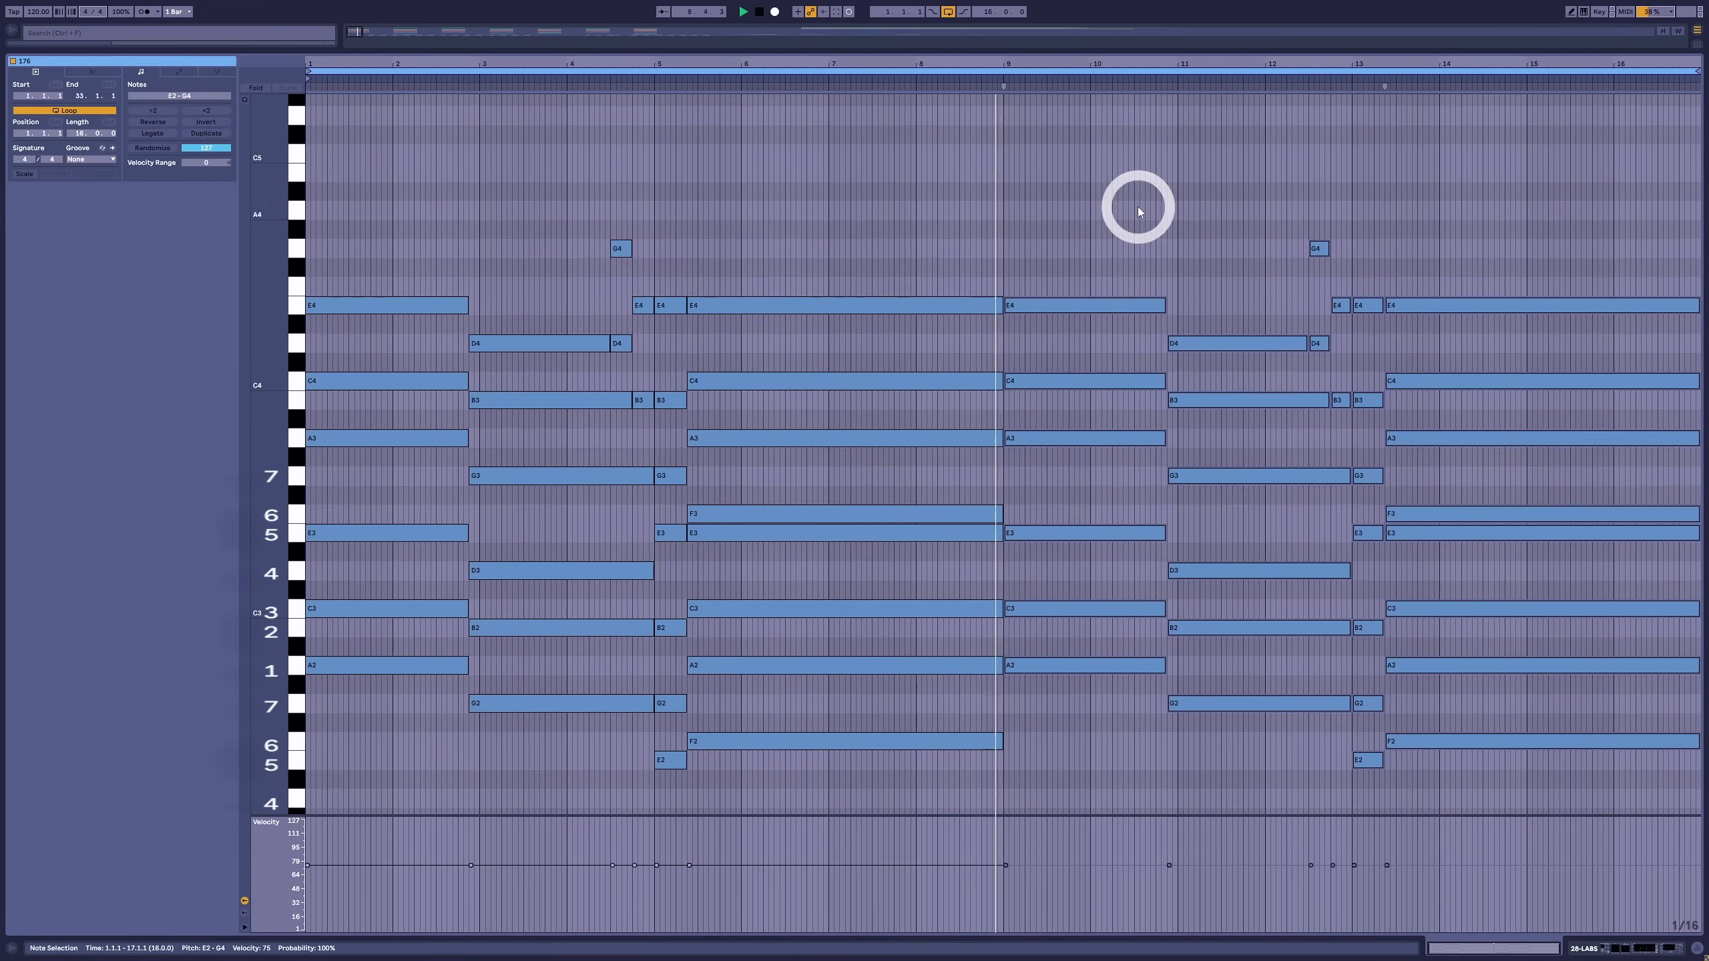
Shift the G4 passing note near bar 12 one sixteenth later
left_click(1316, 343)
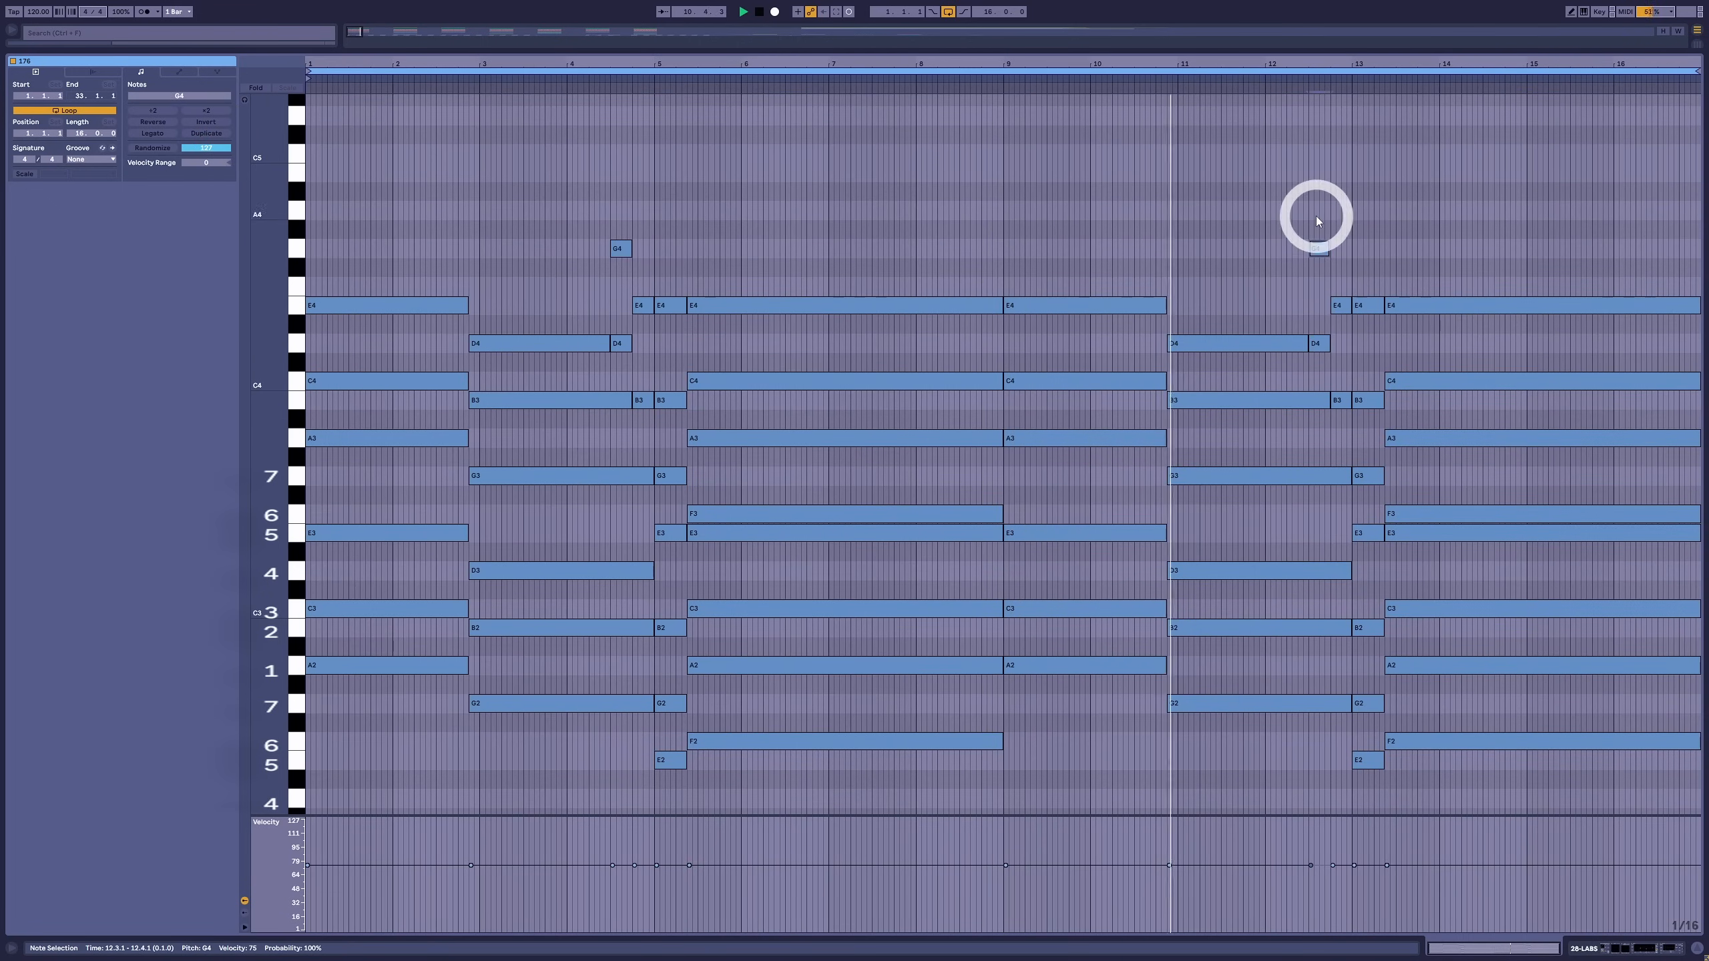
left_click(1341, 306)
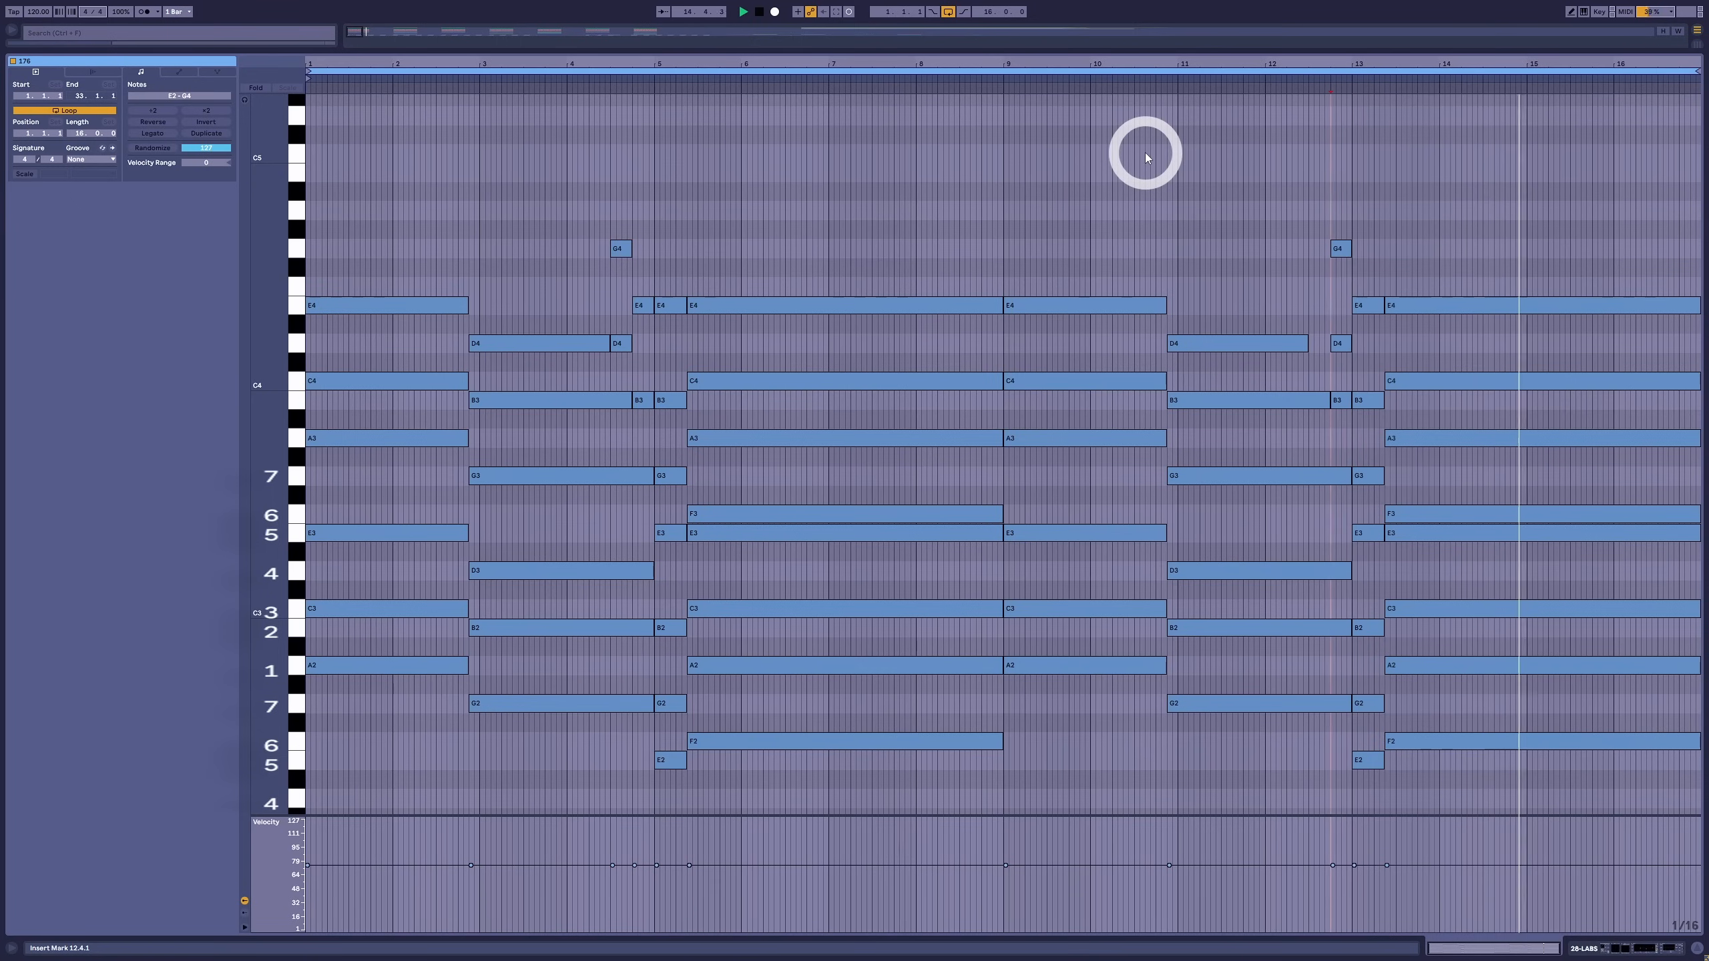
left_click(1152, 152)
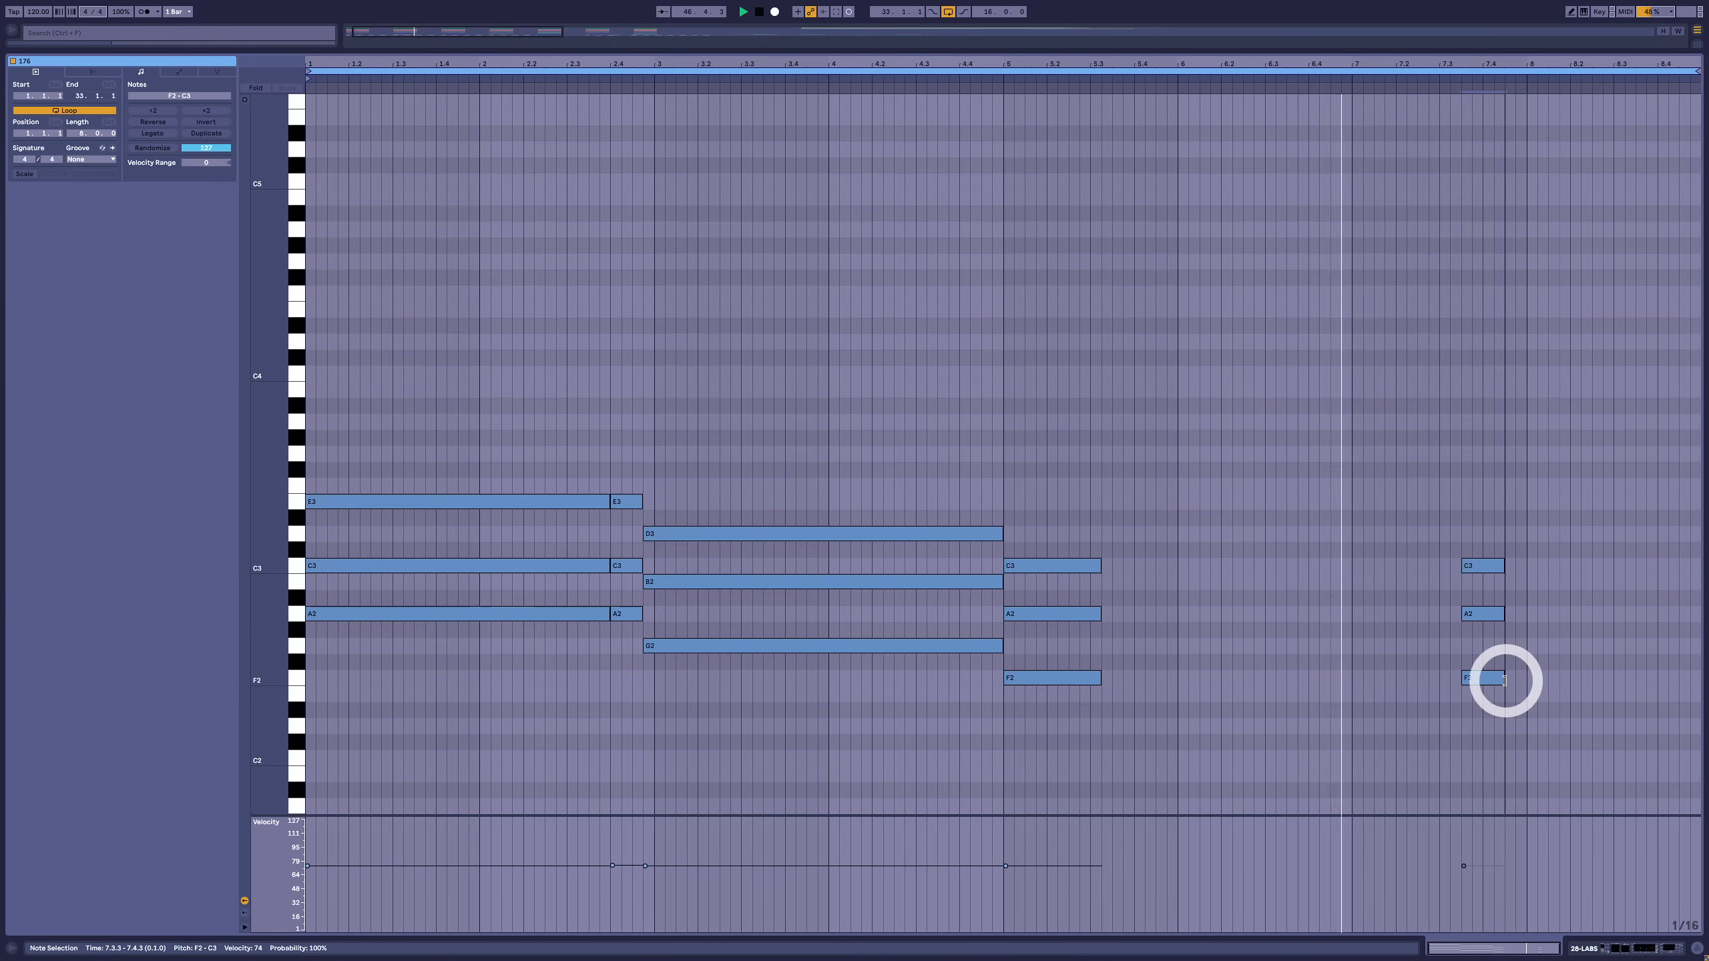
Stretch the F chord from bar 5 to bar 7, restrike it, and extend toward bar 8
left_click_drag(1482, 679, 1624, 679)
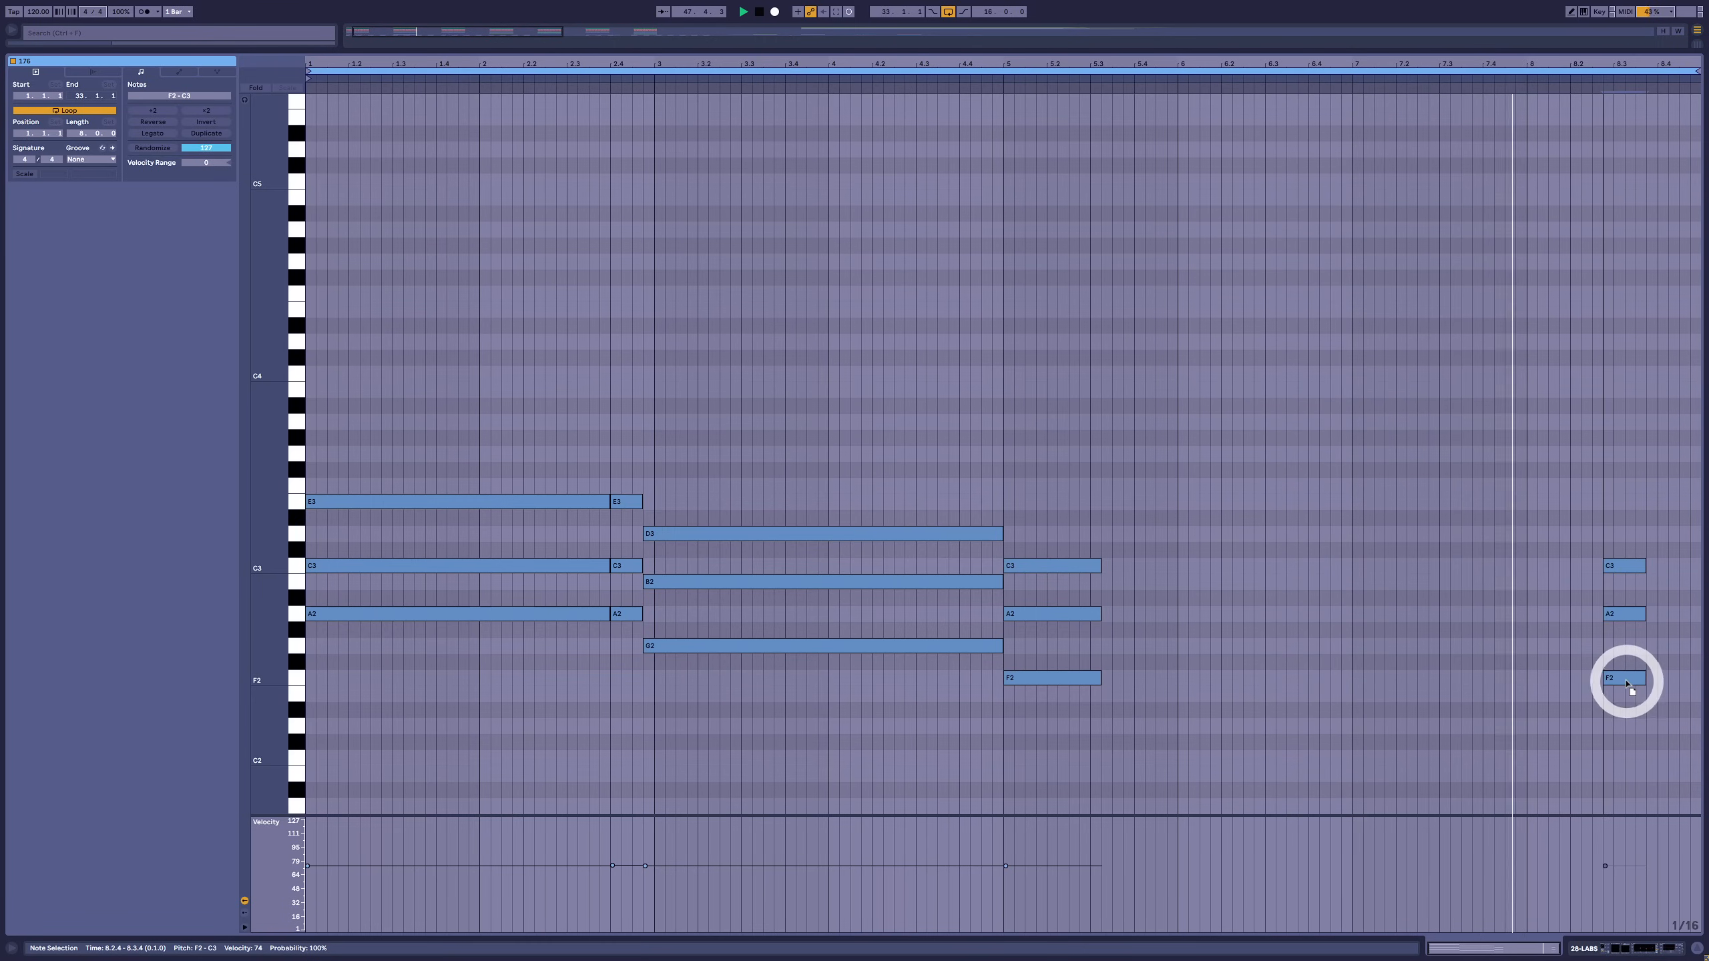
left_click_drag(1624, 678, 1640, 647)
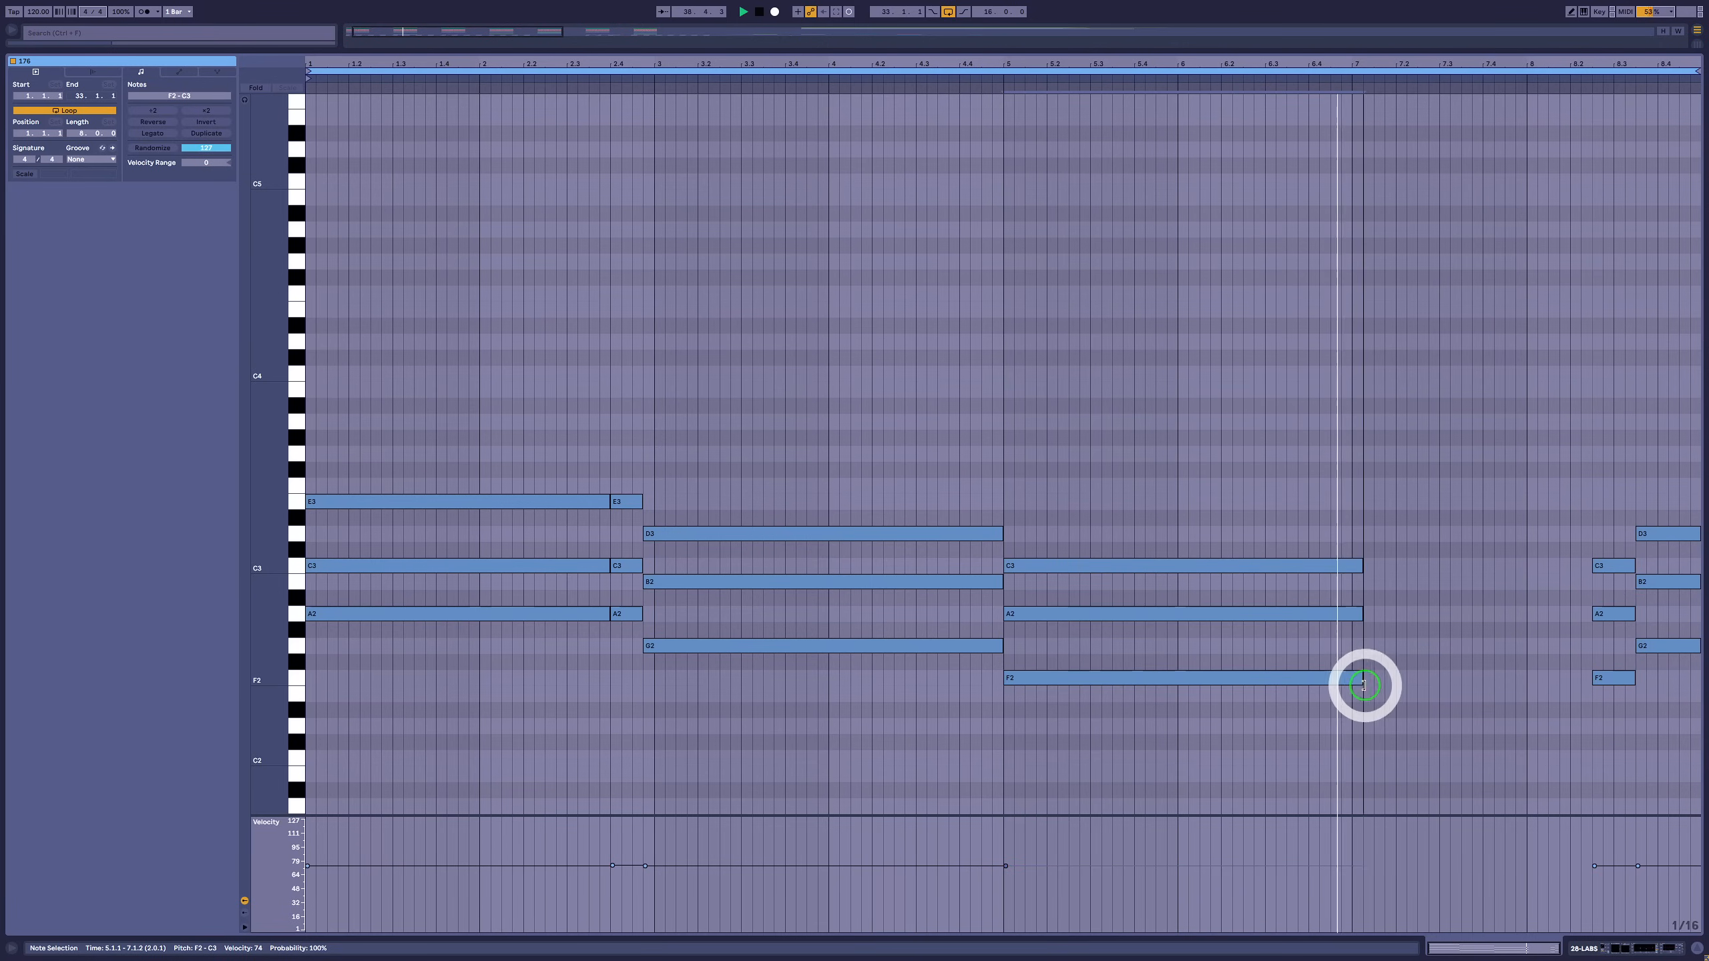
left_click_drag(1364, 686, 1354, 660)
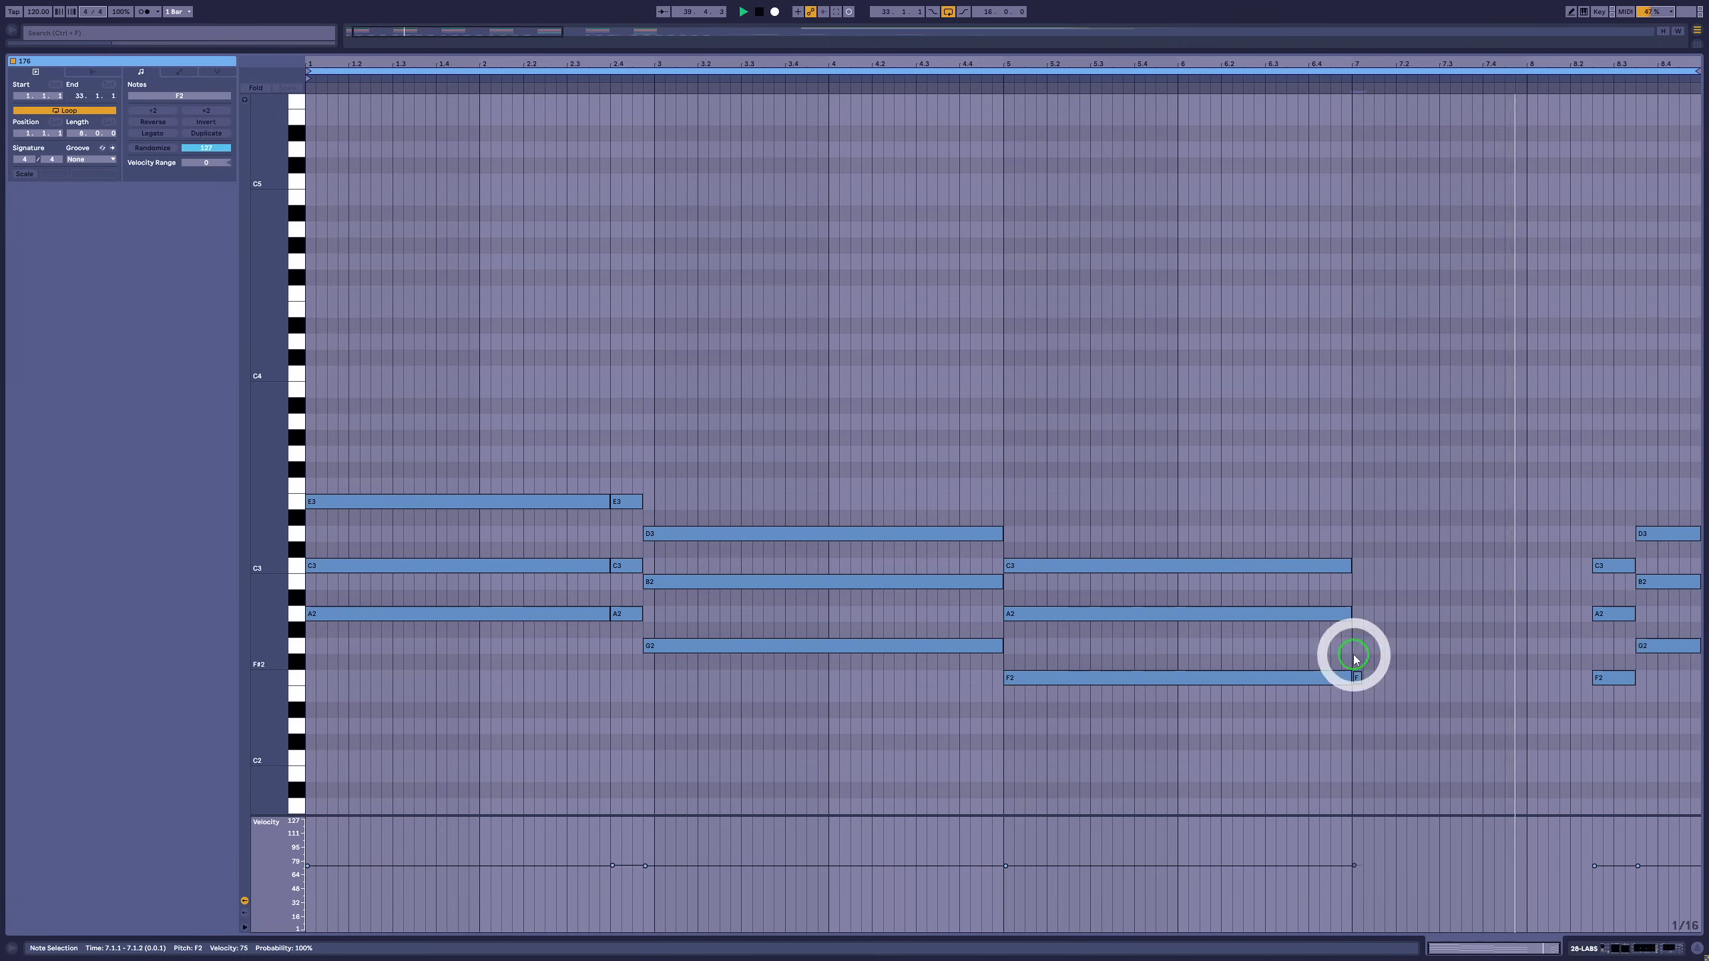
left_click_drag(1354, 677, 1364, 615)
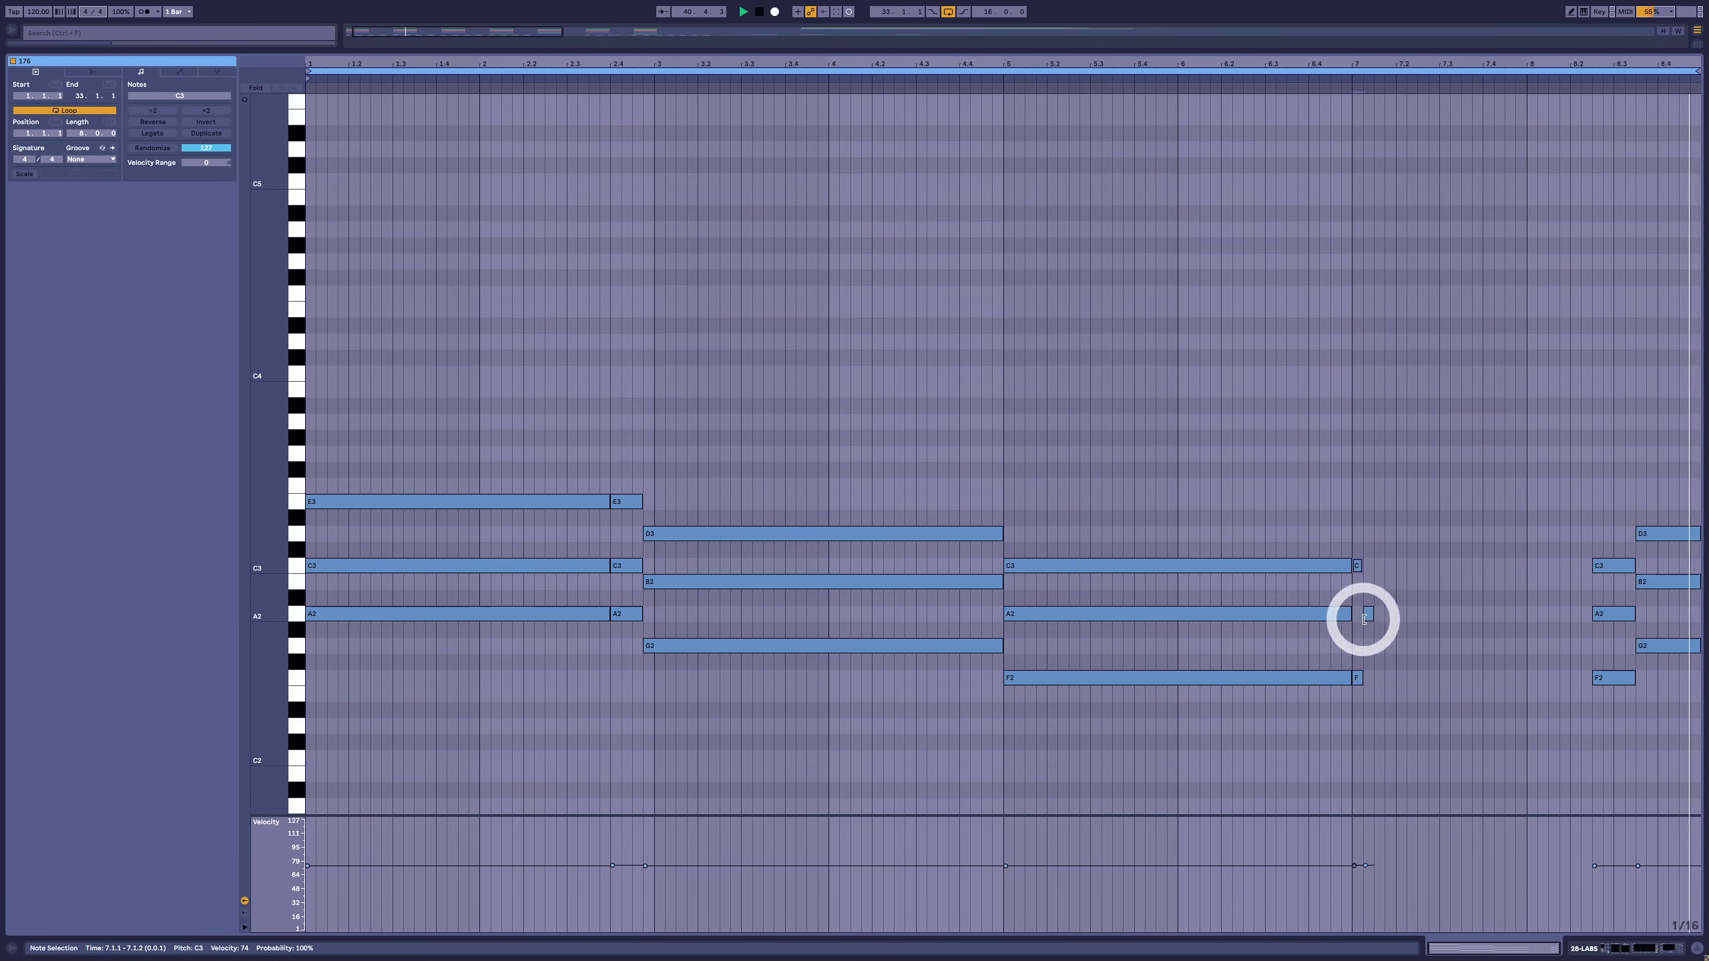
left_click_drag(1364, 615, 1359, 728)
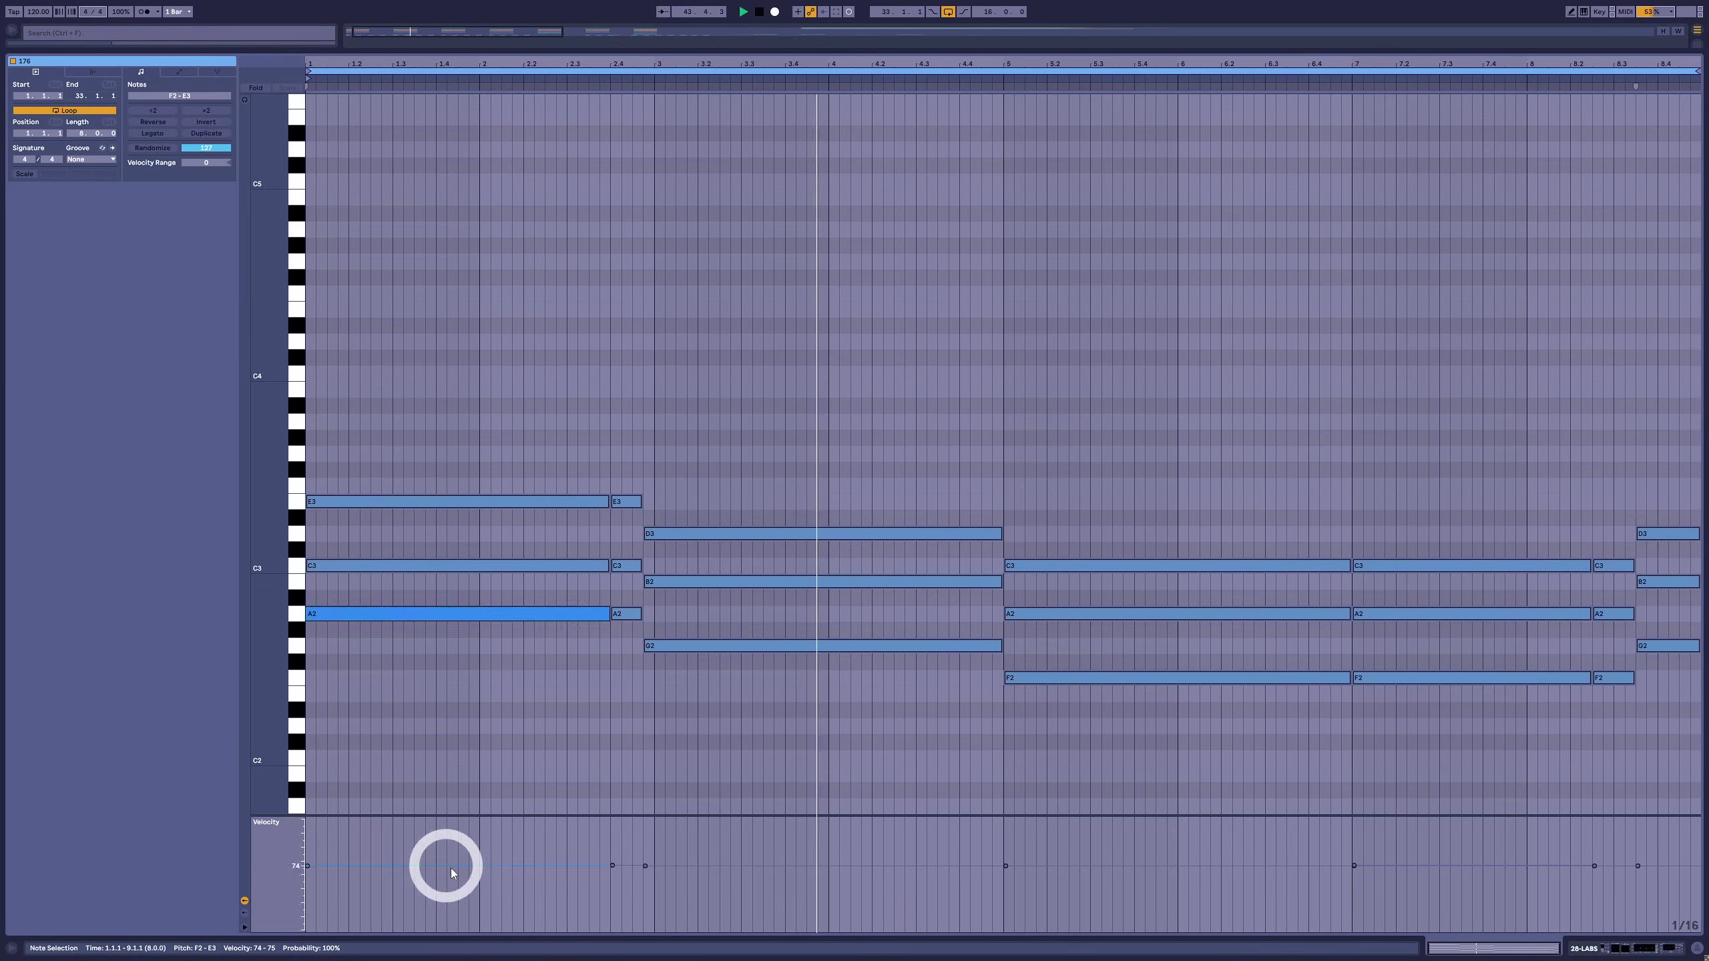
Raise chord velocities and sustain the A minor, G, F and D minor voicings across bars
left_click_drag(452, 864, 613, 854)
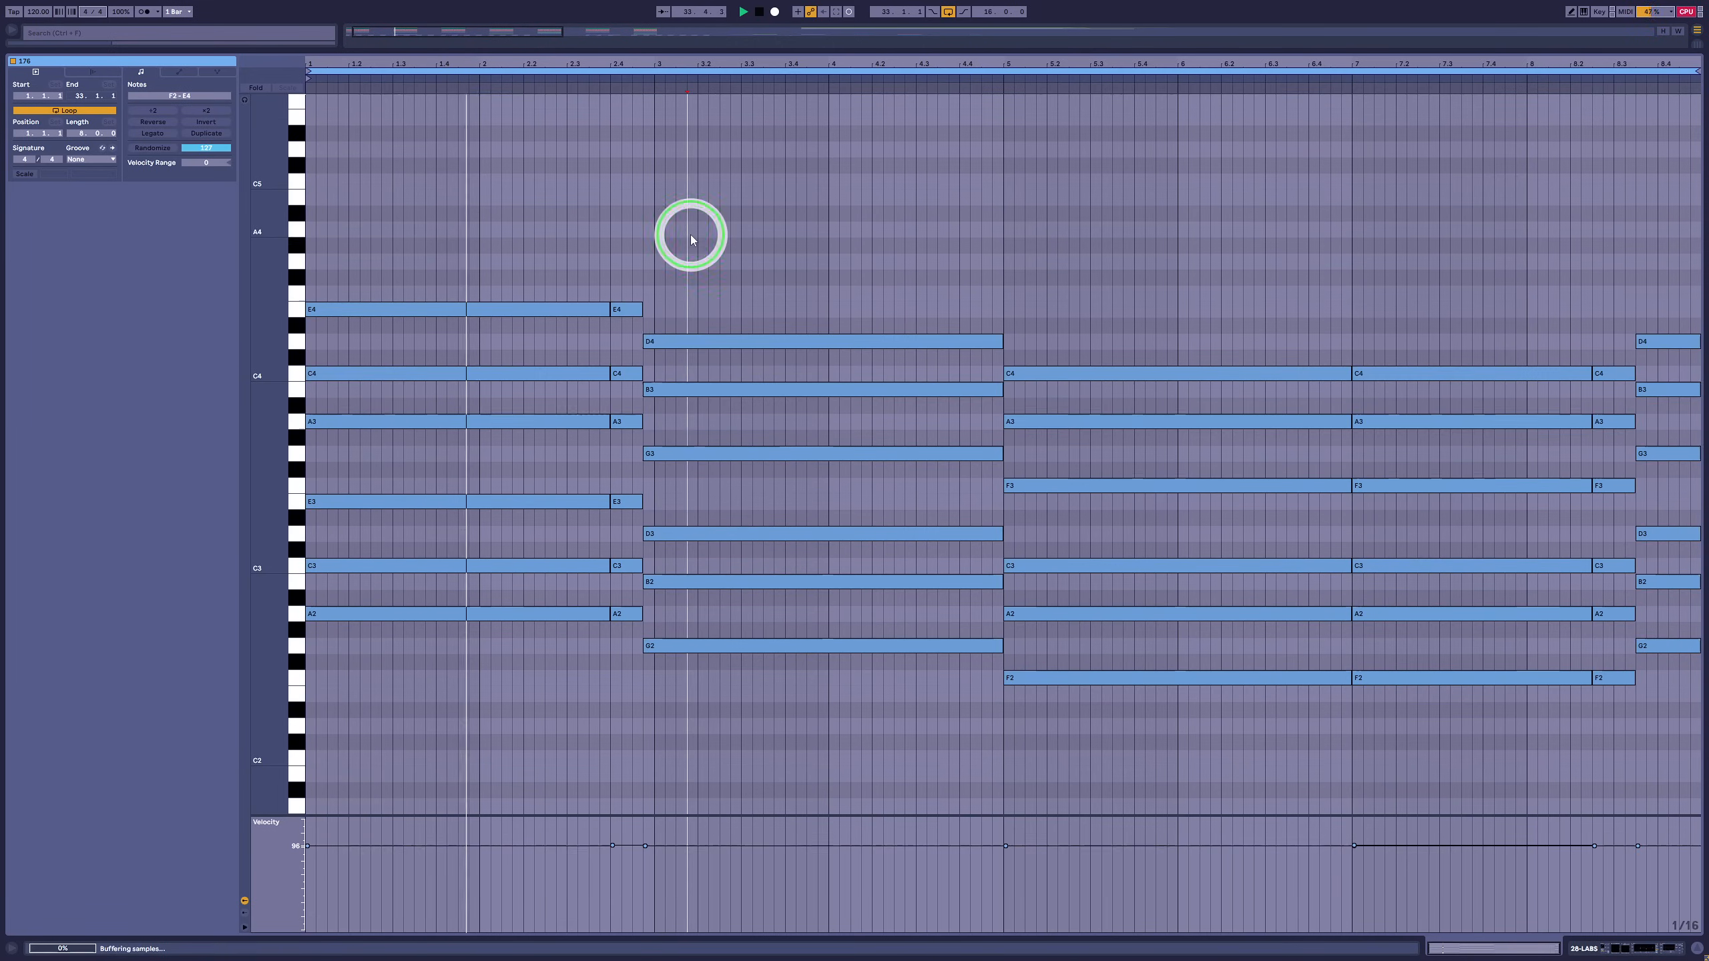
left_click(625, 261)
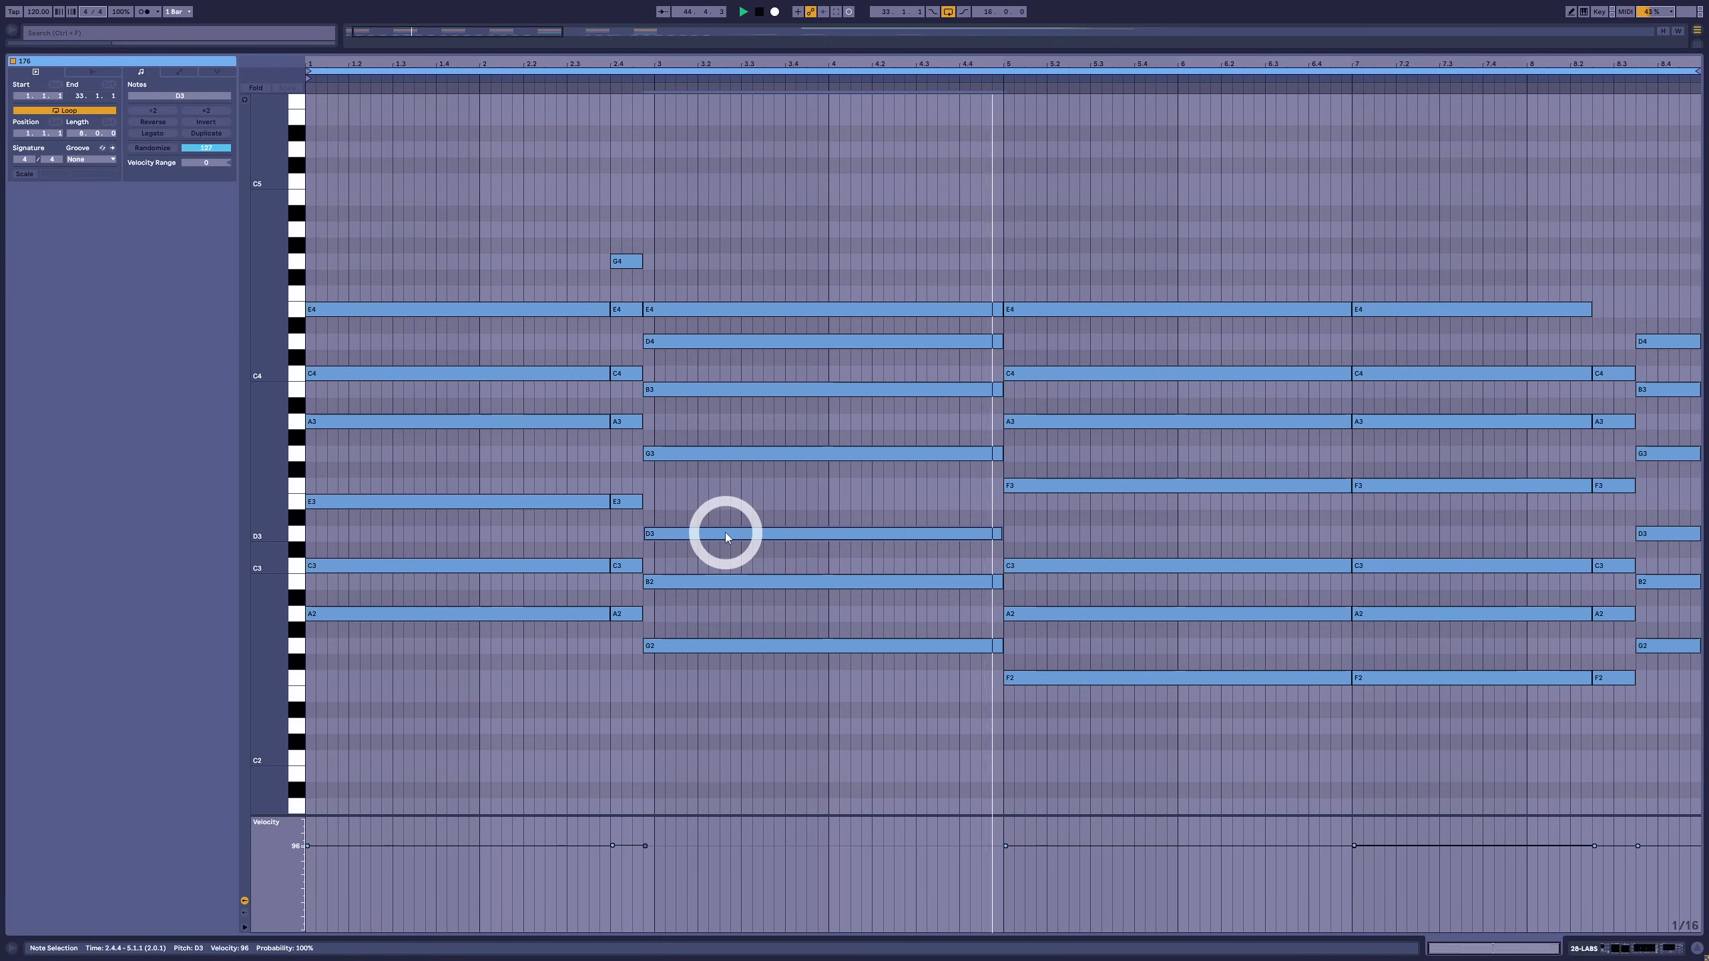
left_click_drag(725, 534, 1482, 485)
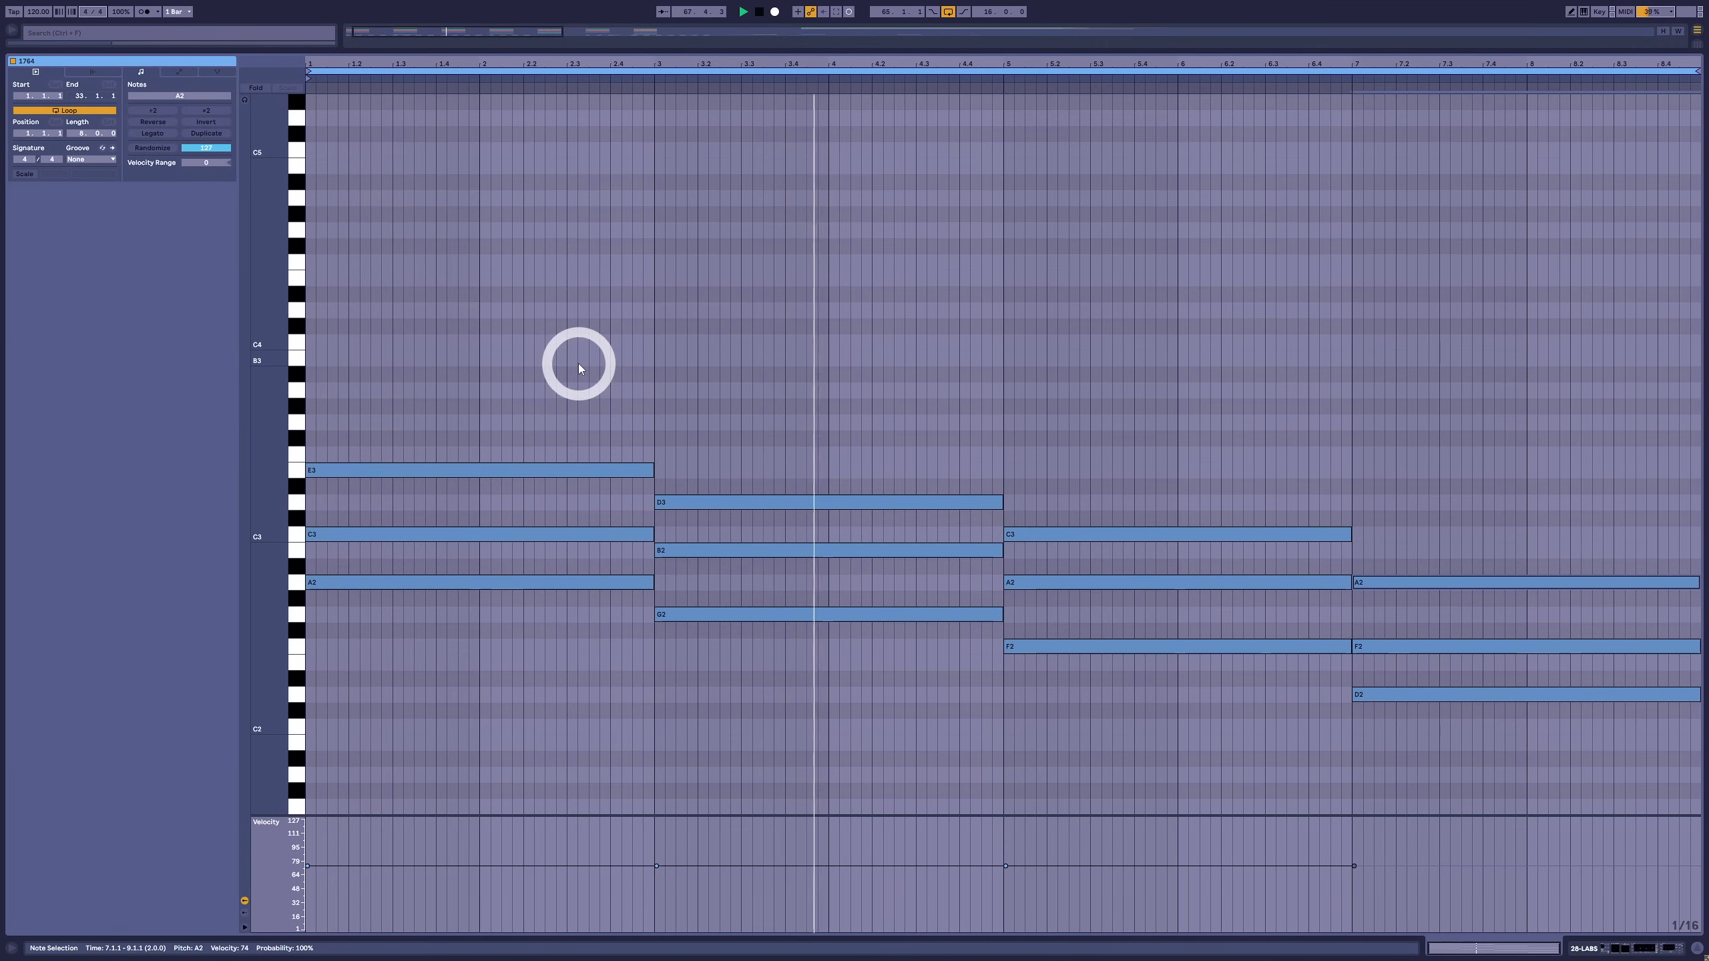
Transpose the chords to lower voicings and offset the G and D minor note starts
left_click(1384, 694)
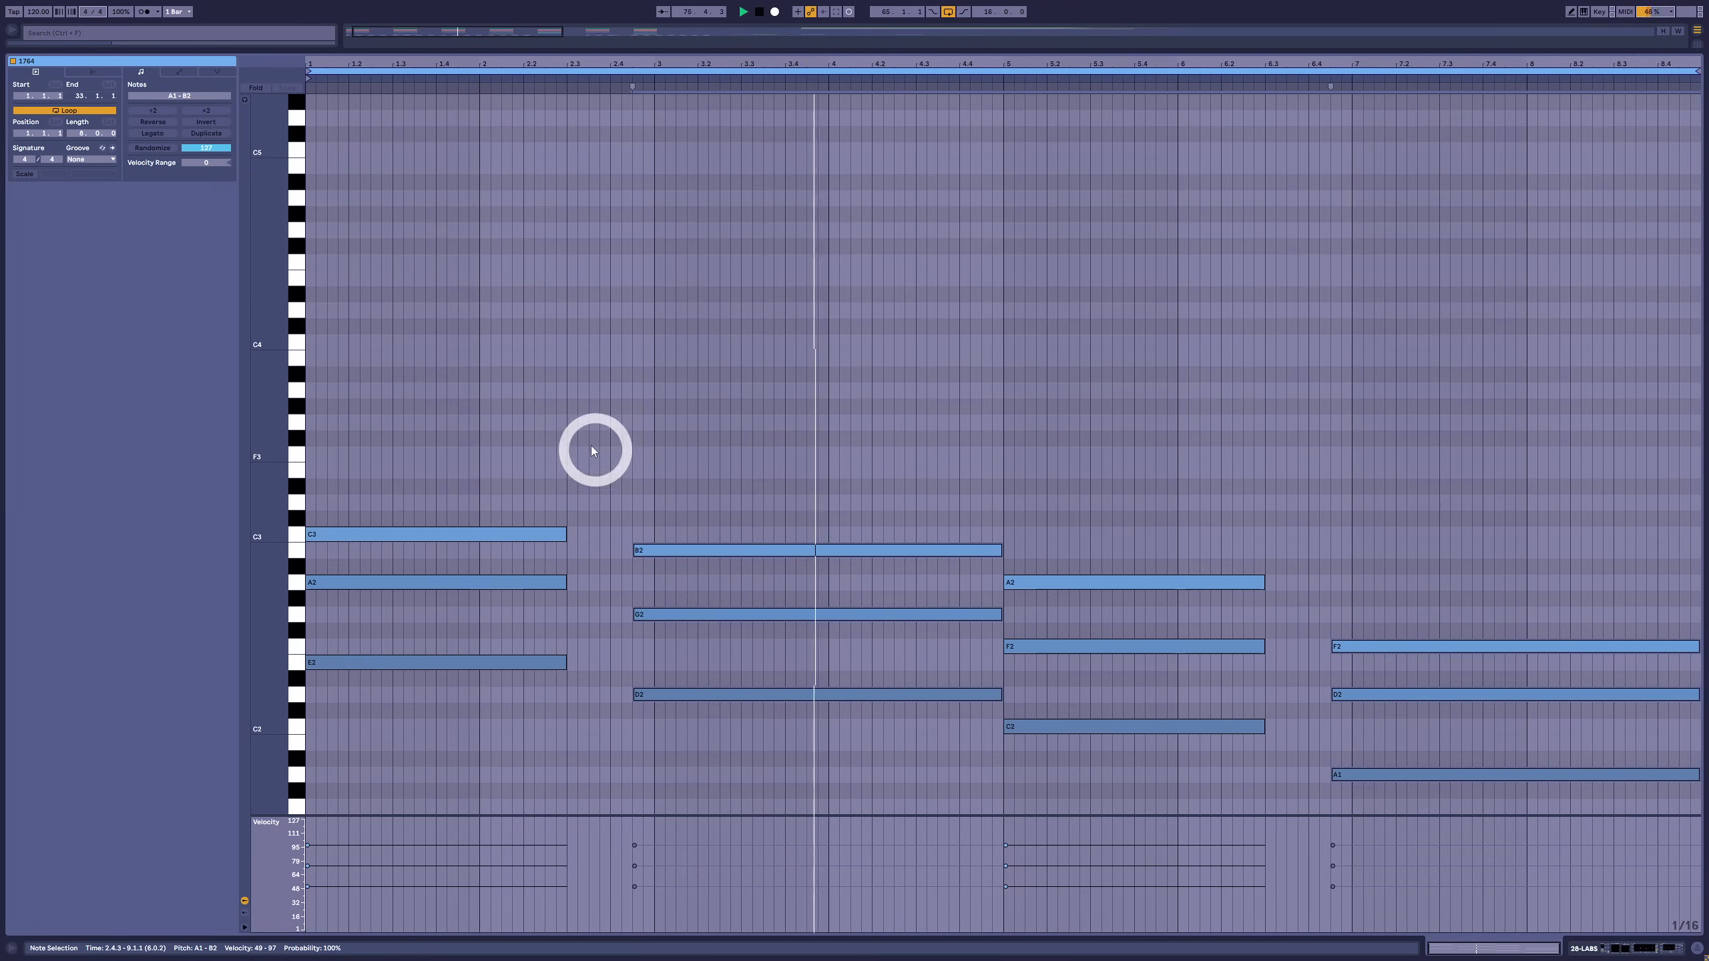
Draw short C4, A3 and E3 stab notes at beat 2.3
left_click(572, 339)
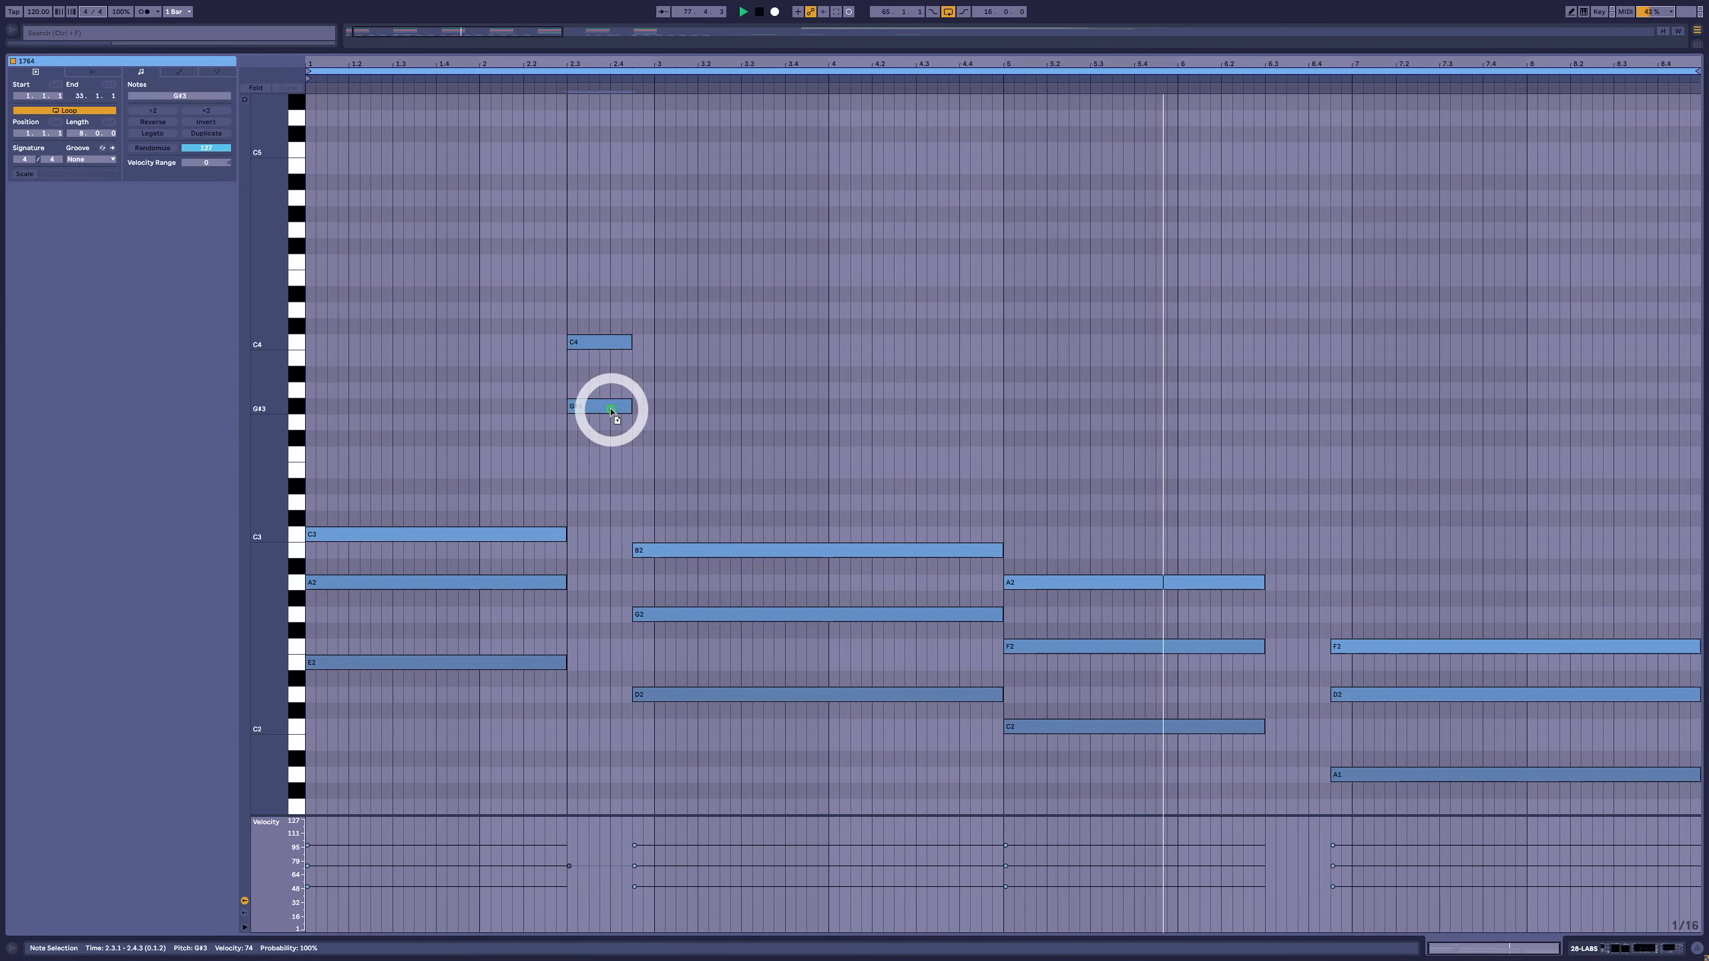
left_click_drag(610, 408, 610, 390)
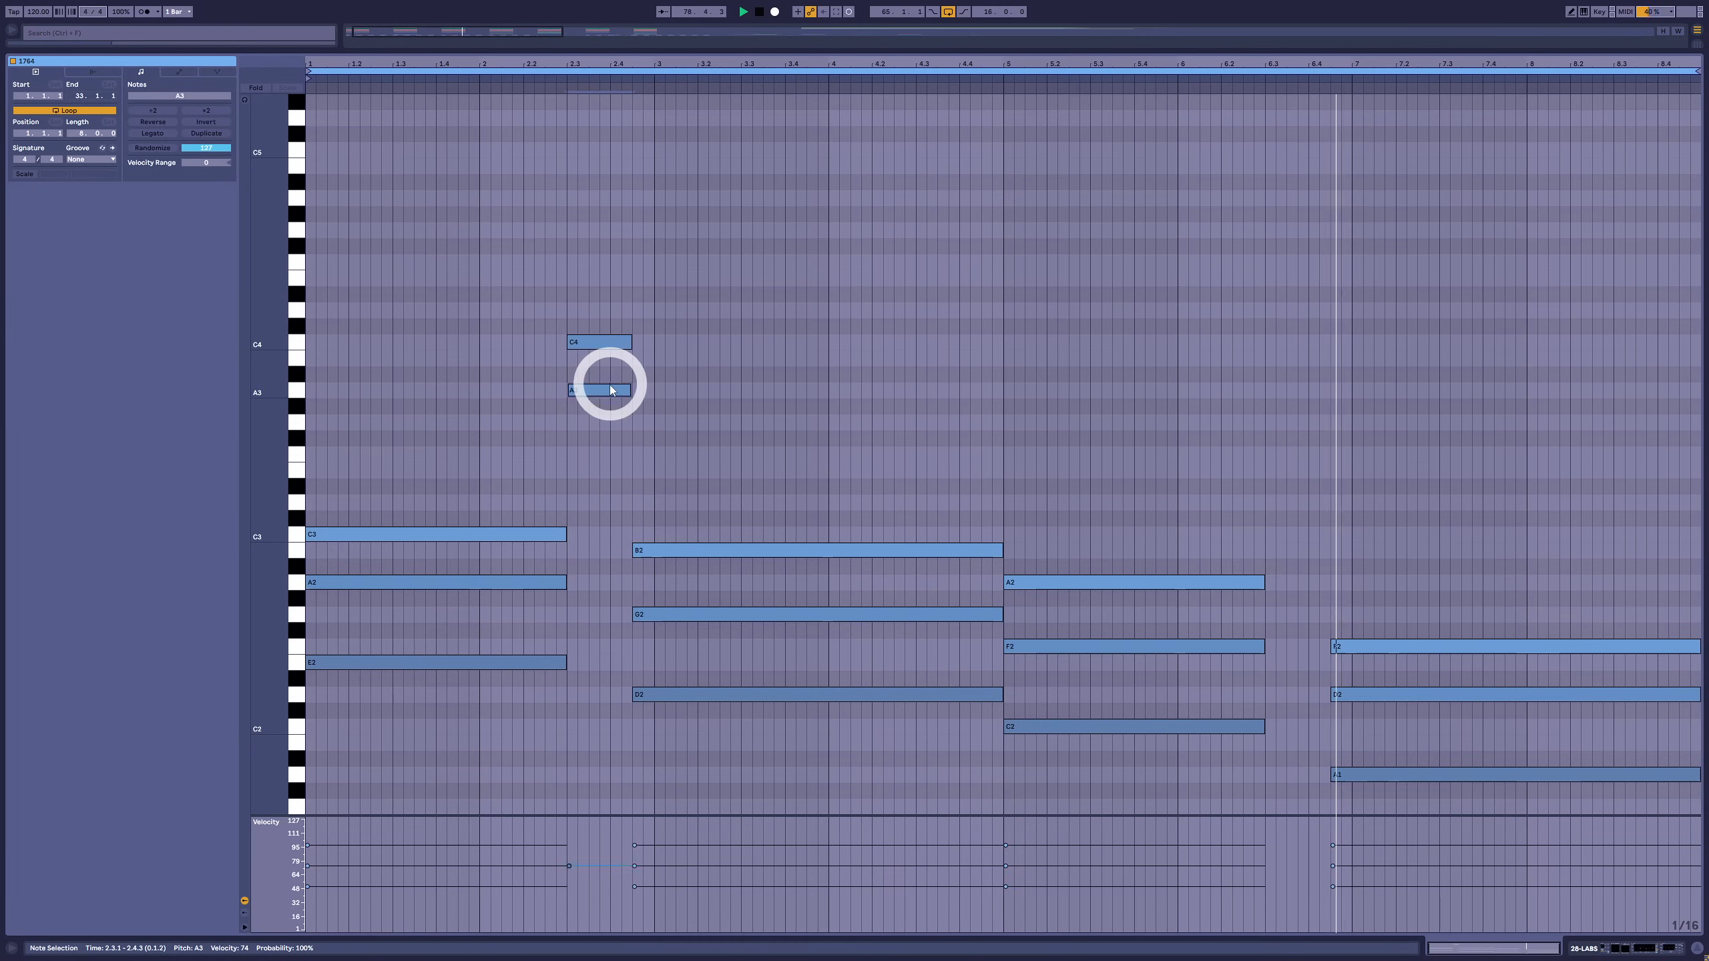
left_click_drag(600, 390, 600, 469)
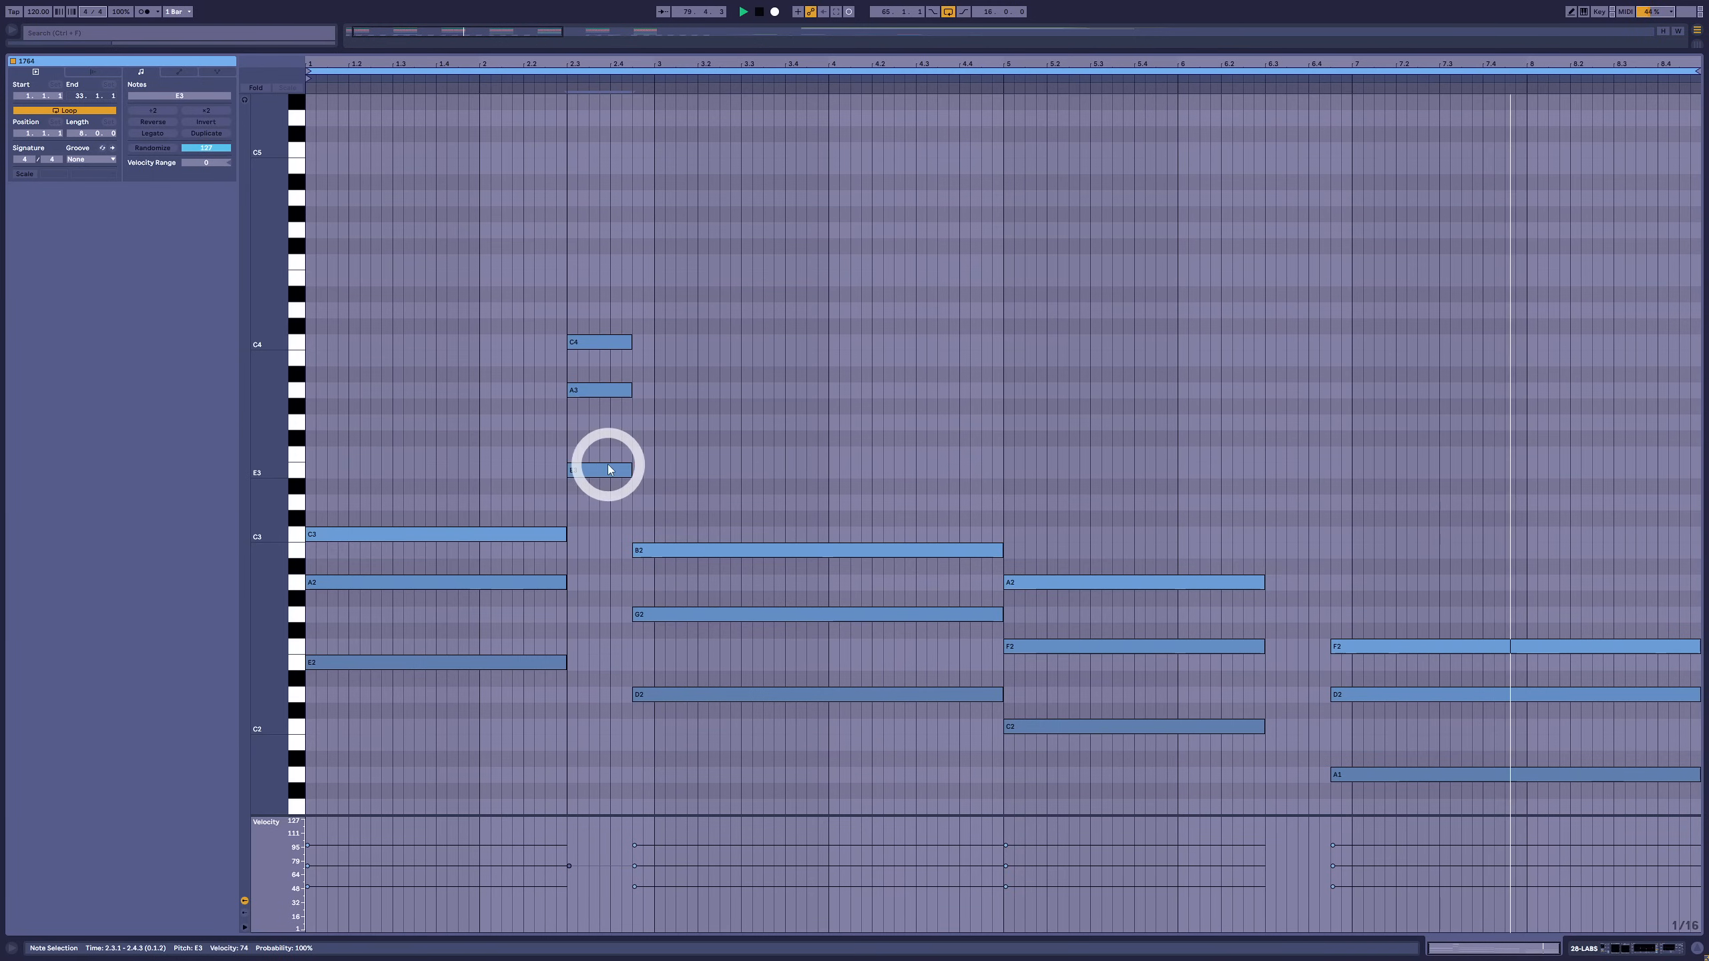
left_click_drag(606, 467, 579, 654)
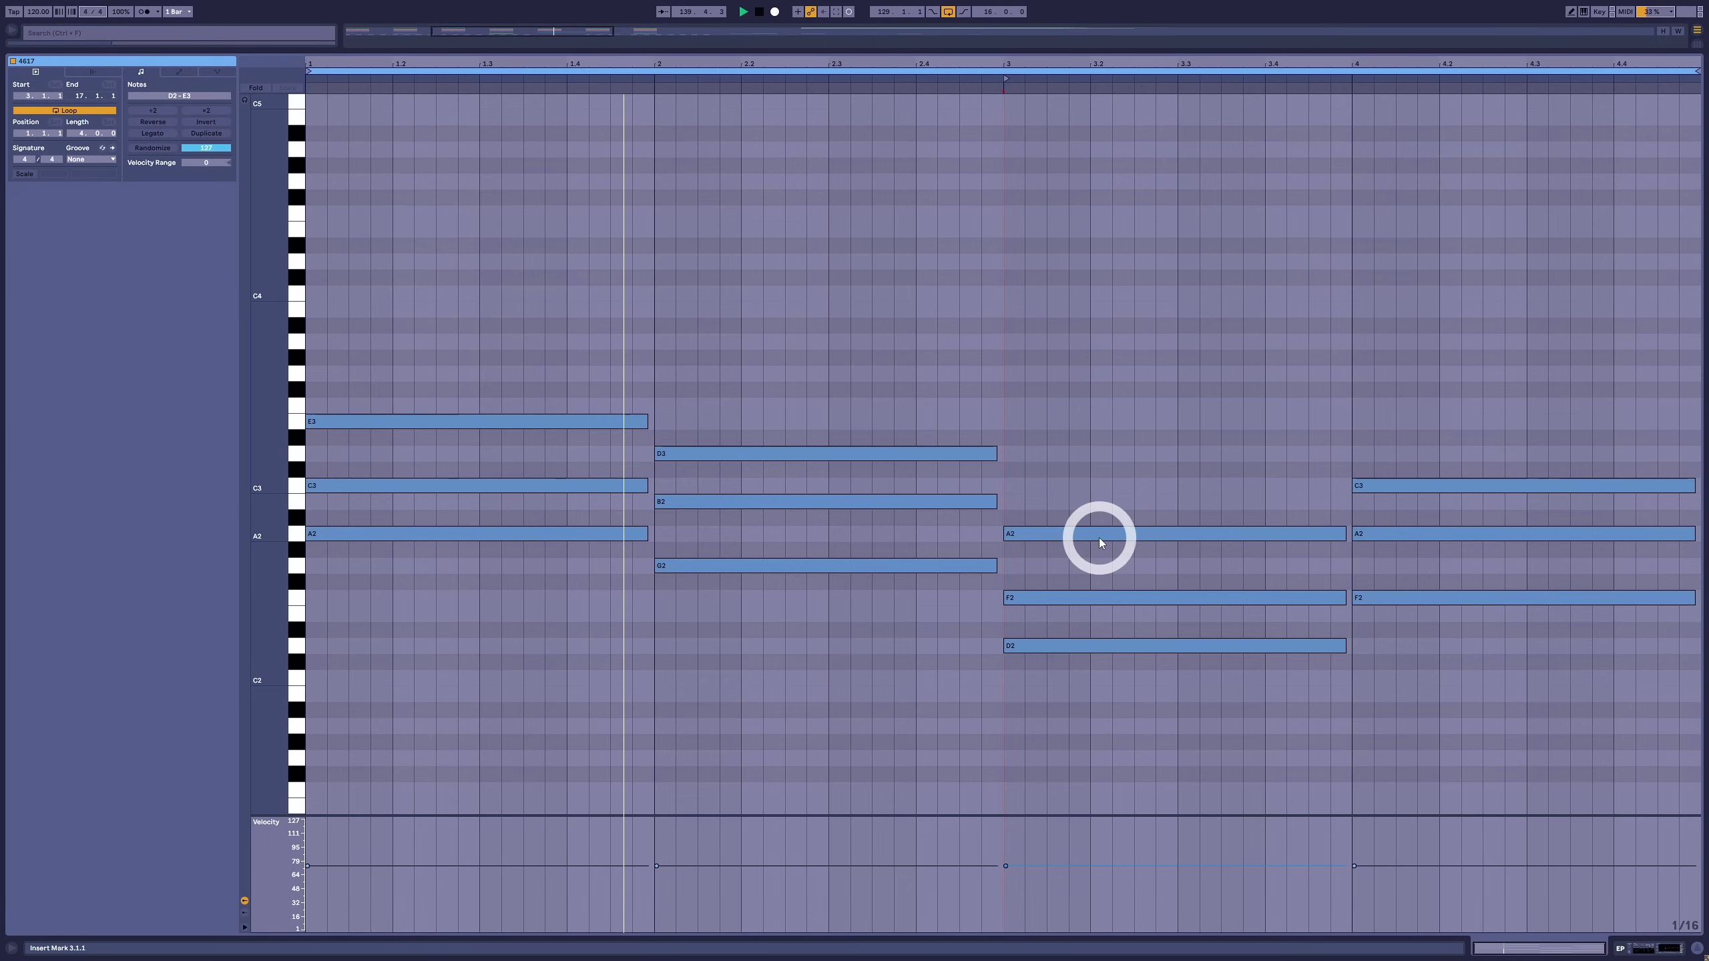
Draw an F3 note atop the third chord and match its length
left_click_drag(1101, 534, 1106, 405)
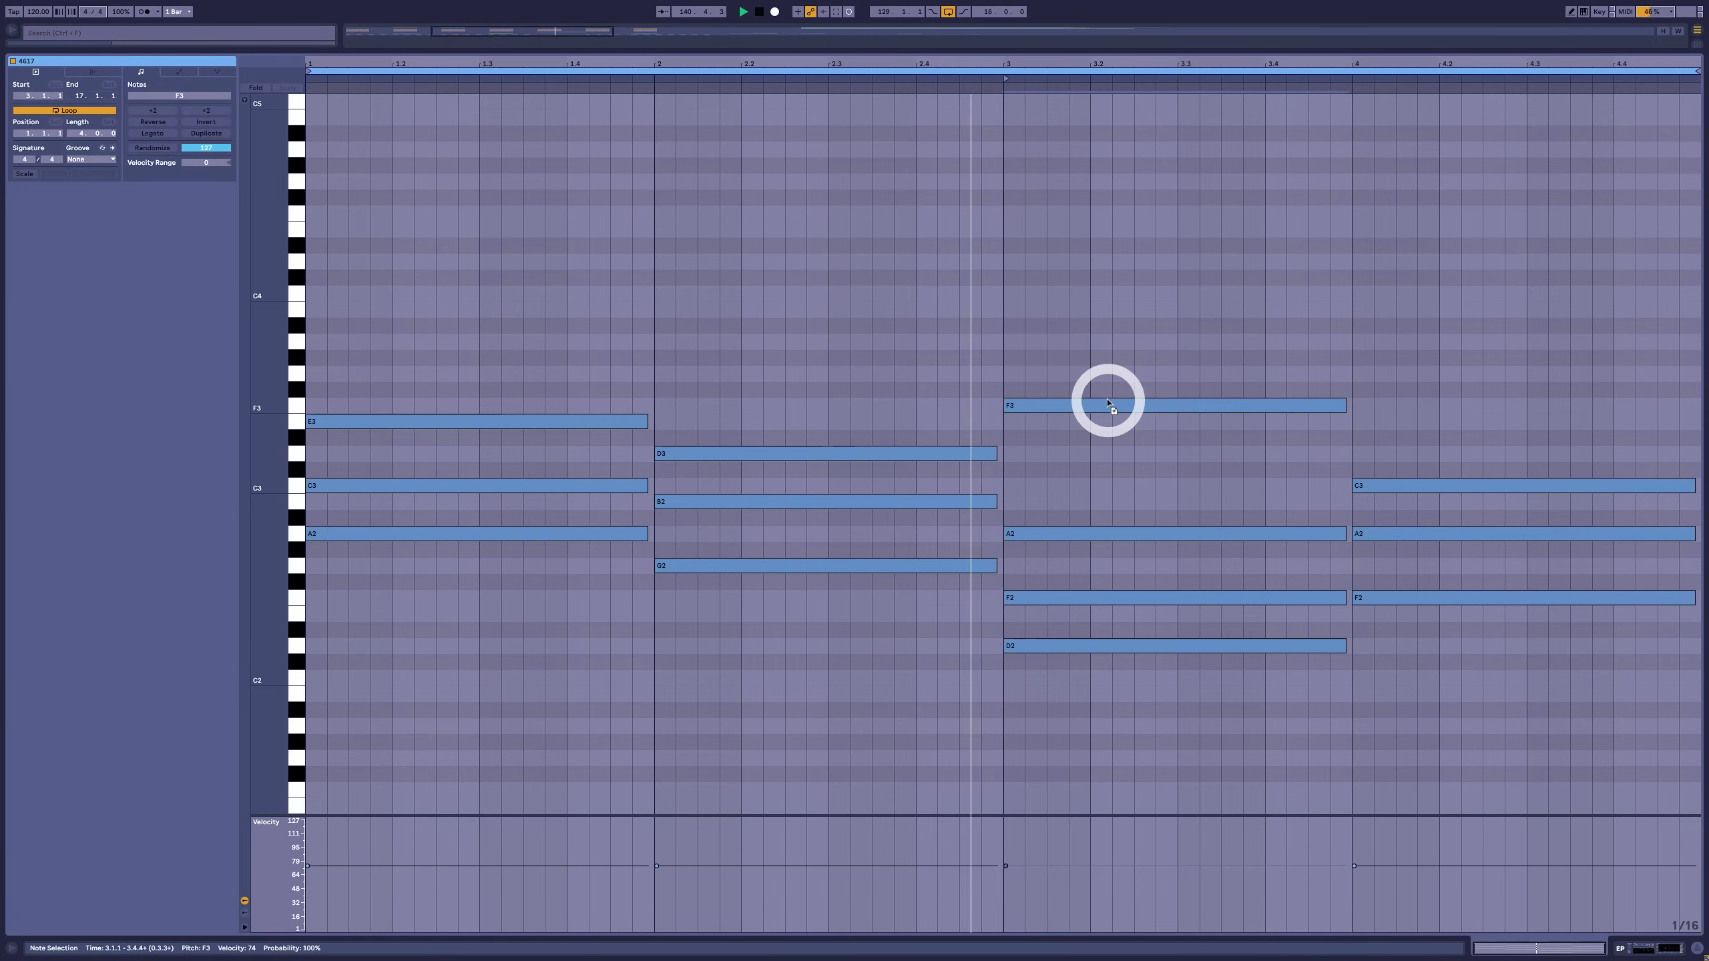
left_click_drag(1106, 405, 1144, 342)
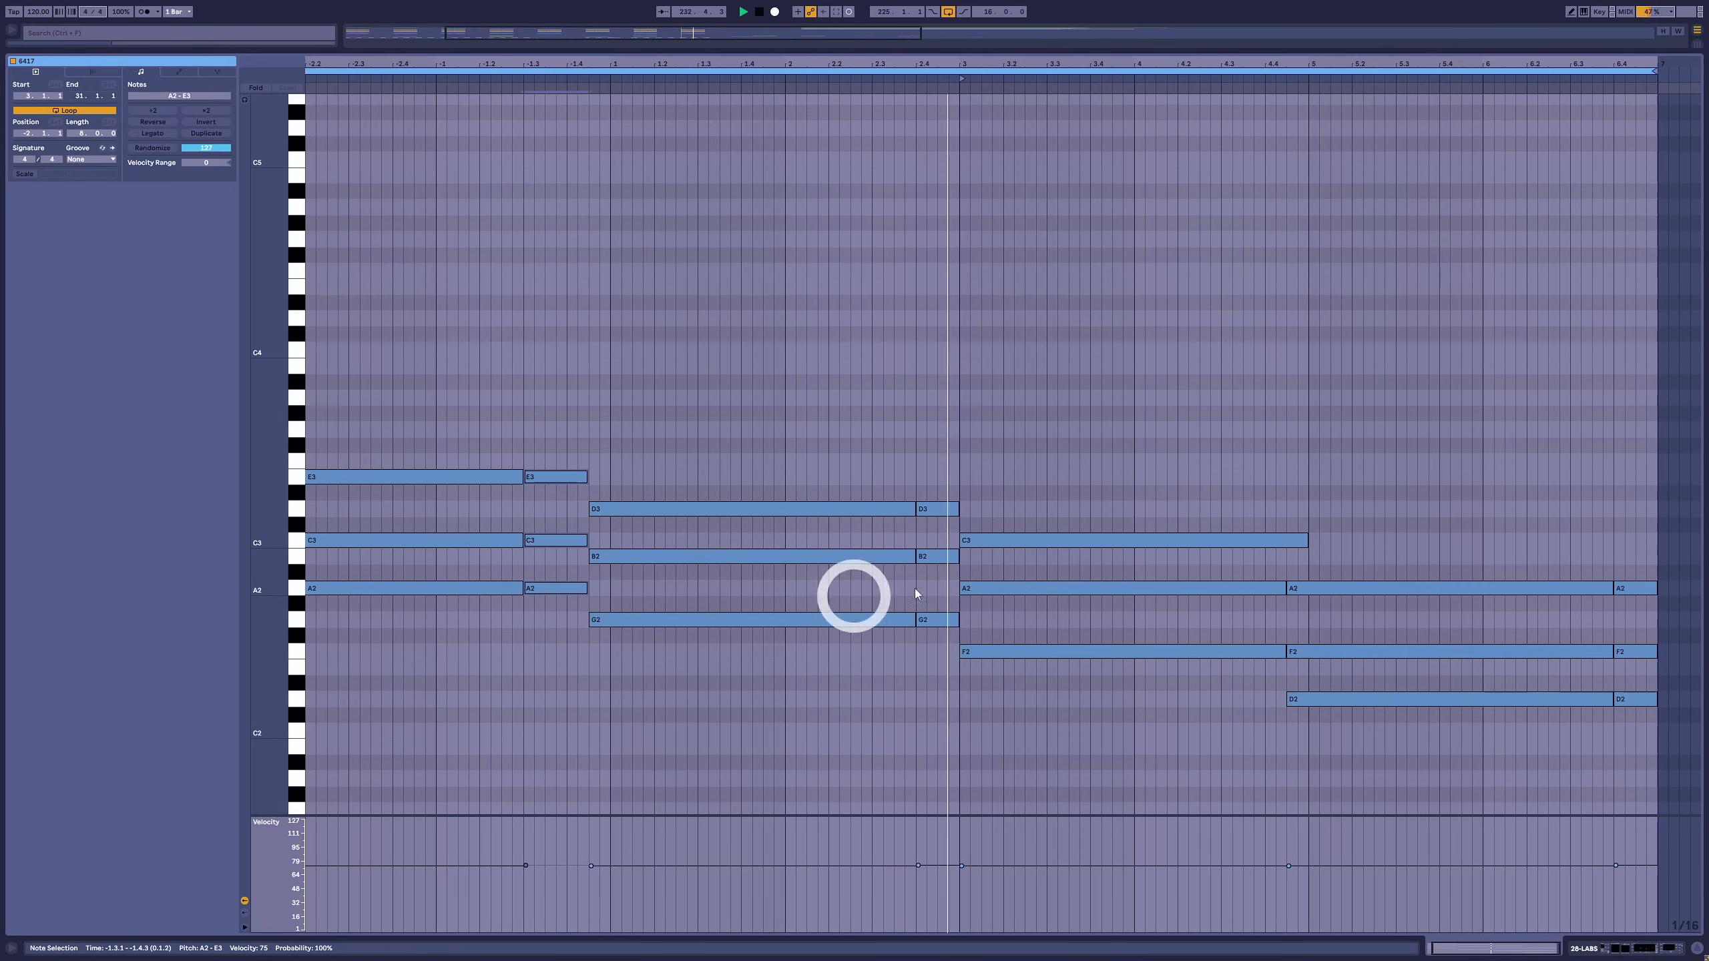
Draw a high A3 note over the opening A minor chord
left_click(668, 582)
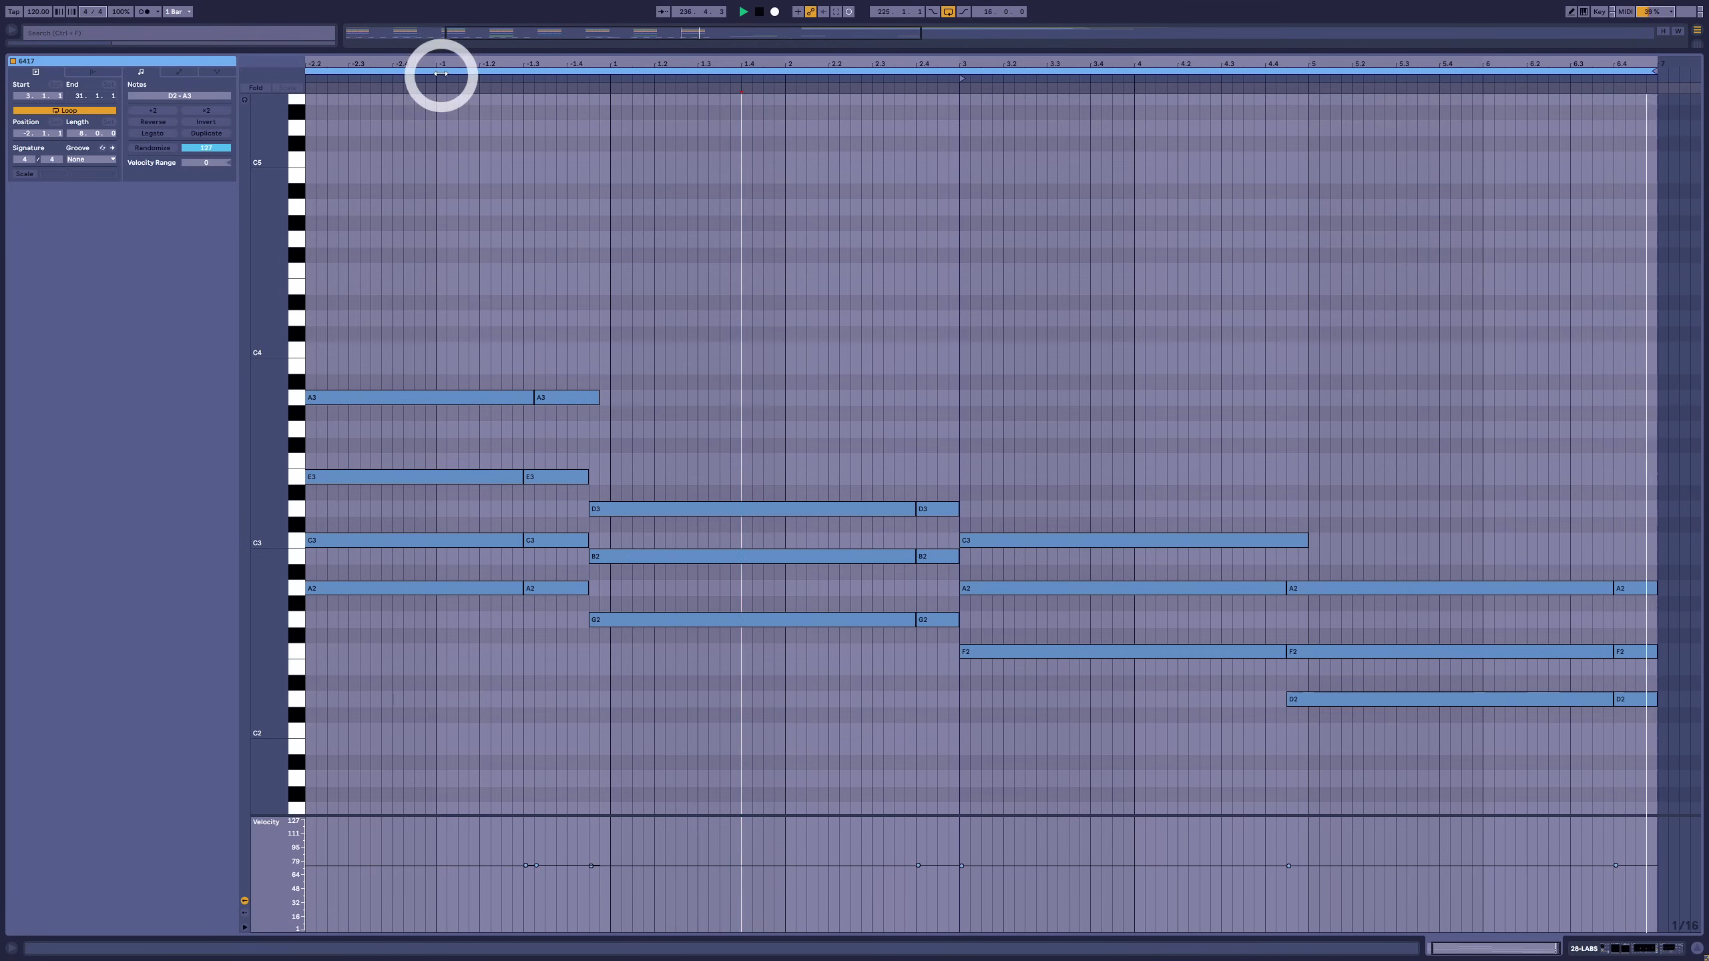
Set the clip start point and draw high A3 notes over the second chord
left_click(528, 396)
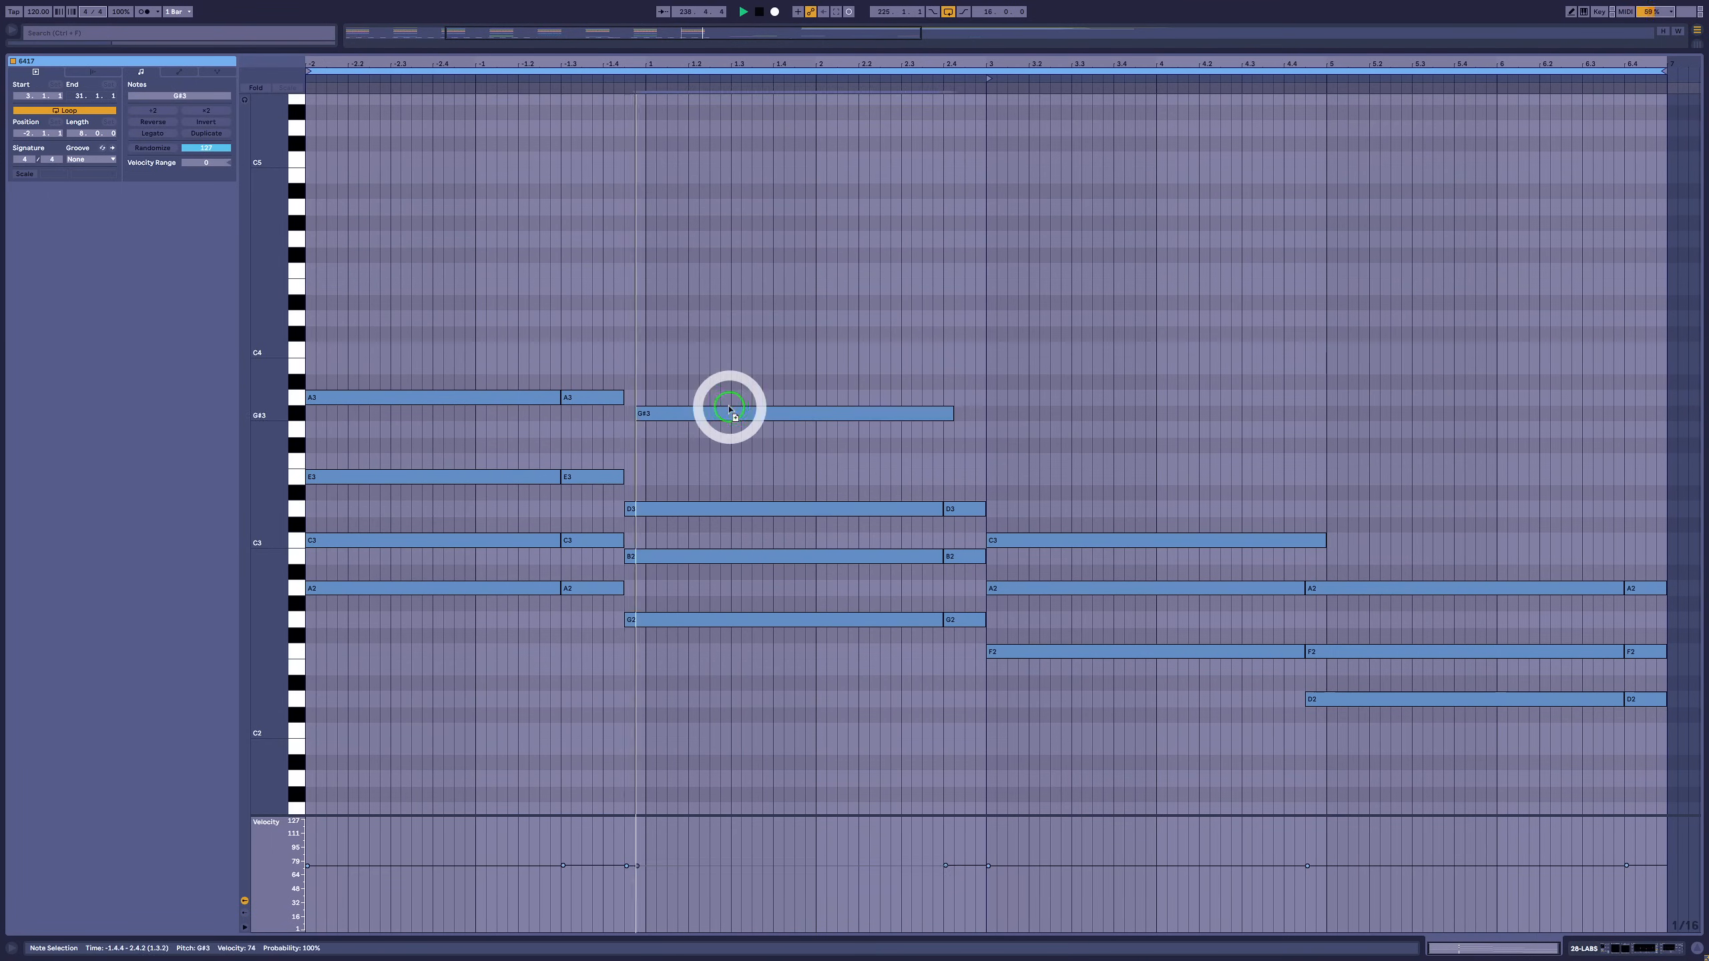
left_click_drag(730, 411, 967, 398)
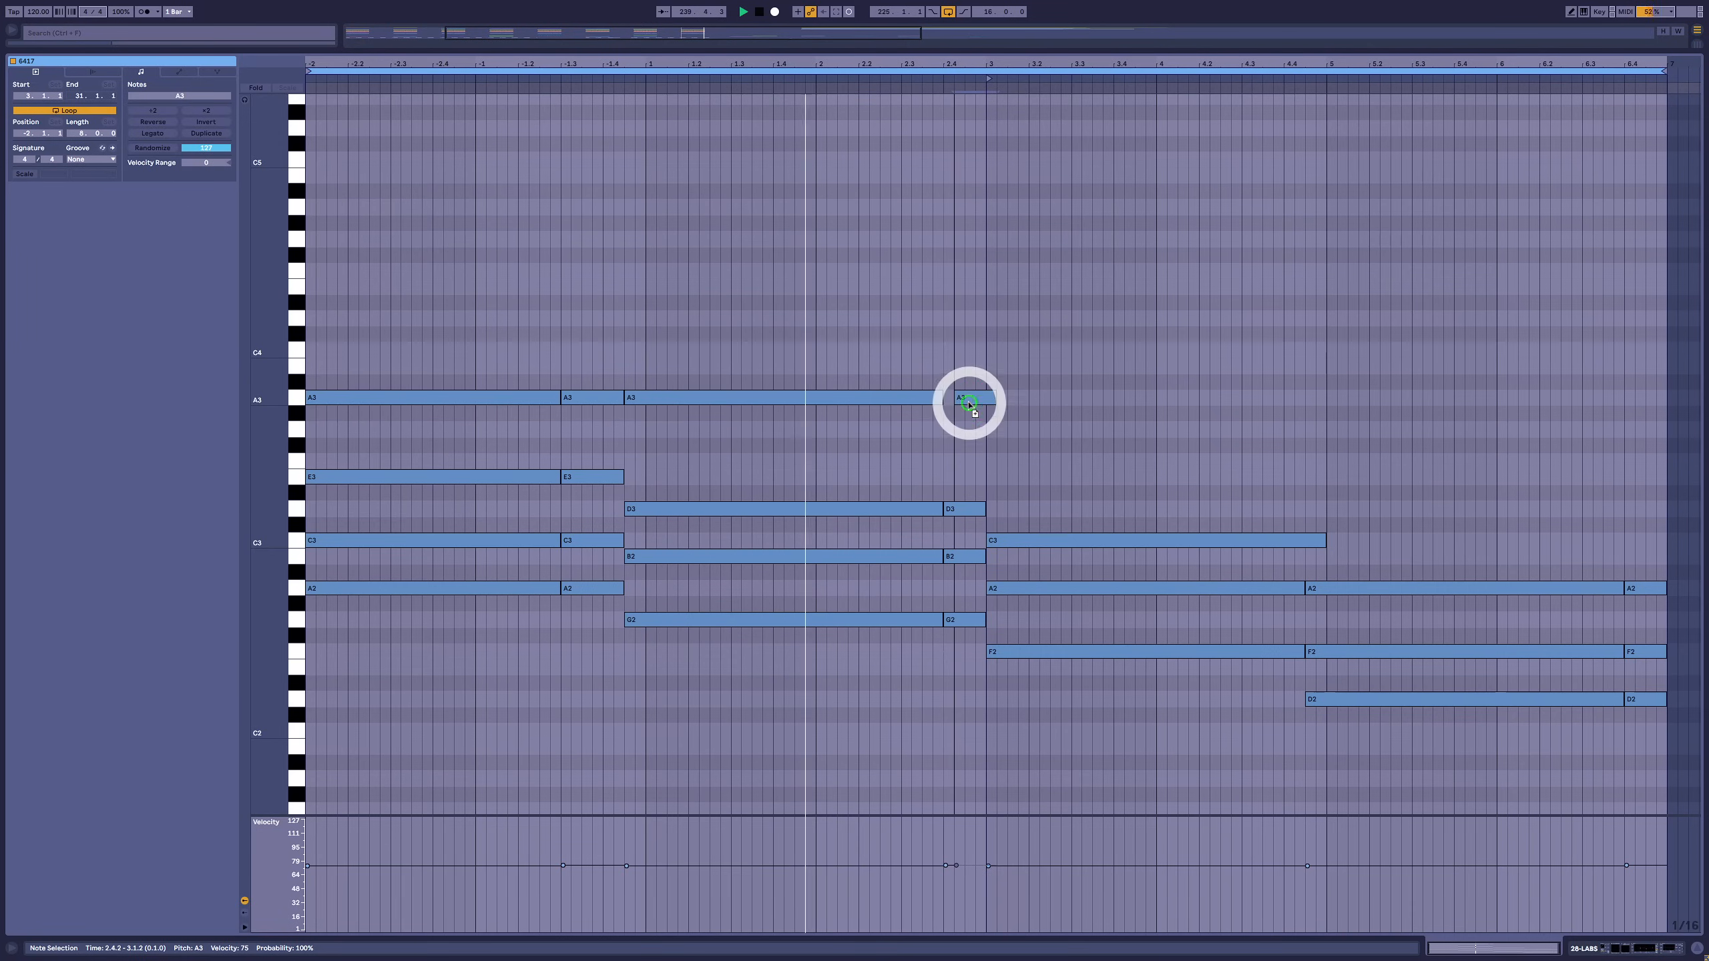
left_click_drag(981, 398, 1326, 397)
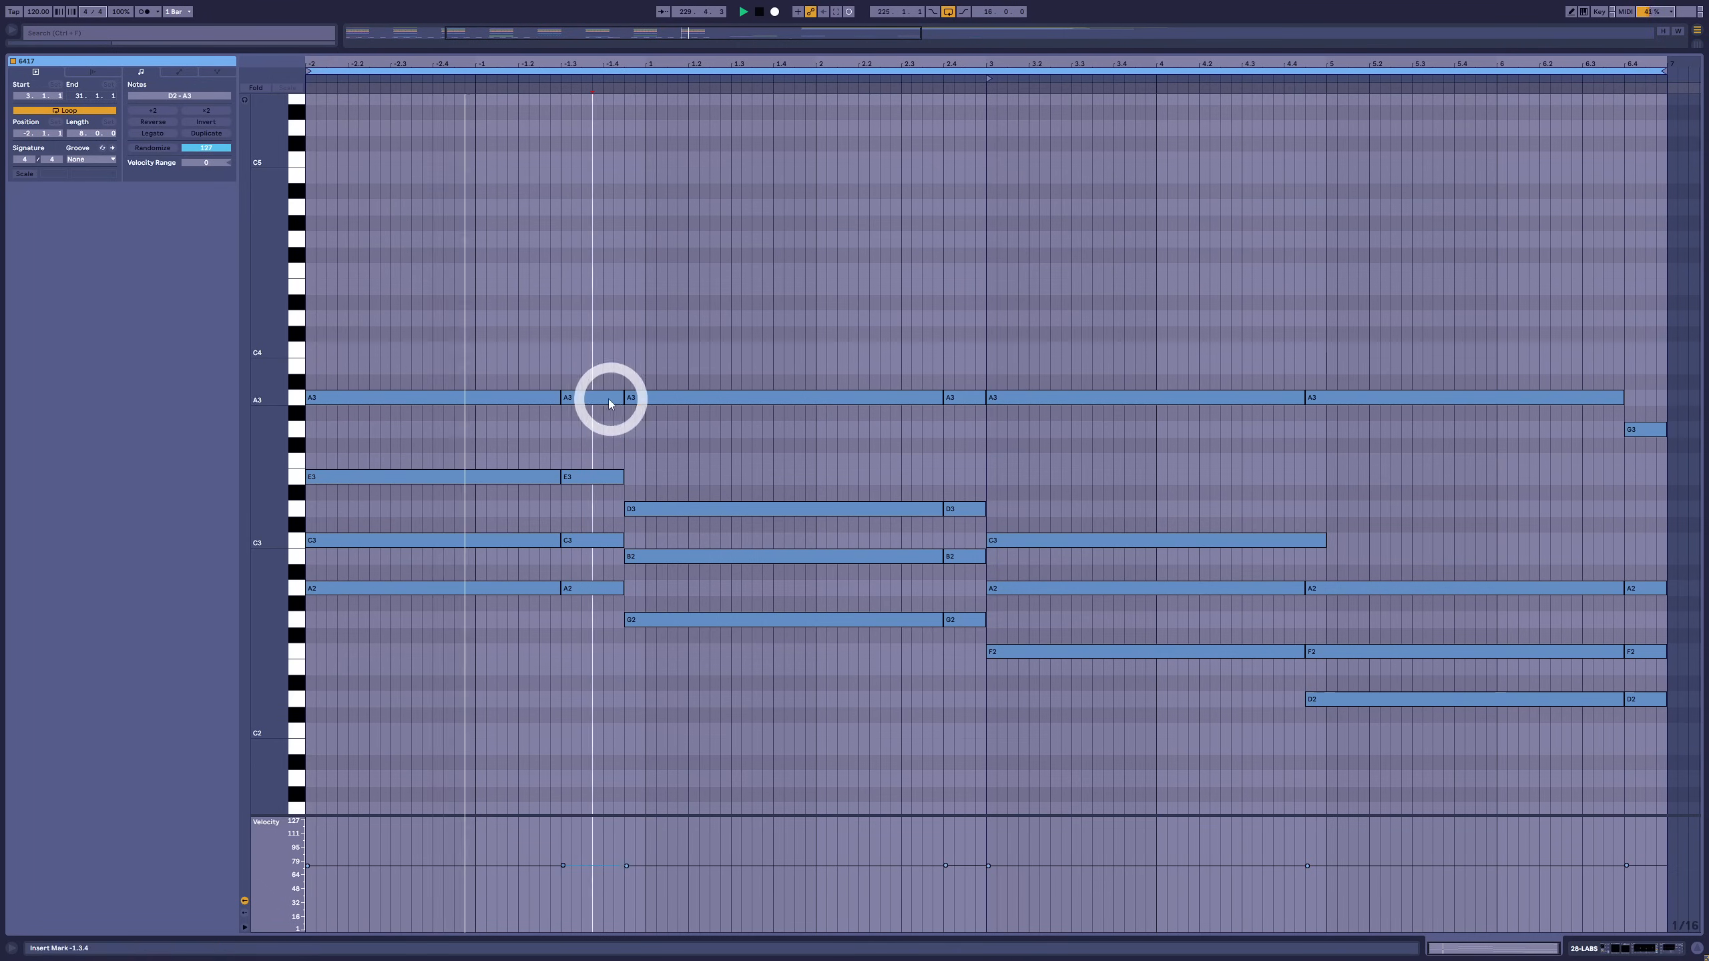
Add a short B3 pickup and a short resized A3 note near beat 4.3
left_click(592, 365)
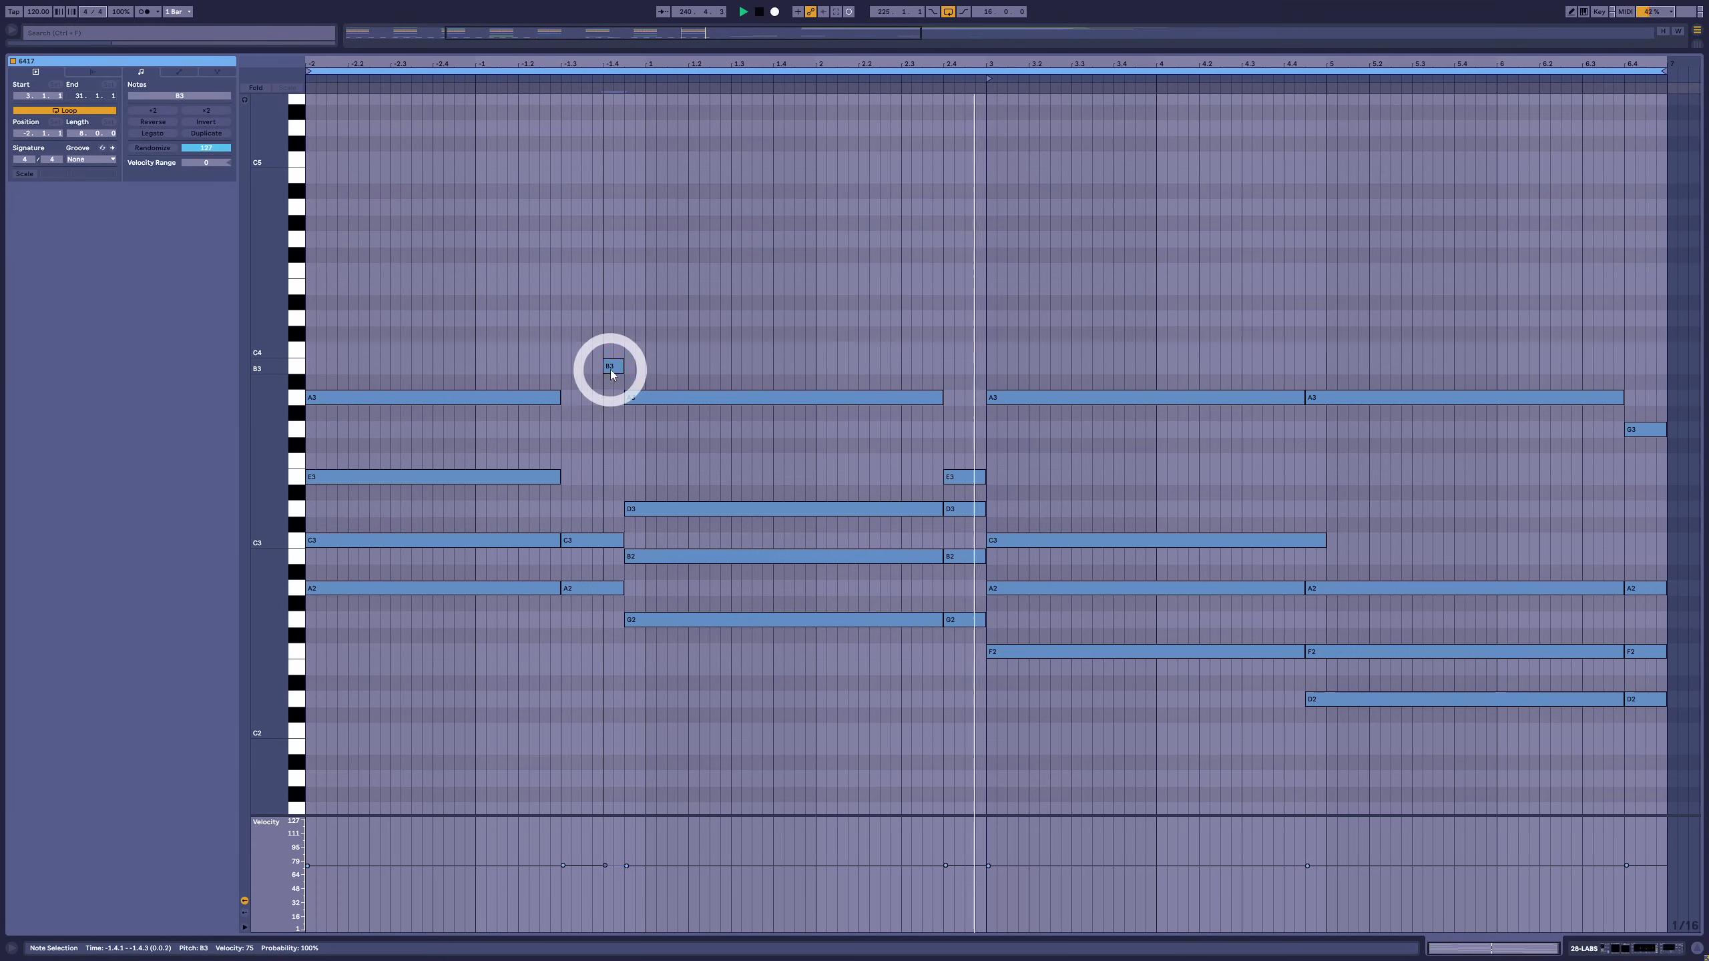
left_click_drag(608, 366, 570, 319)
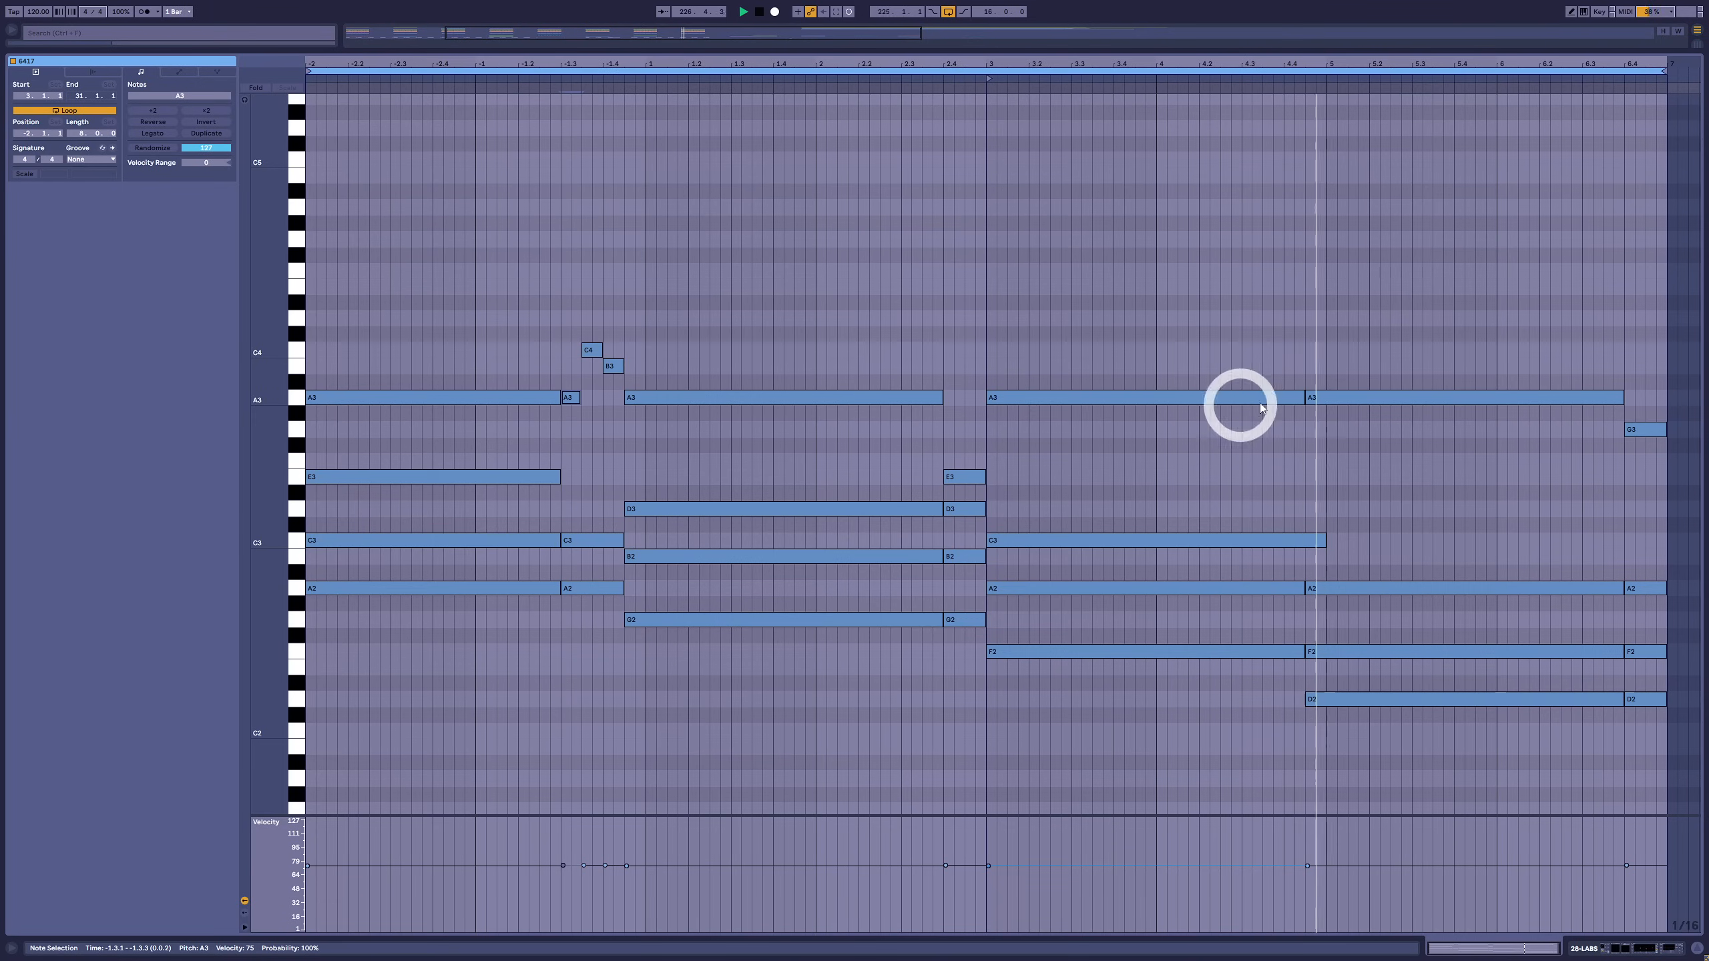
left_click(1270, 395)
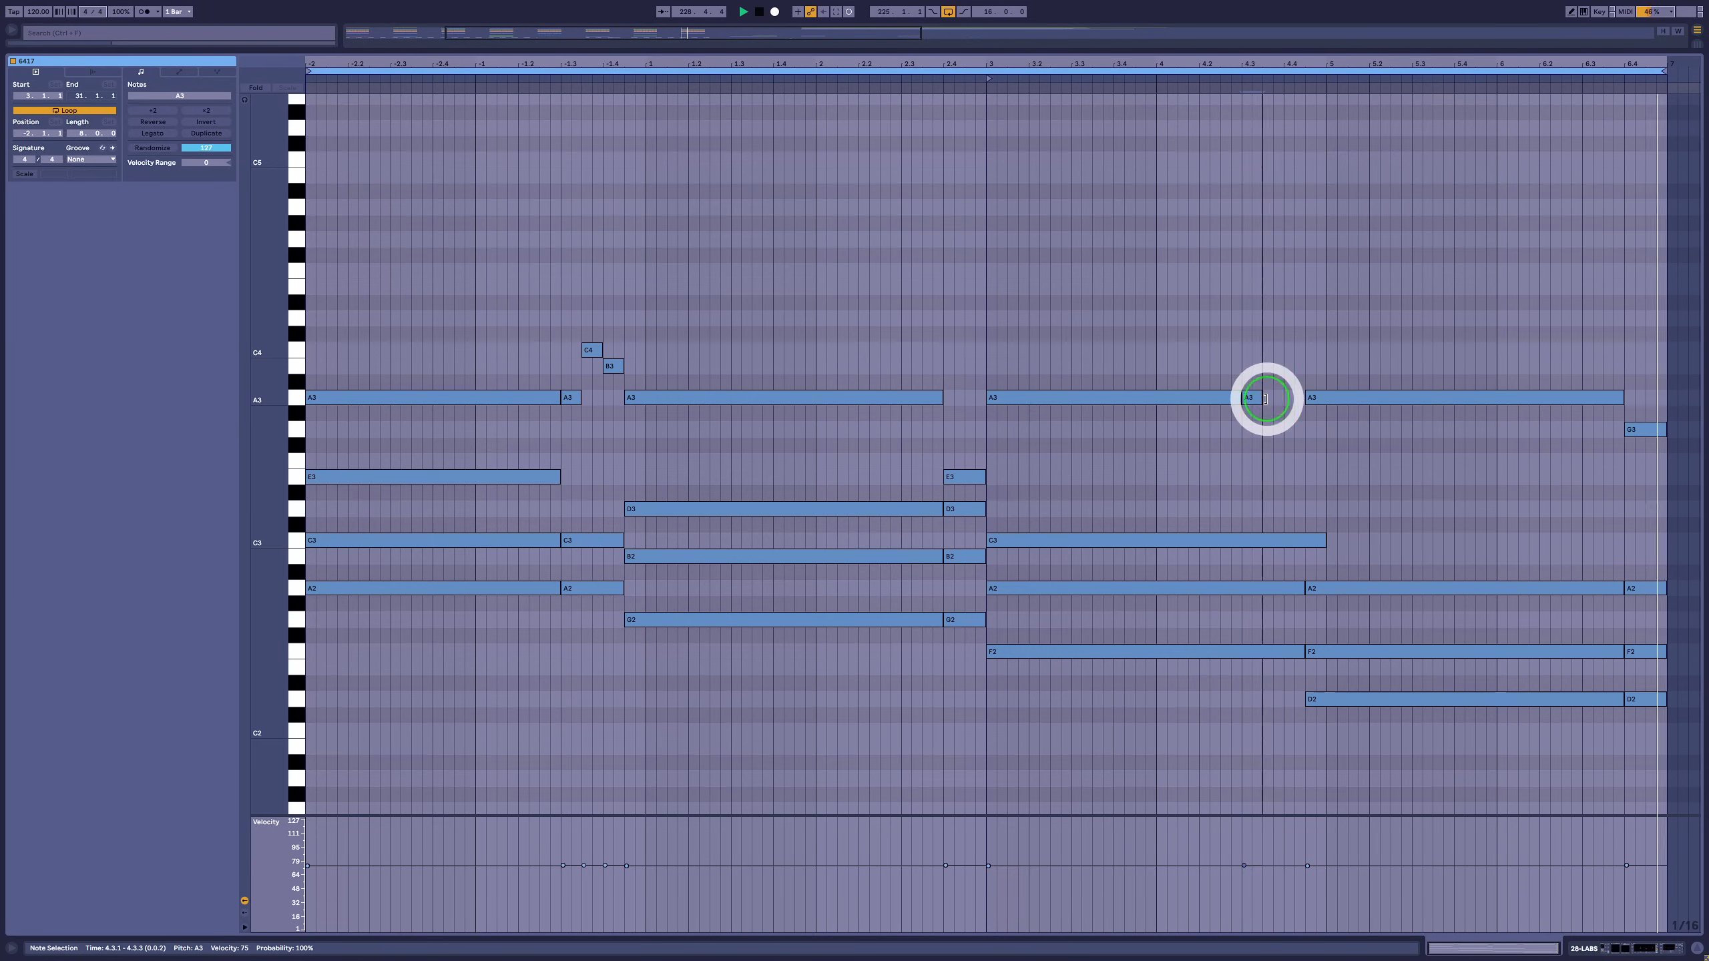
left_click_drag(1264, 398, 1247, 365)
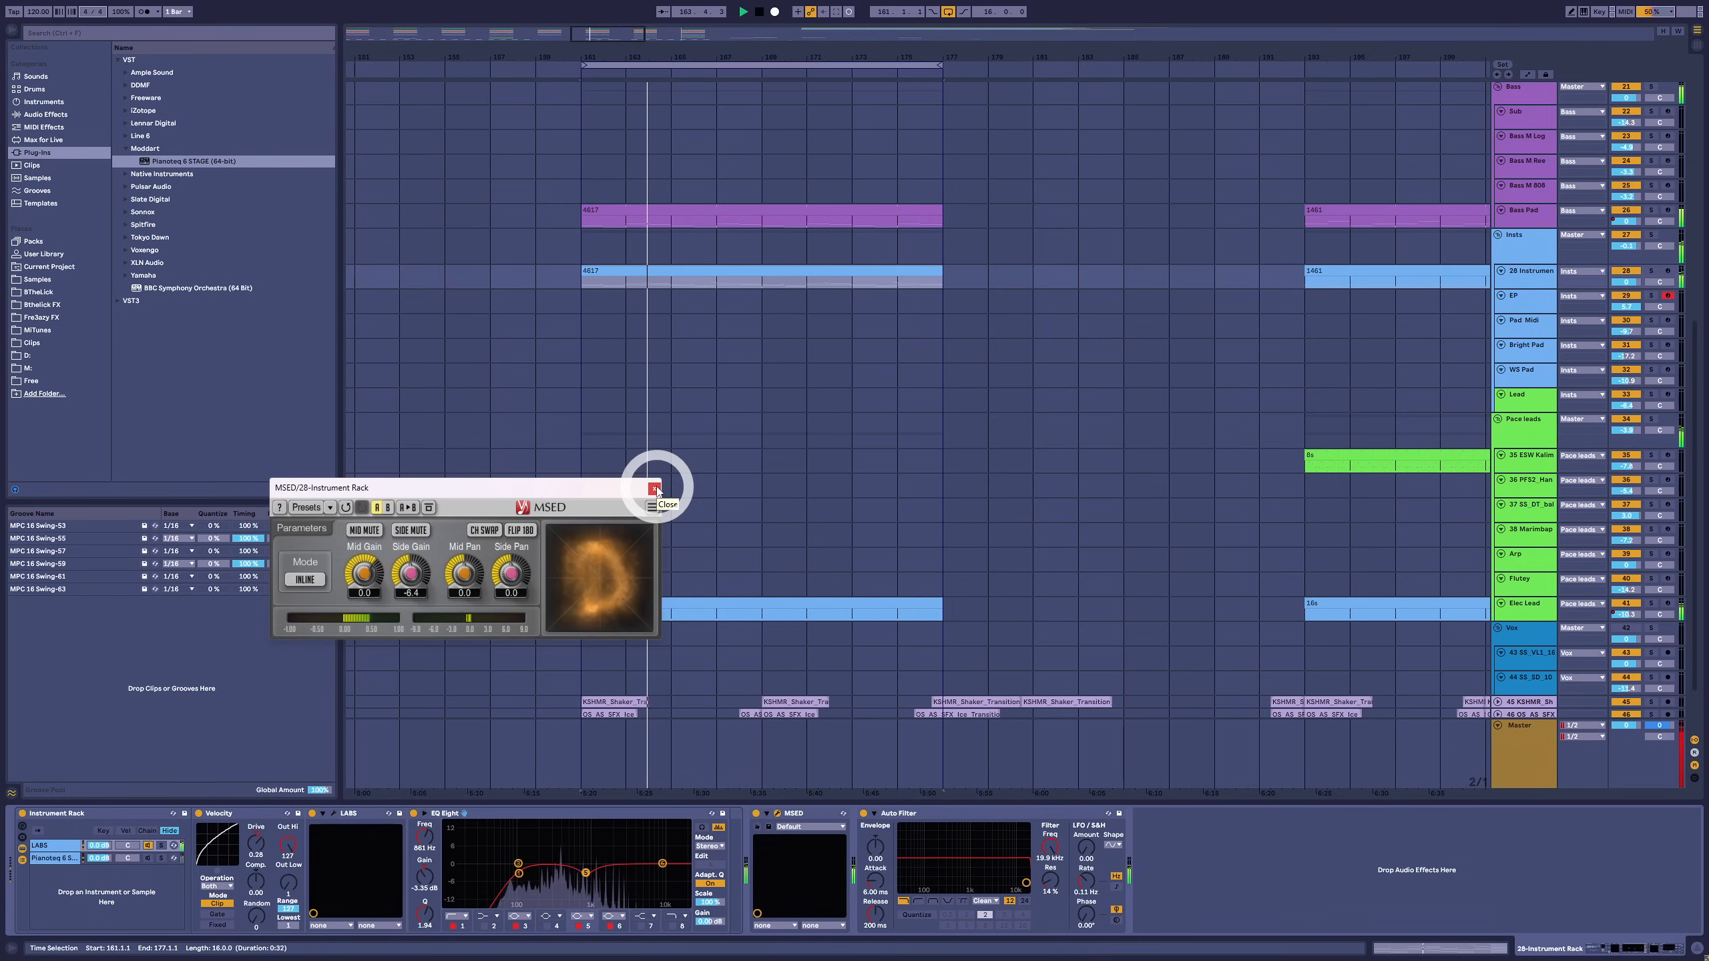
Close the MSED mid/side processor plugin window
left_click(667, 505)
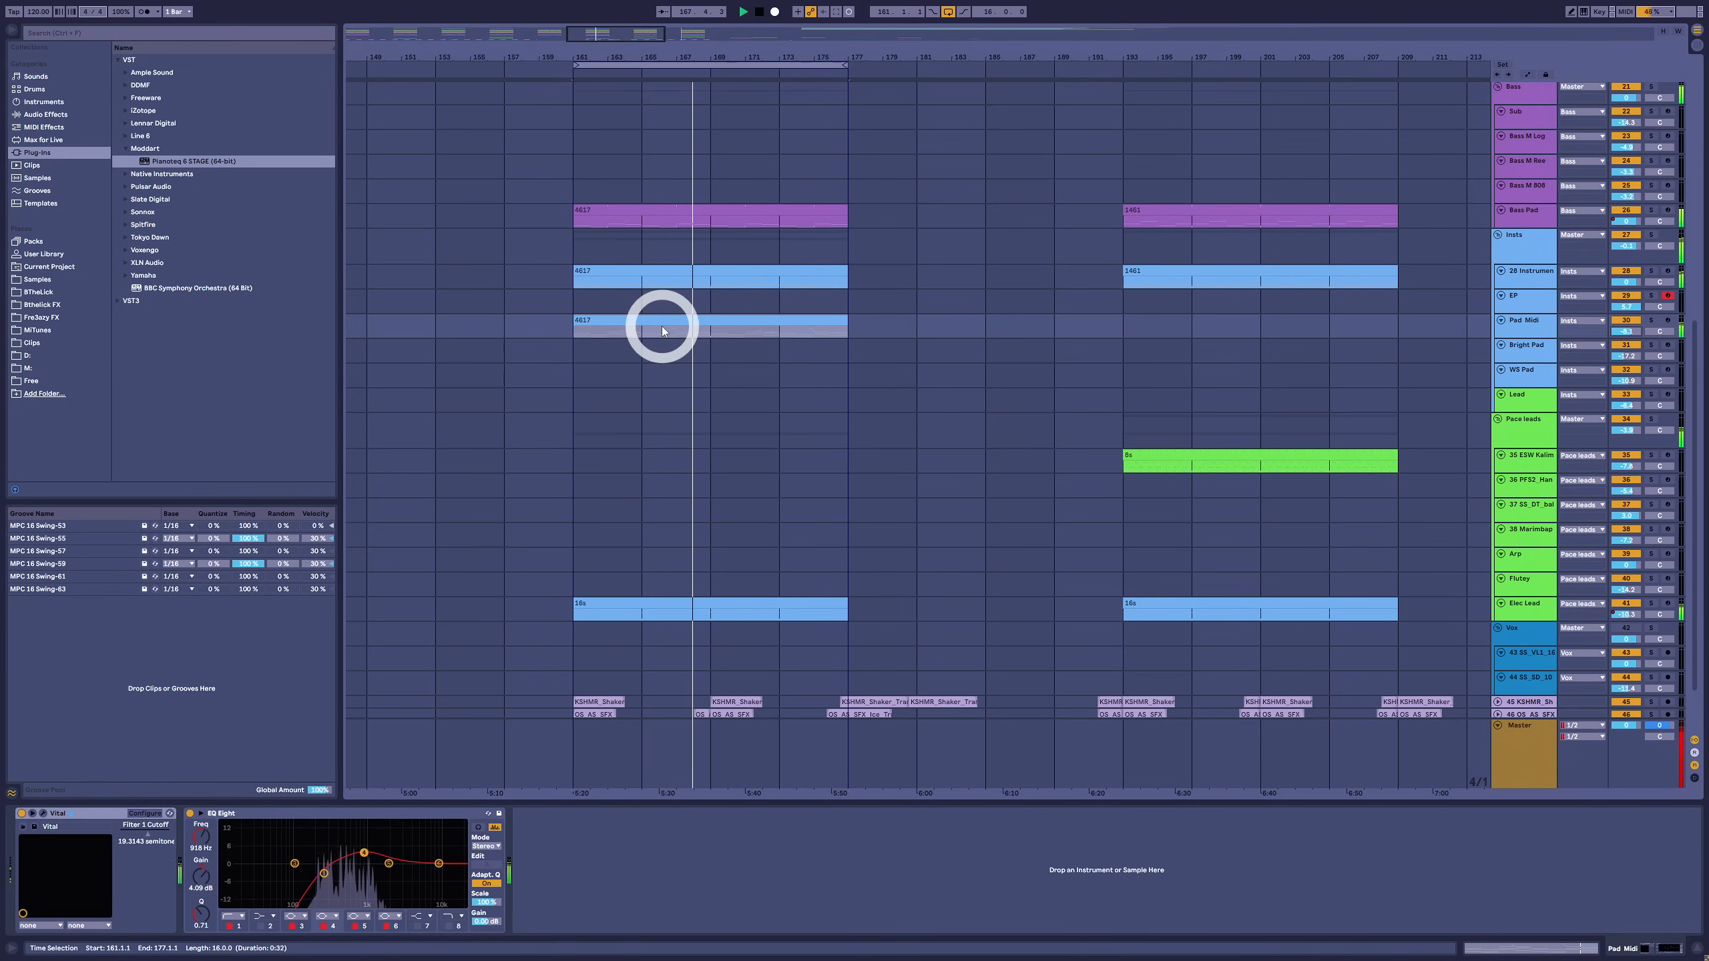
Edit the Bright Pad track's volume field in the mixer
double_click(660, 325)
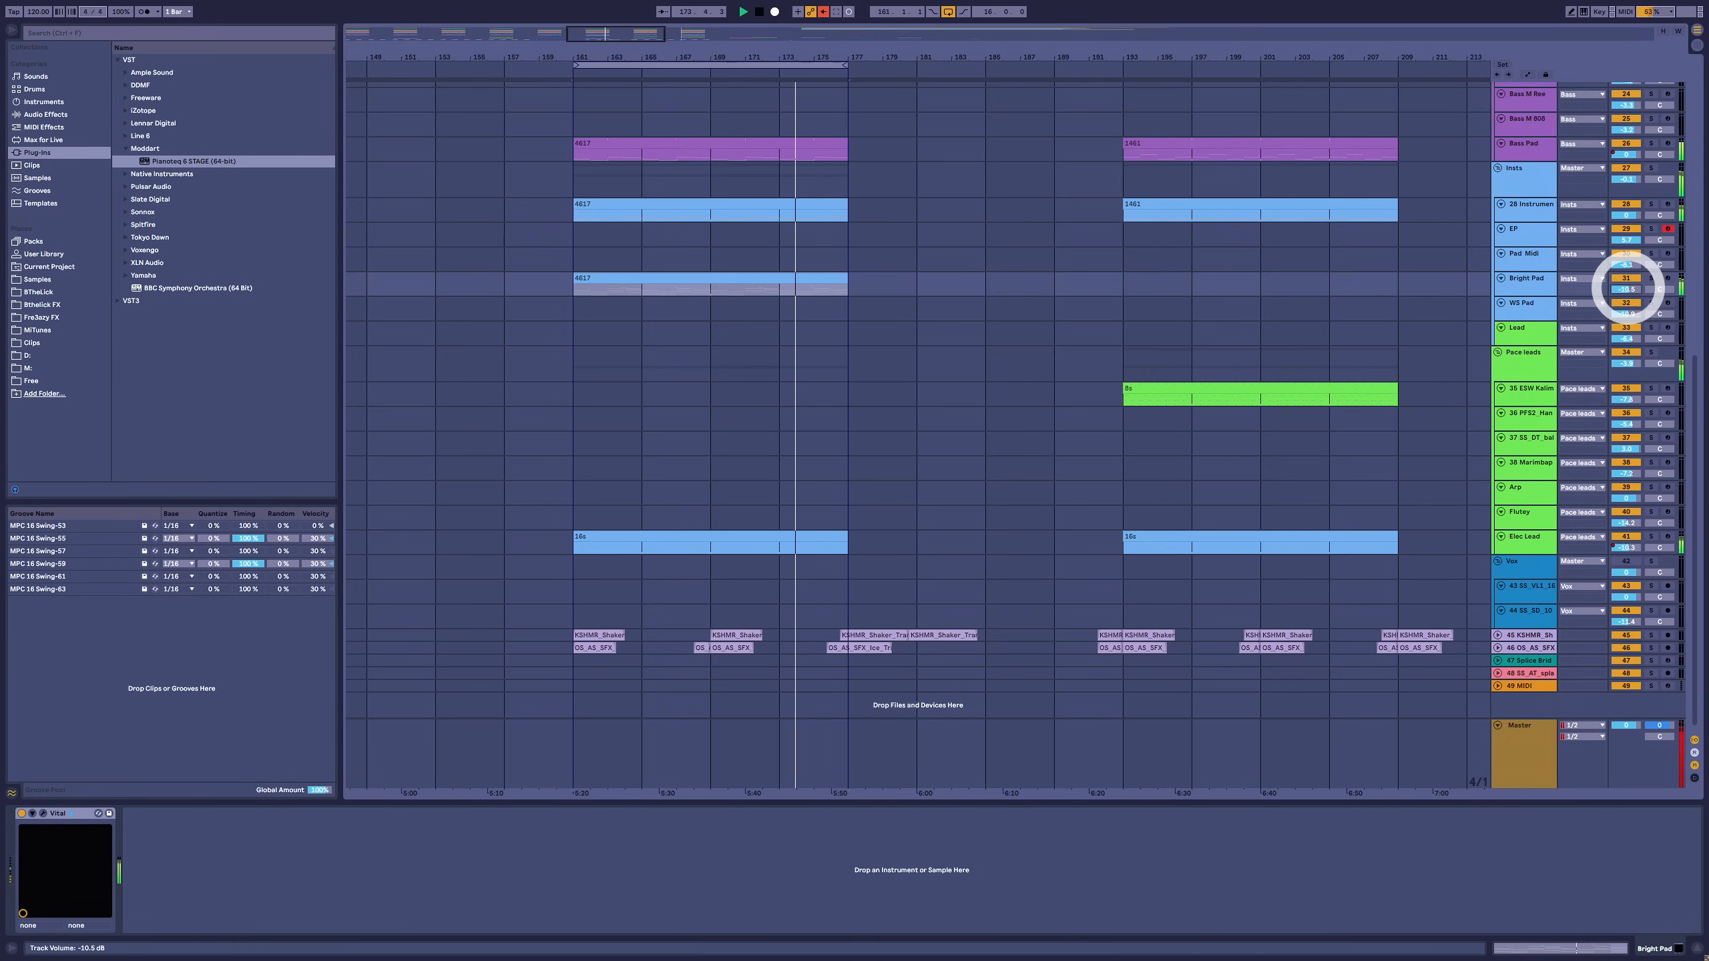
Adjust the Bright Pad volume, then select the 28 Instrument Rack track
double_click(708, 286)
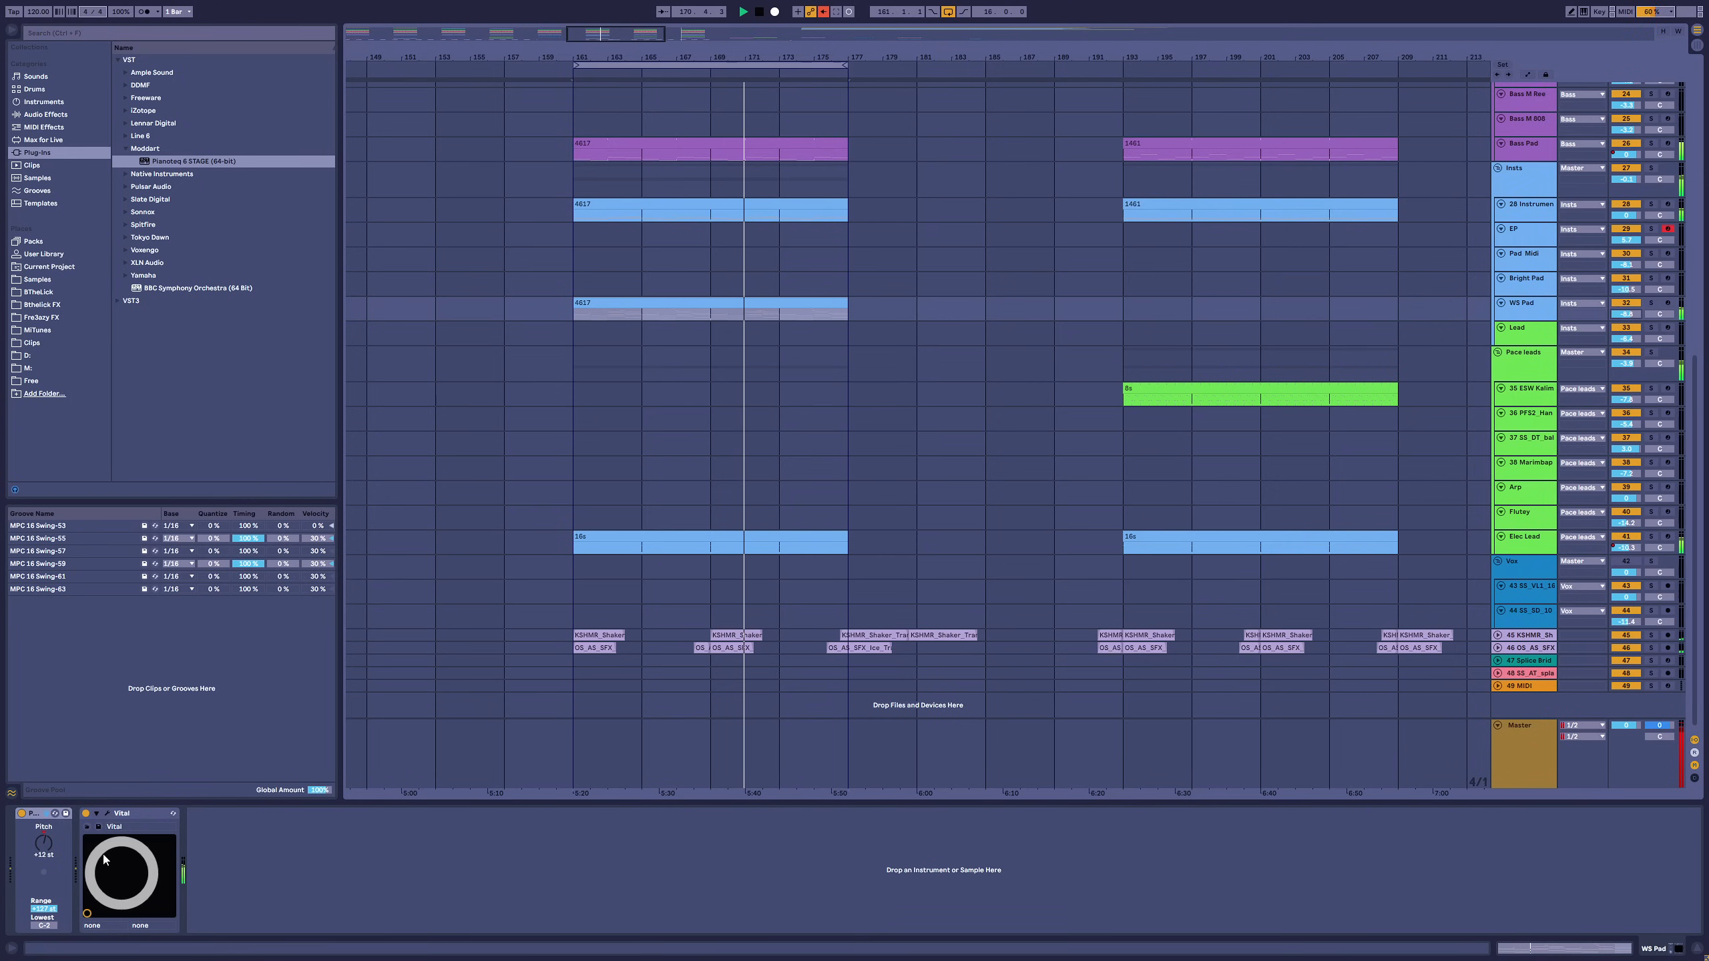
left_click(112, 827)
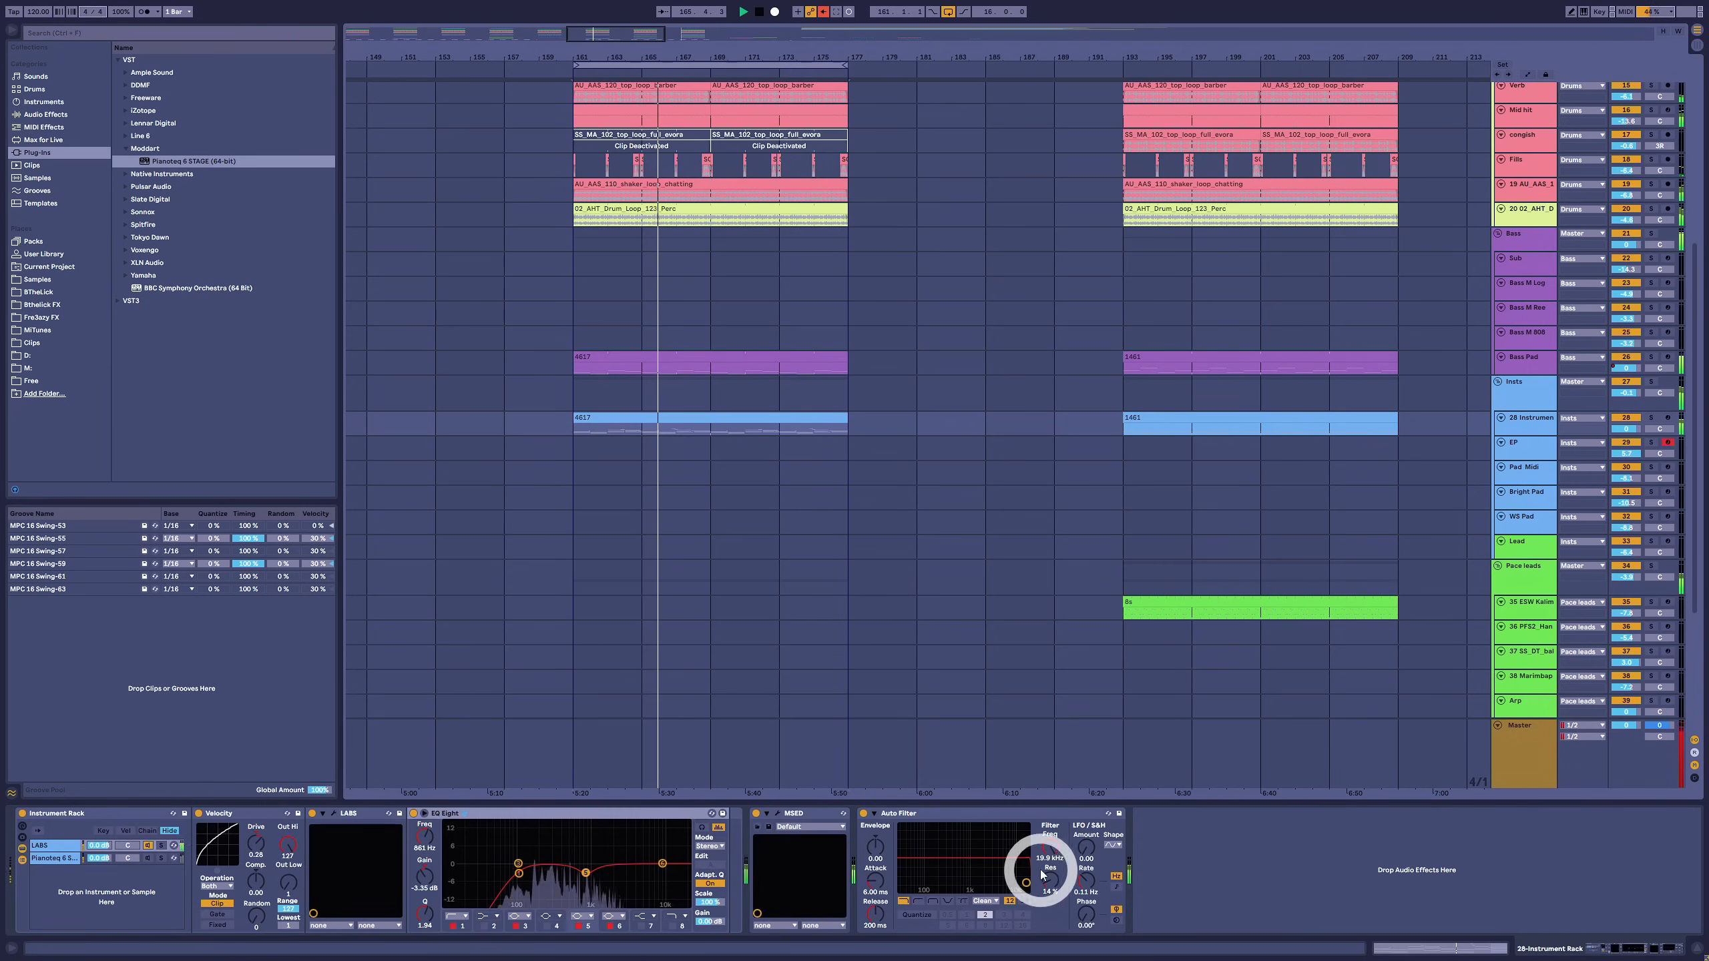
left_click_drag(1046, 868, 1046, 894)
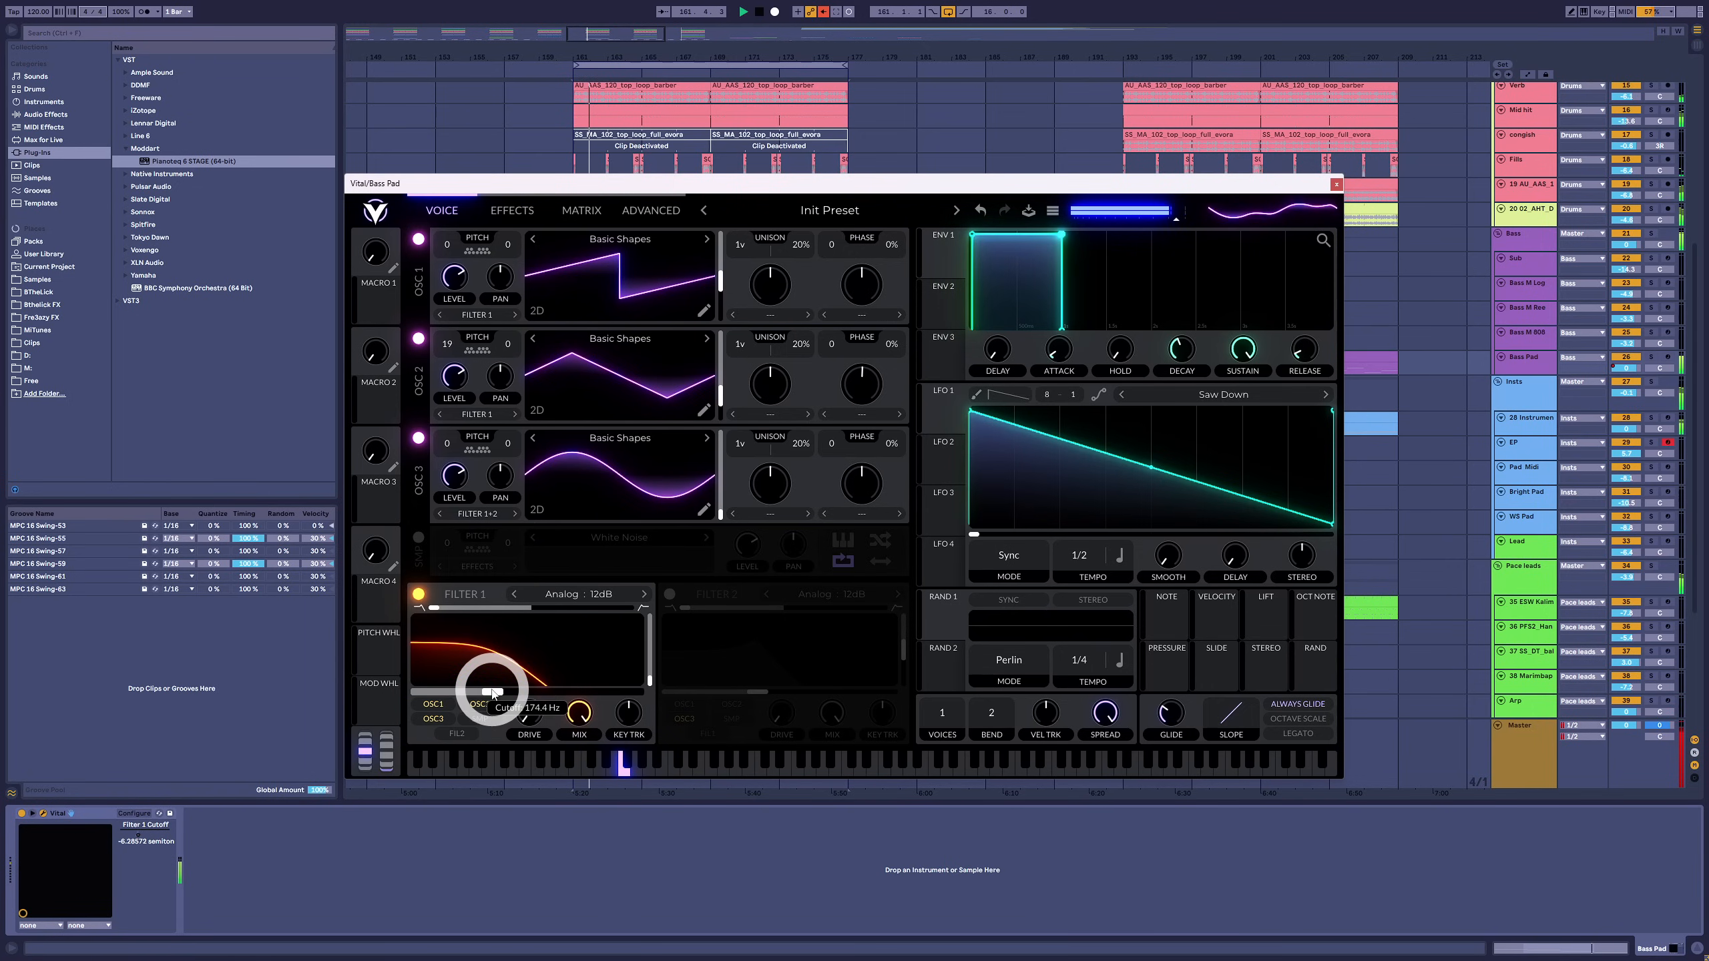
Switch the pad filter to a 12 dB slope with cutoff around 545 Hz
left_click_drag(490, 697, 640, 594)
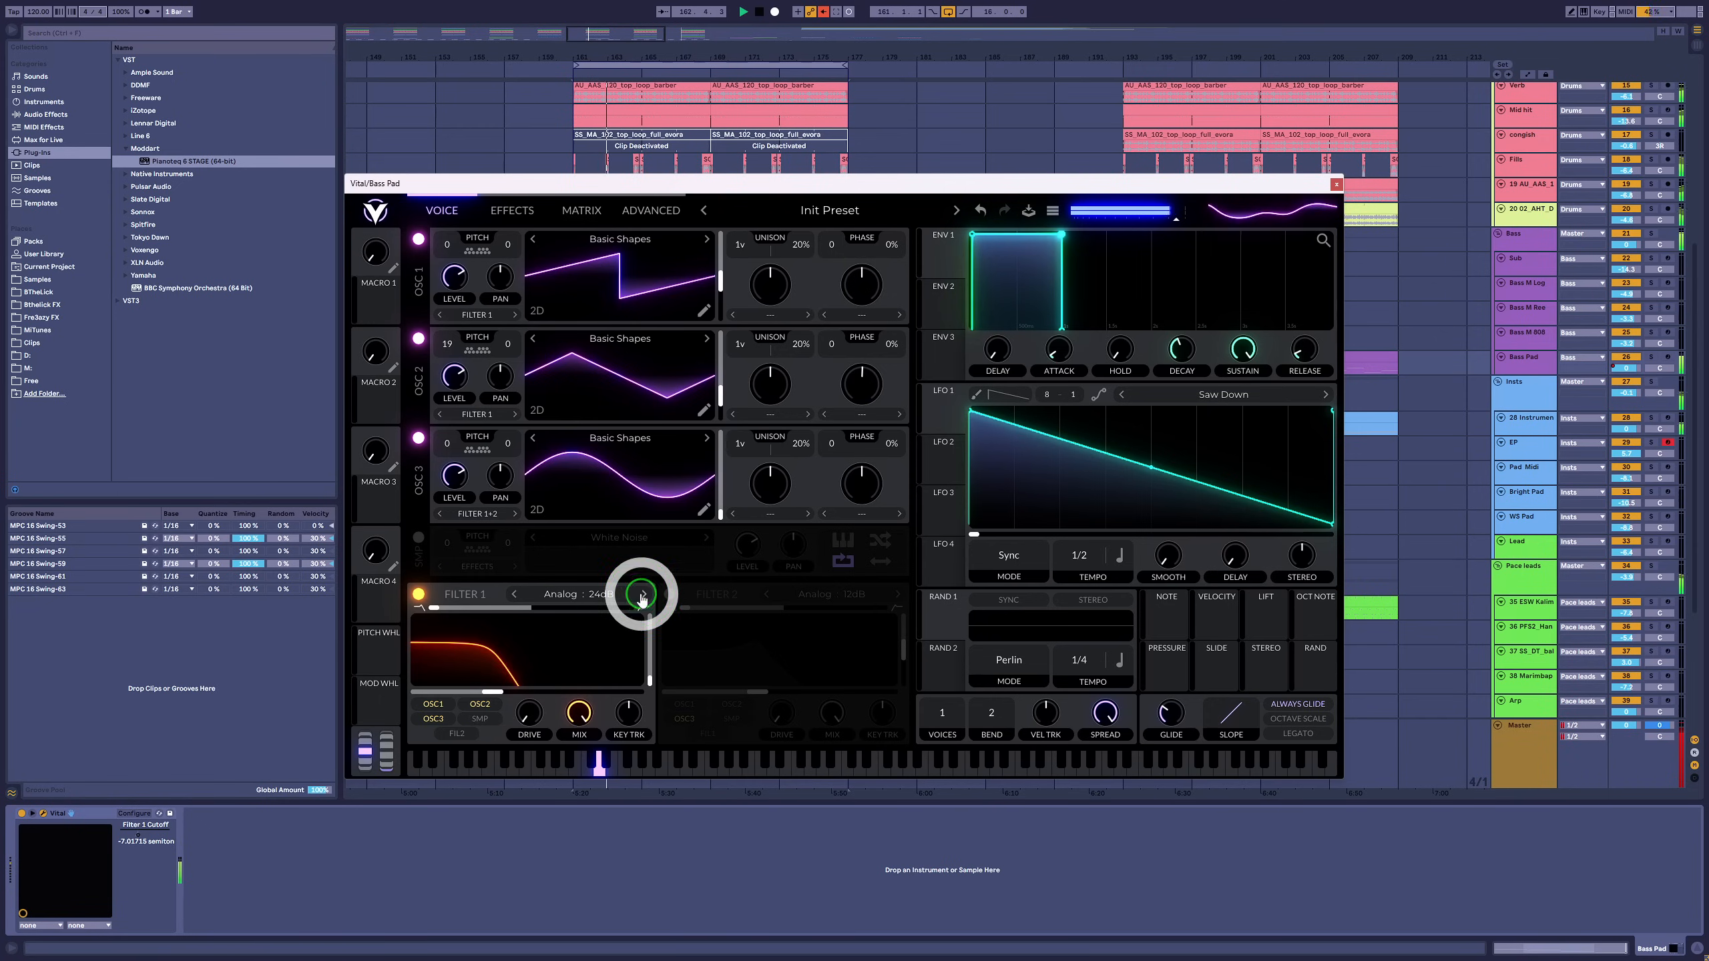
left_click_drag(641, 594, 496, 692)
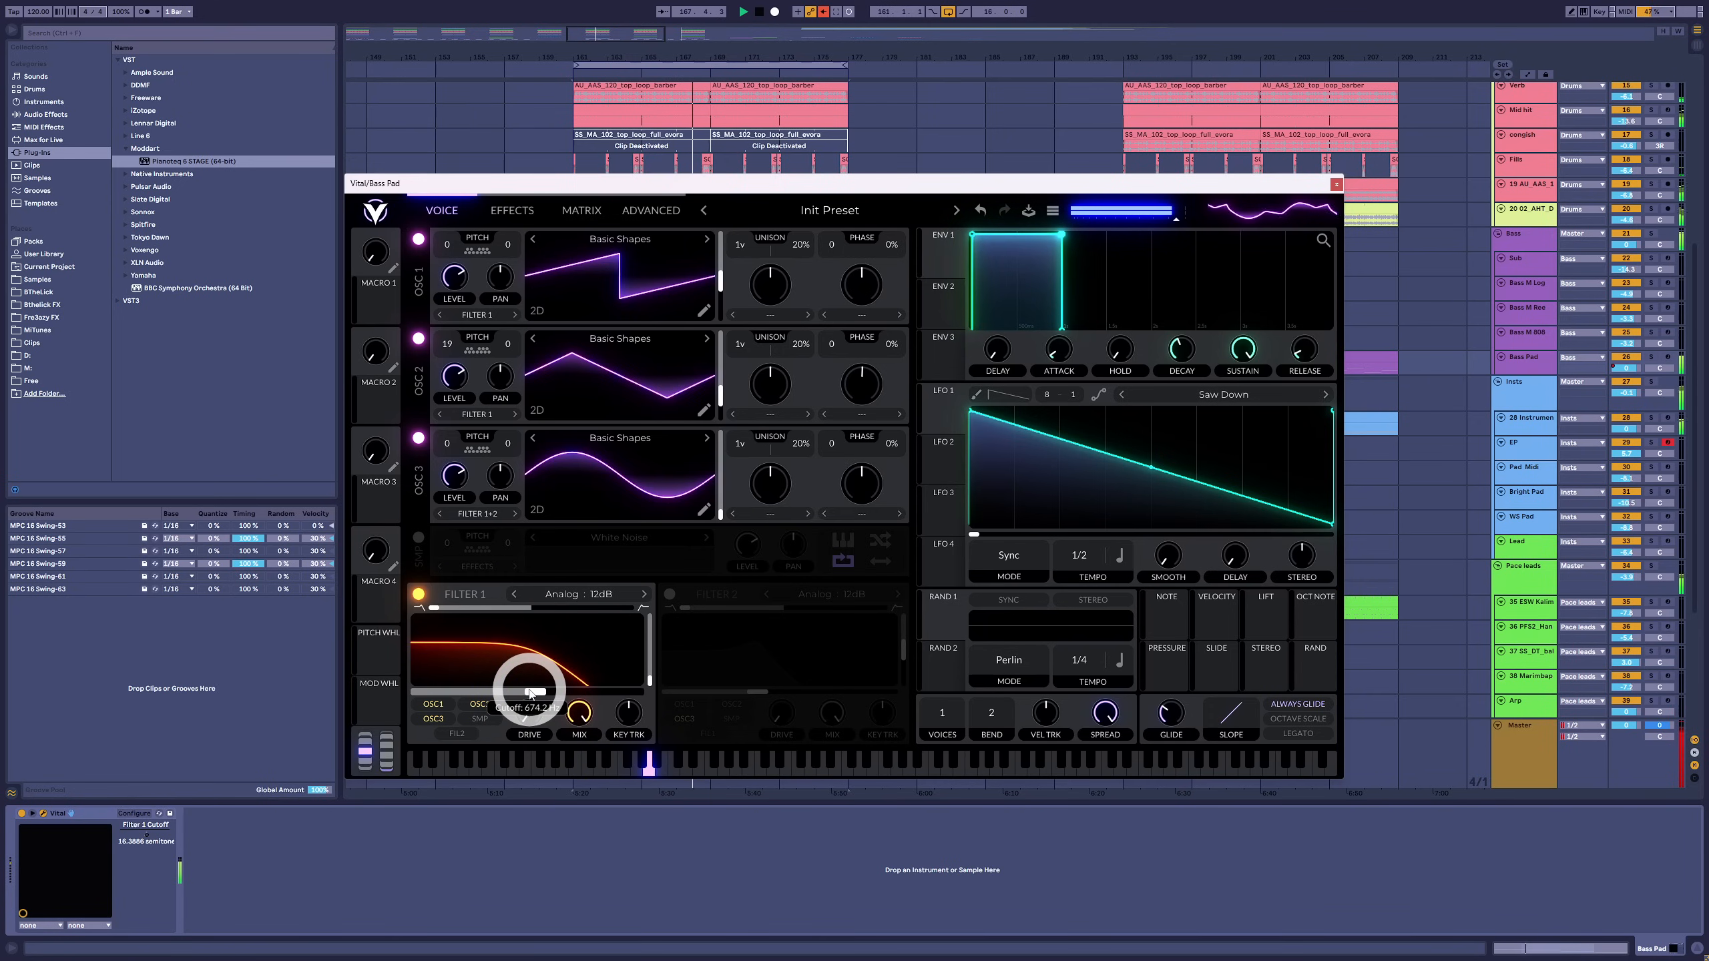
left_click_drag(532, 703, 540, 675)
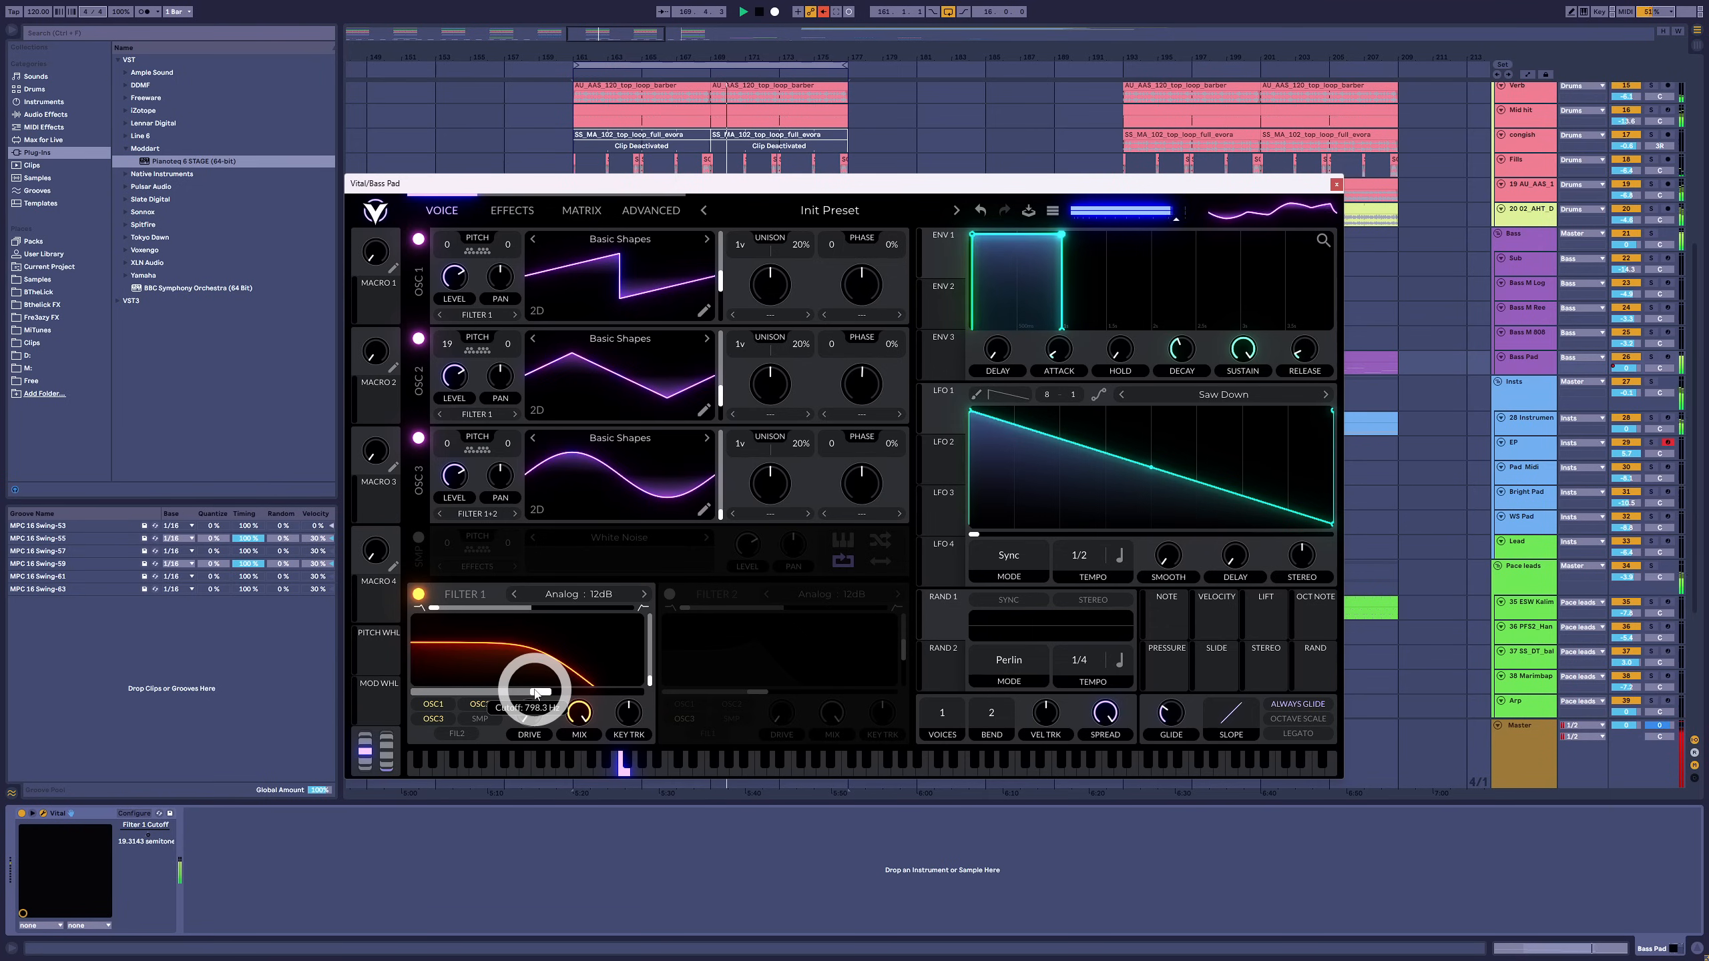
left_click_drag(534, 693, 521, 708)
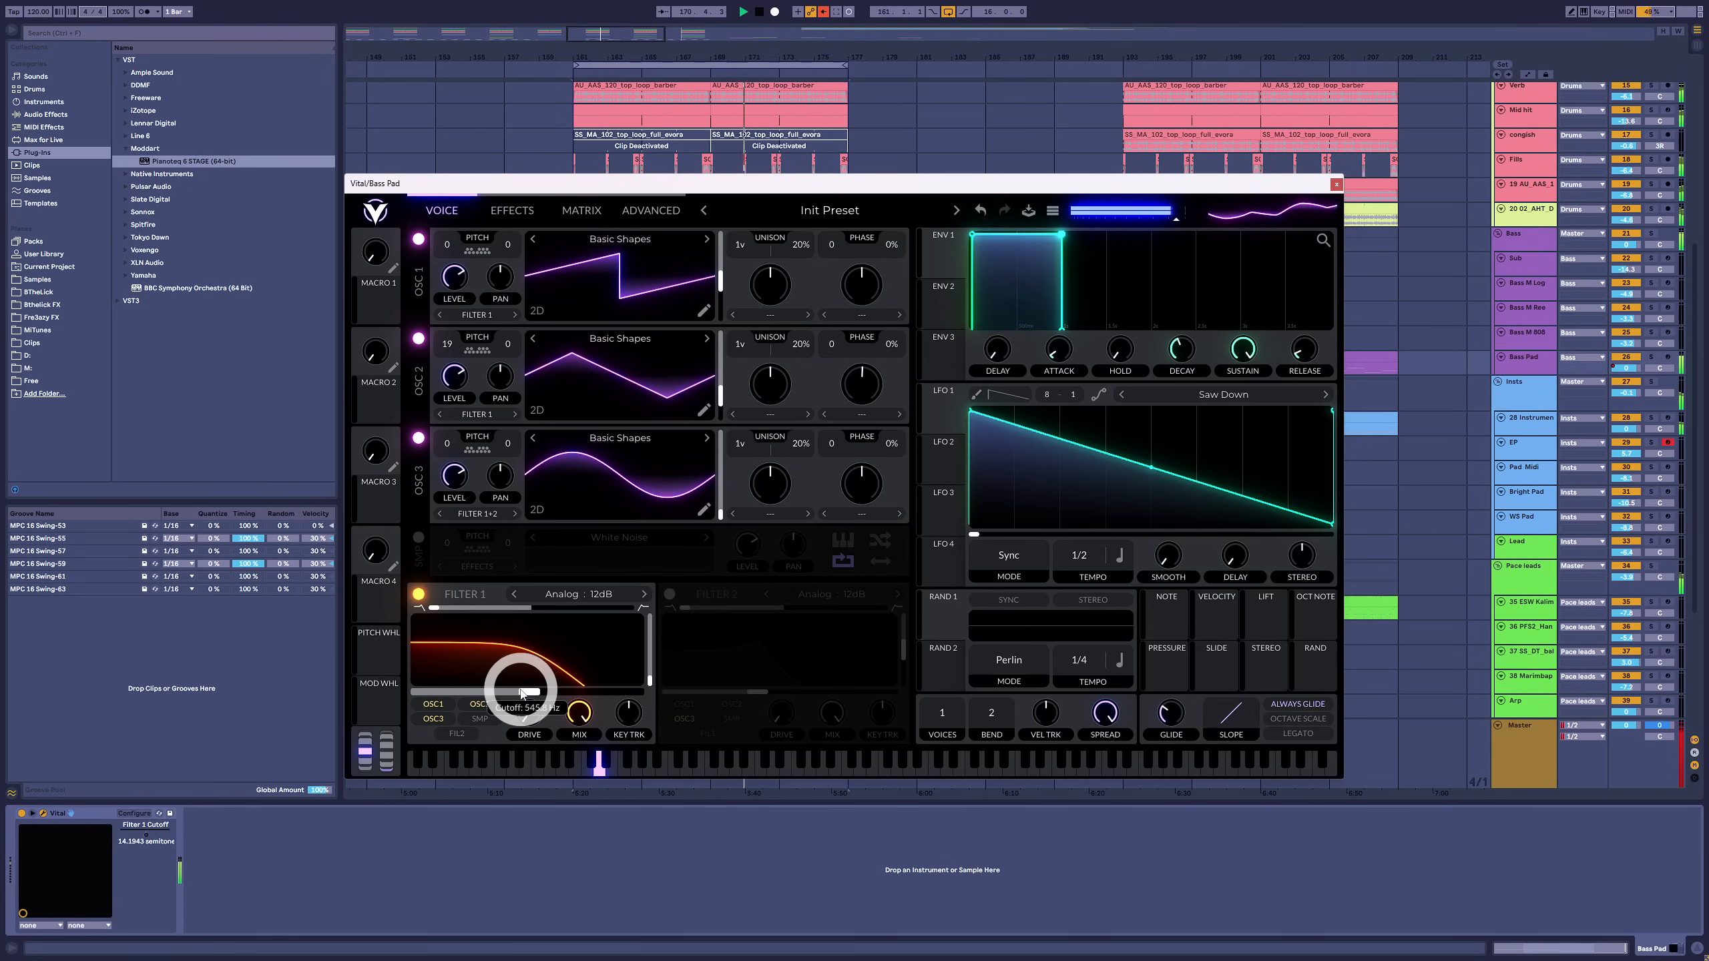
left_click_drag(524, 692, 533, 671)
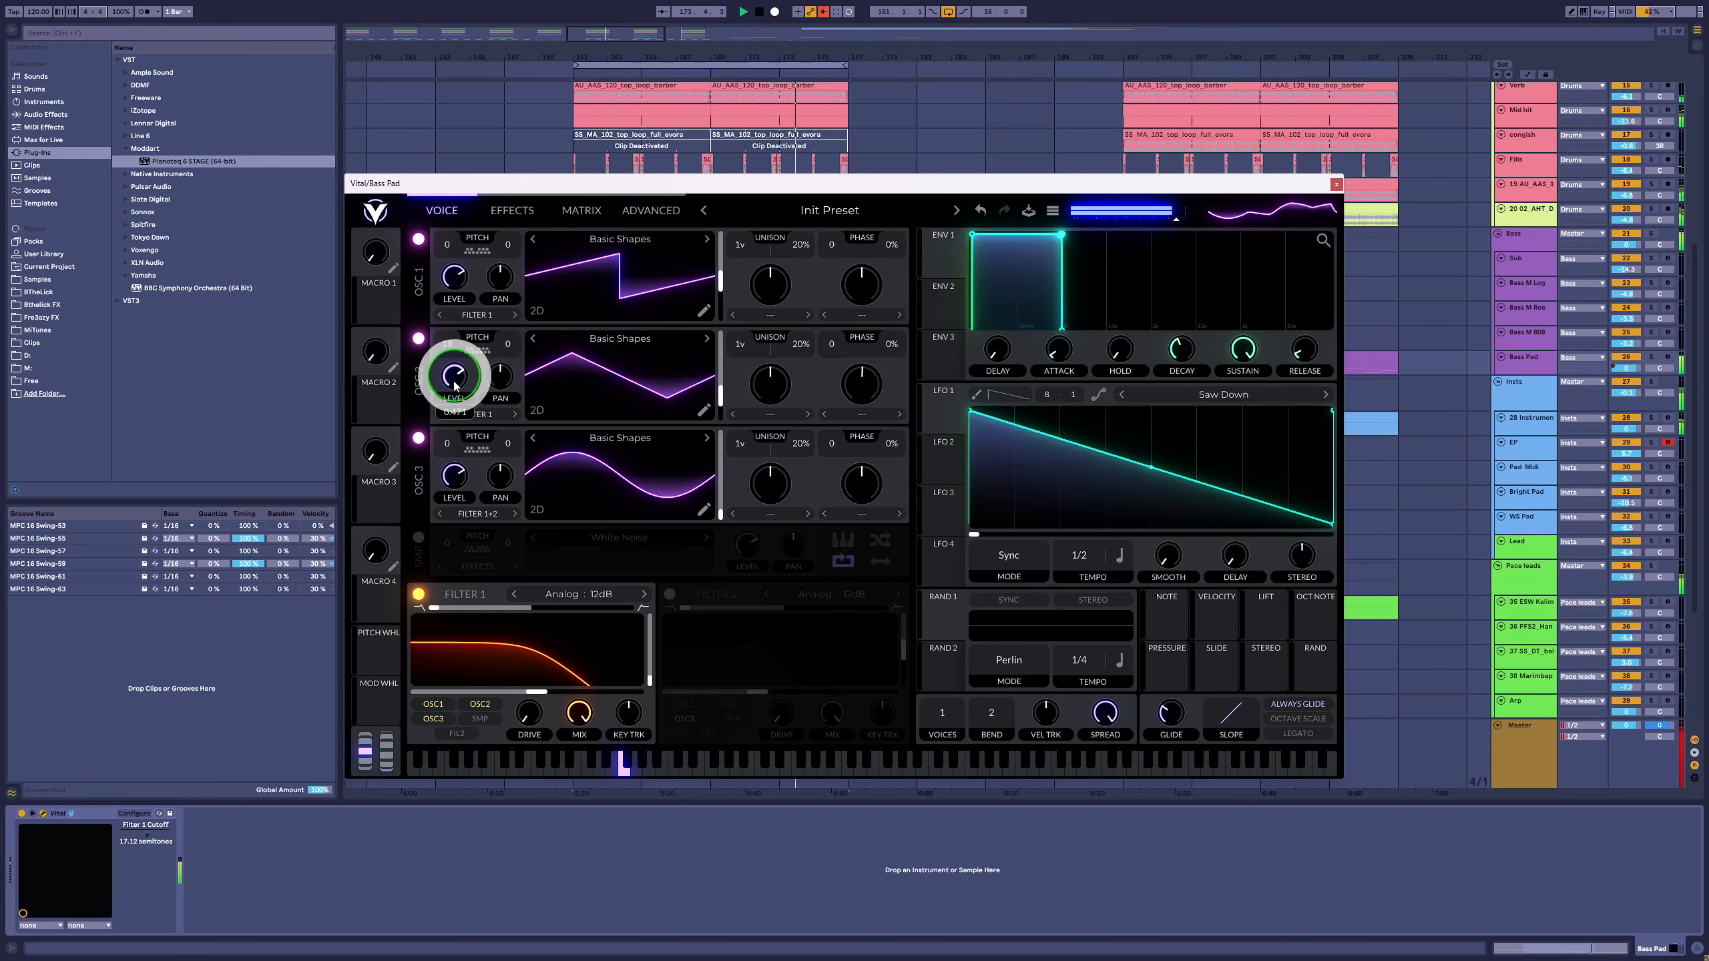
Adjust the second oscillator's level and set glide to about 0.062 seconds
left_click_drag(454, 376, 455, 348)
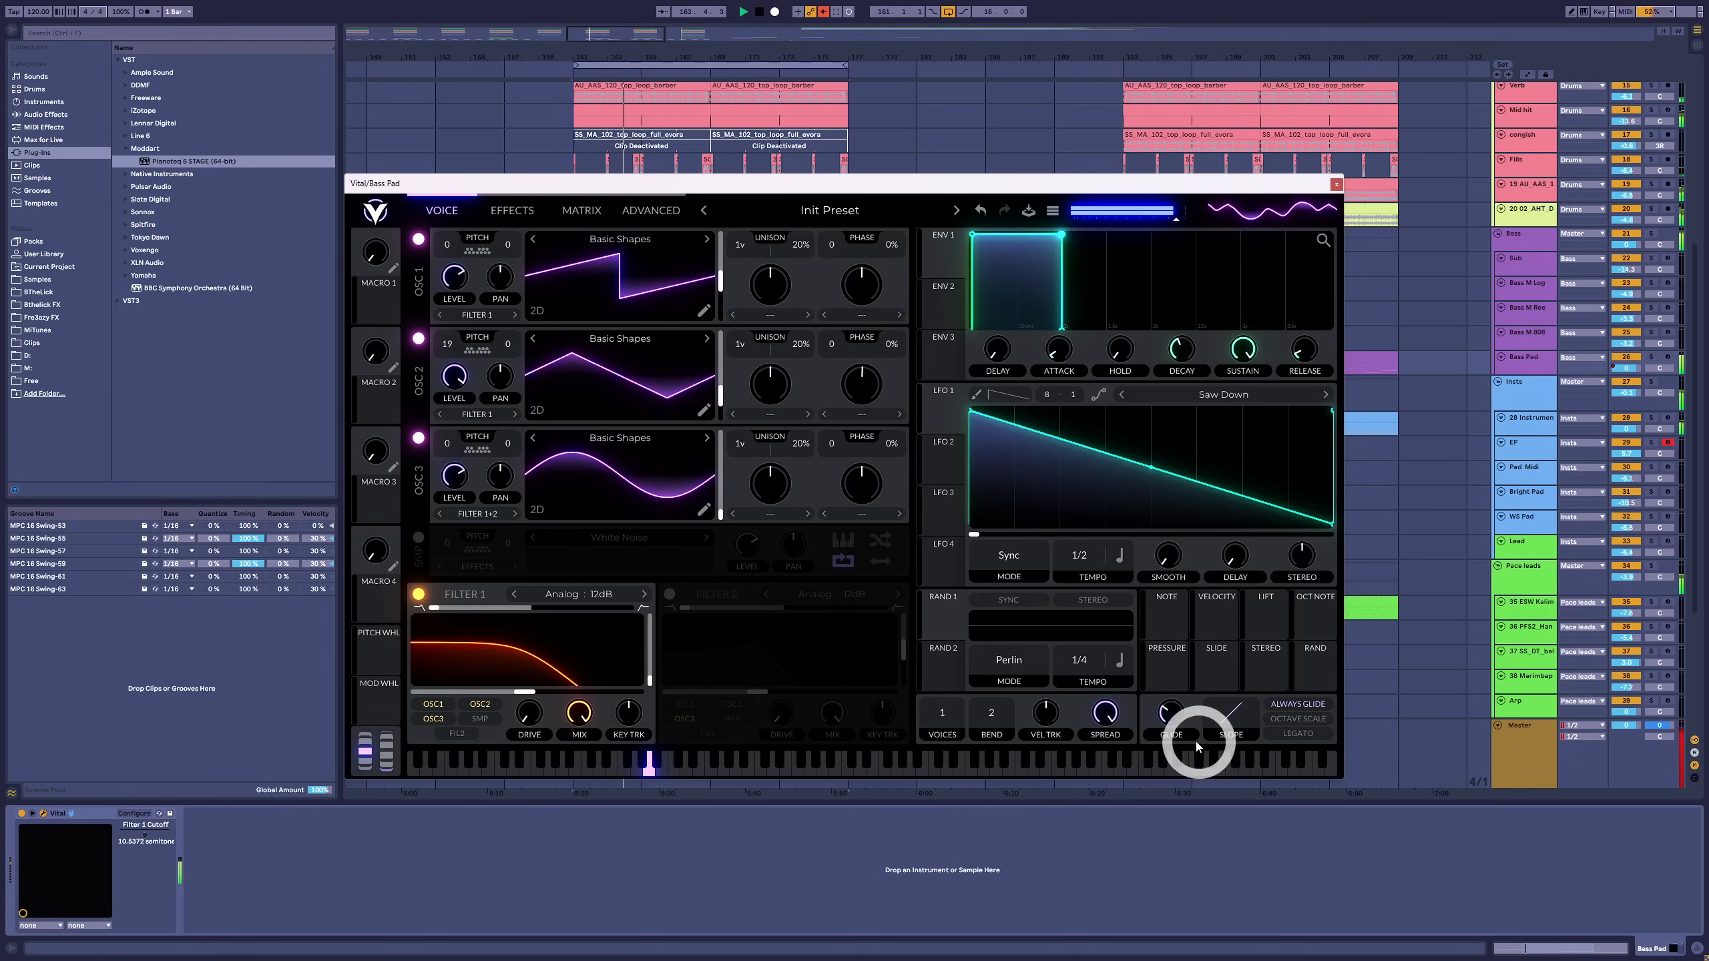
left_click_drag(1172, 746, 1171, 713)
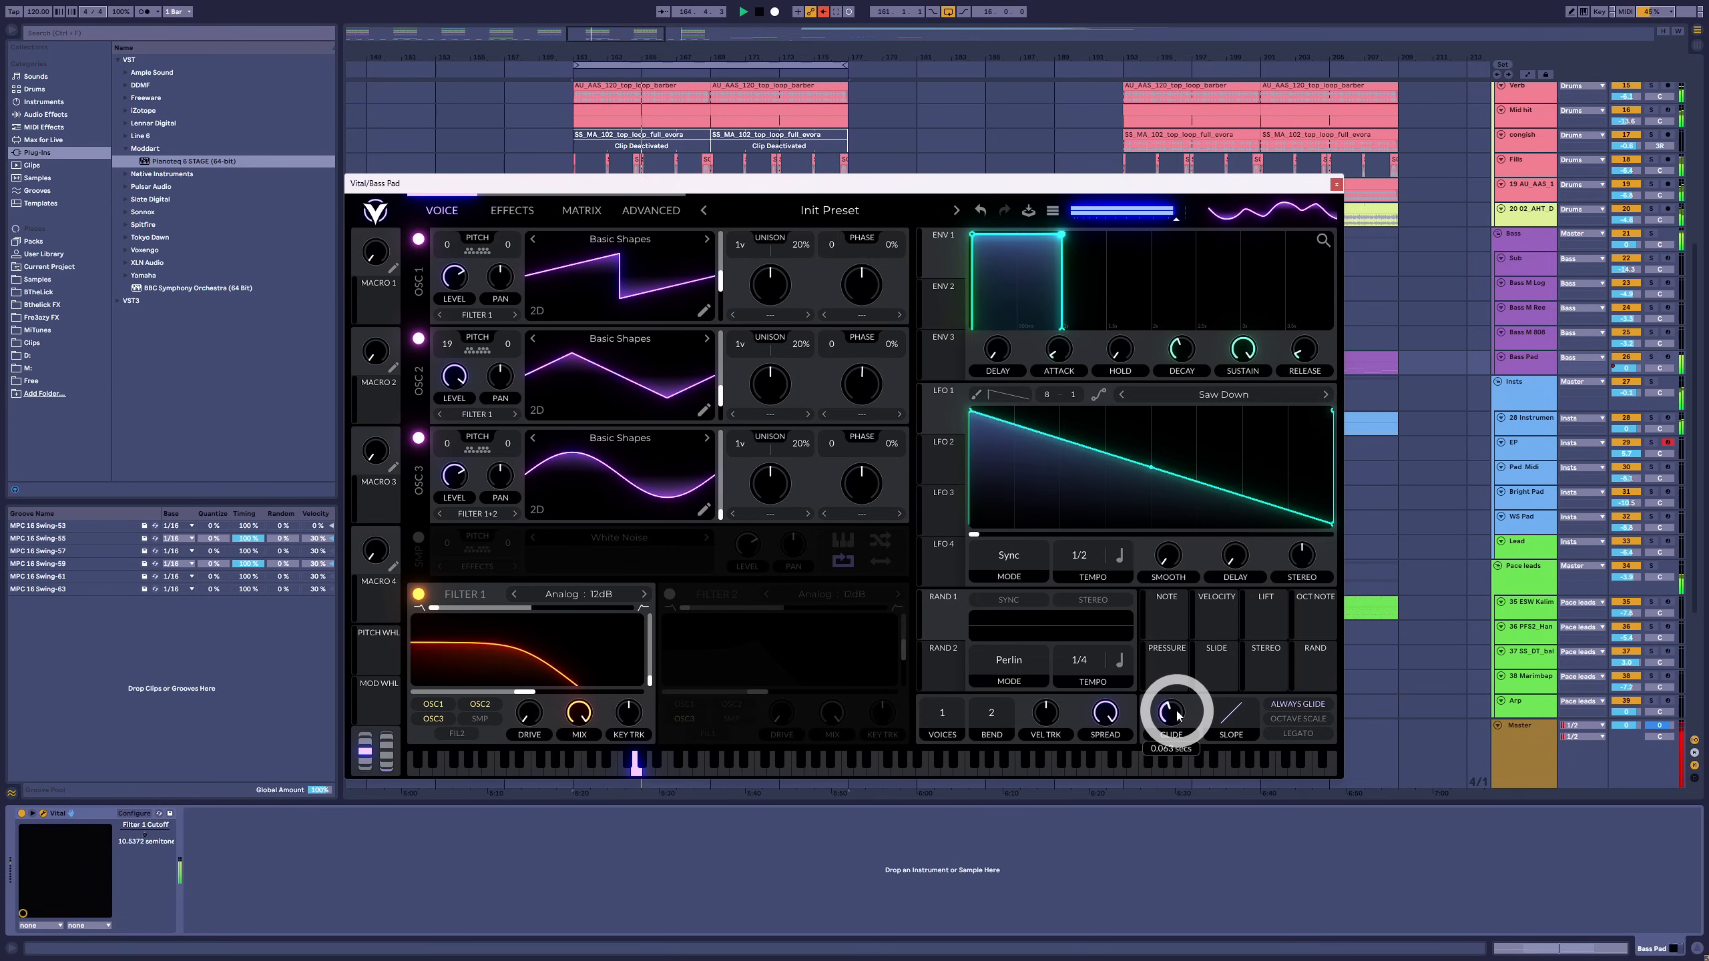
left_click_drag(1175, 713, 1175, 670)
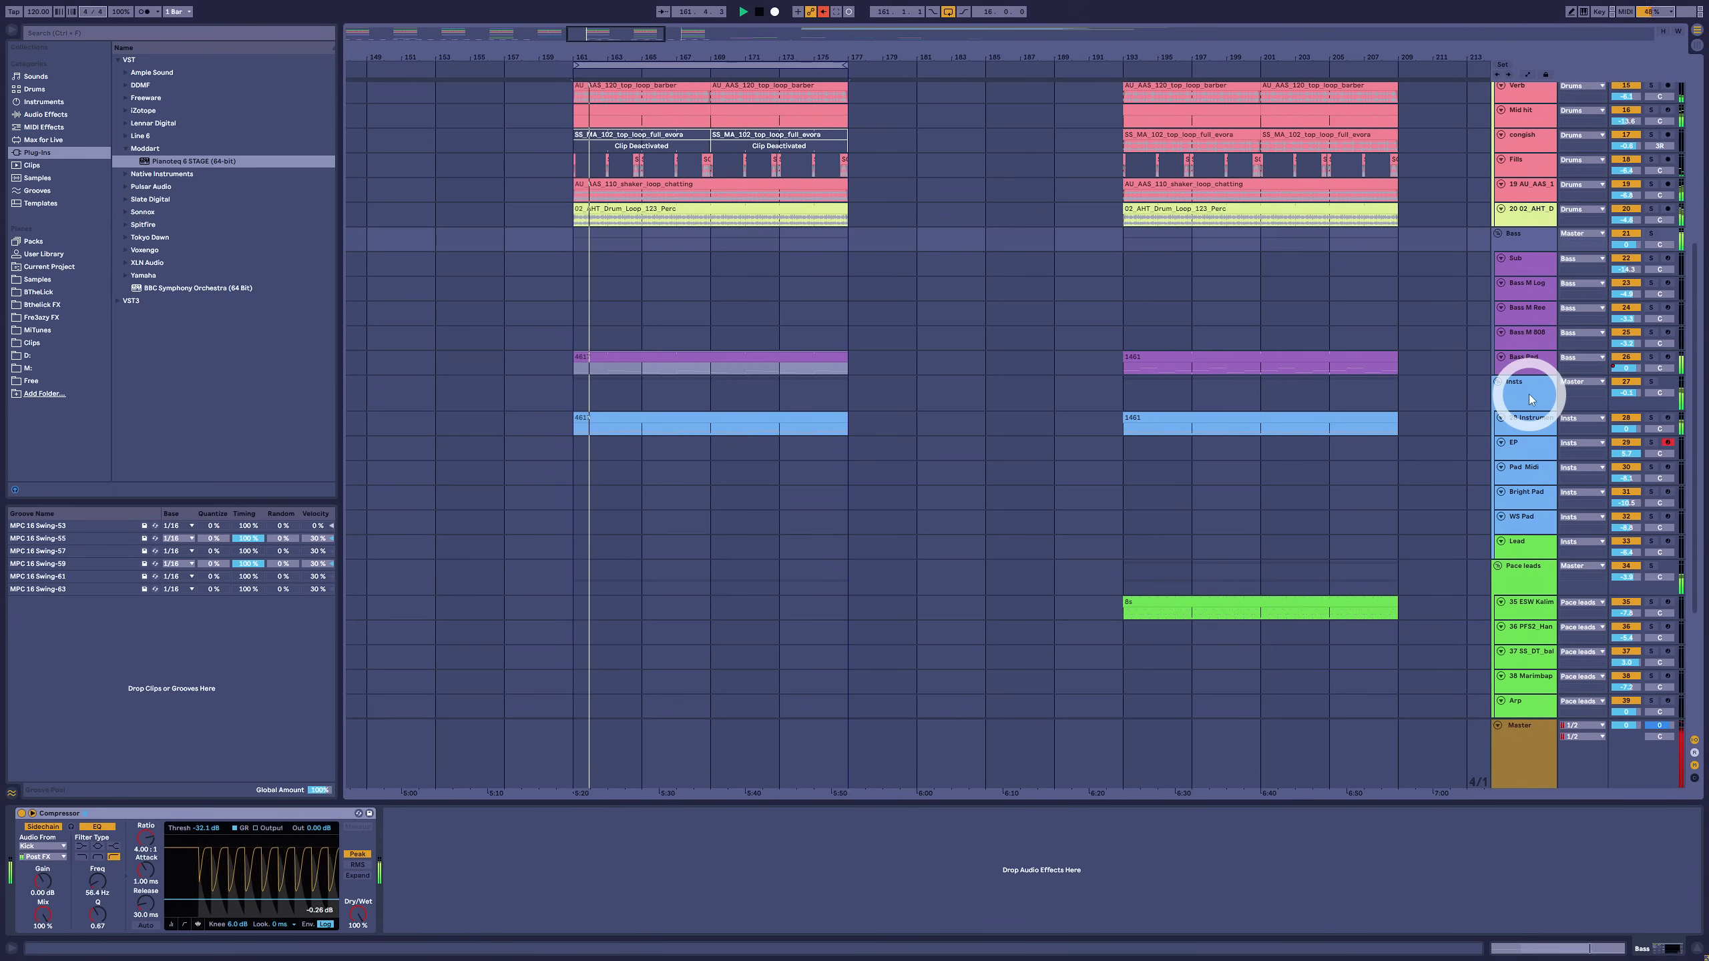
Select the Insts group and open the DragonflyHall reverb's plugin window
left_click(1514, 381)
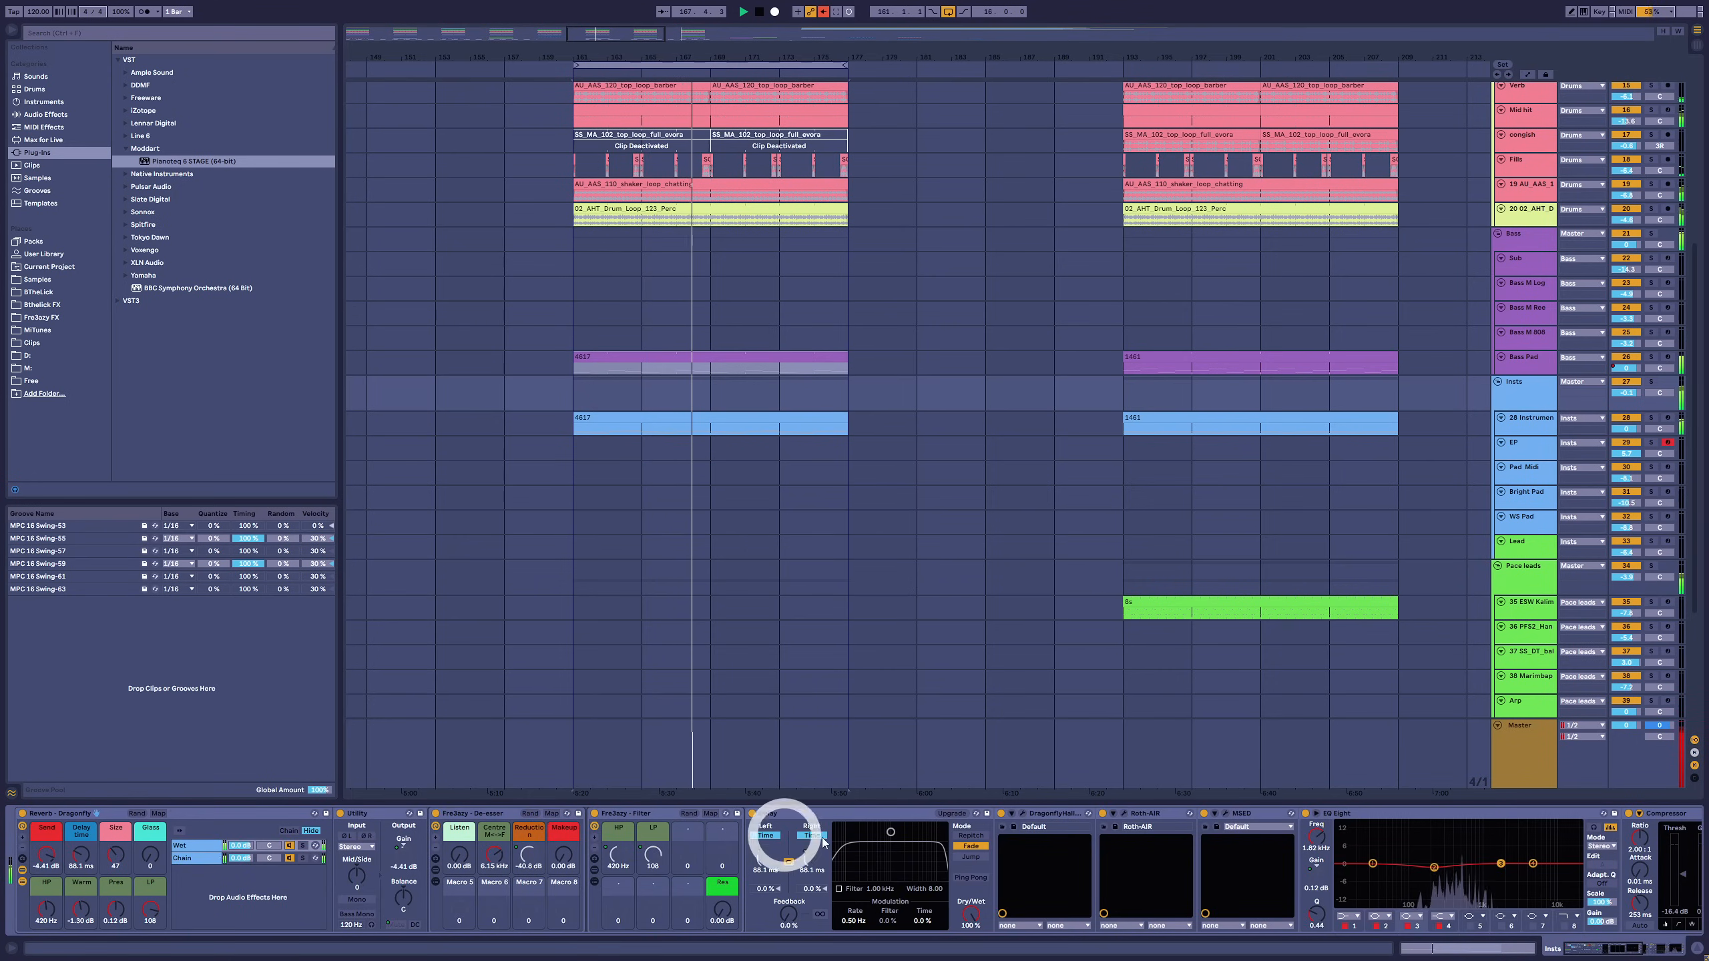
left_click(1001, 813)
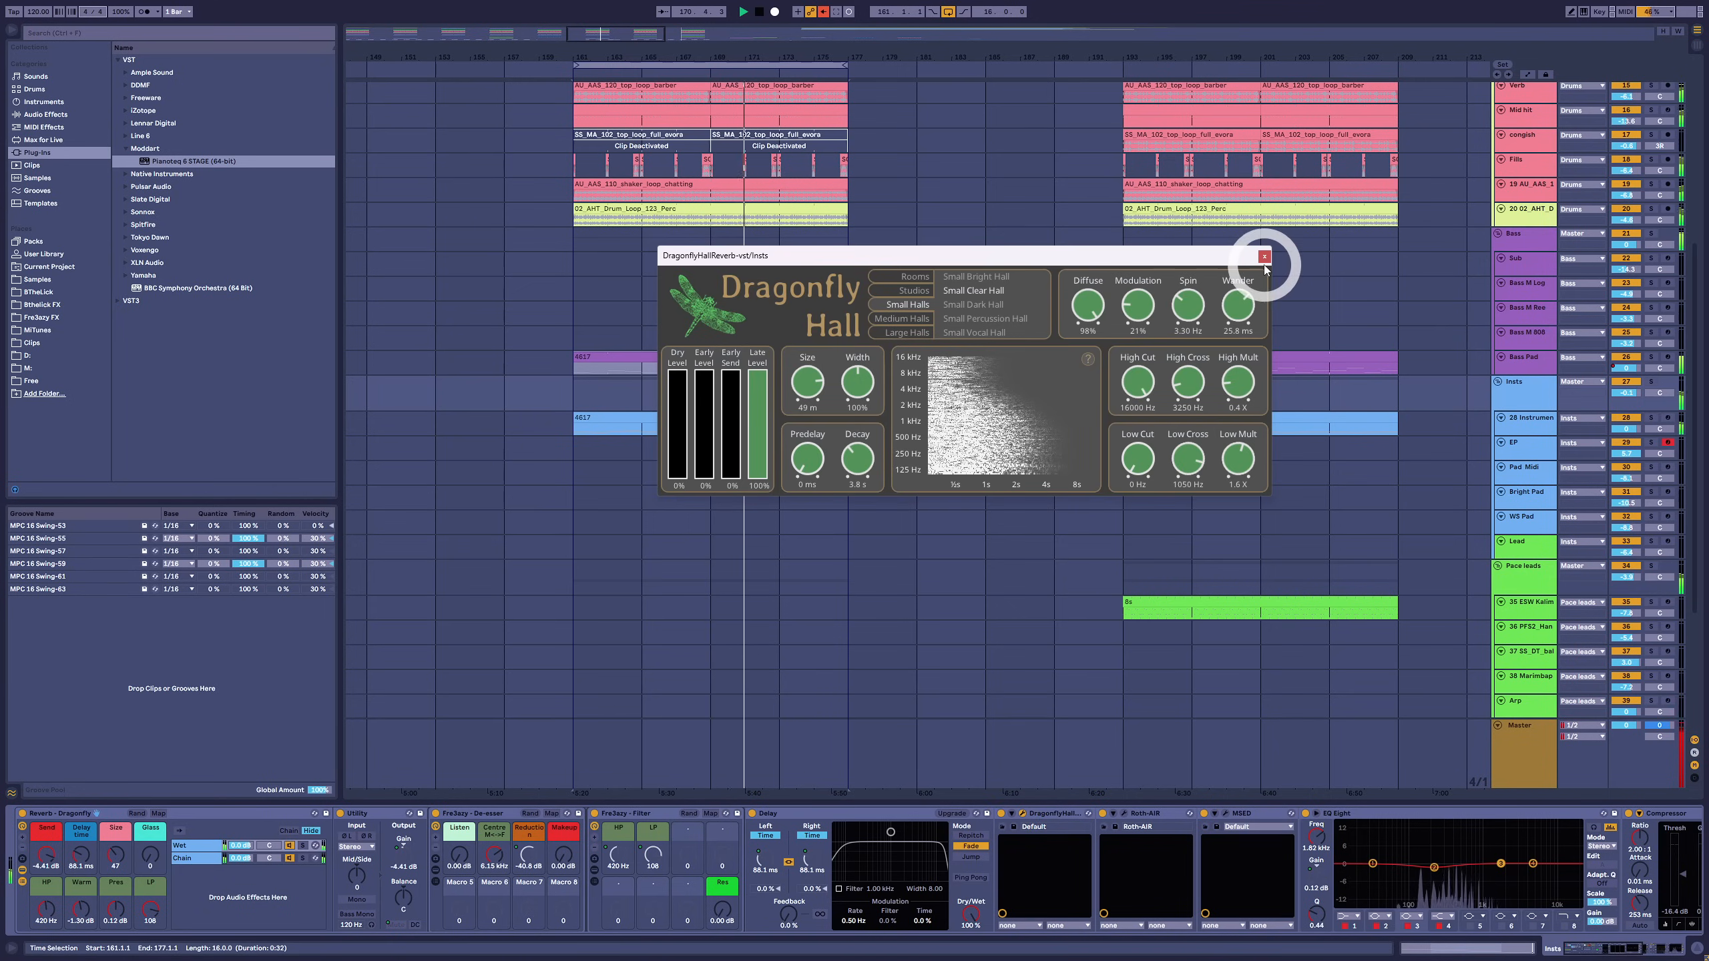
Close the Dragonfly Hall reverb window
left_click(1263, 255)
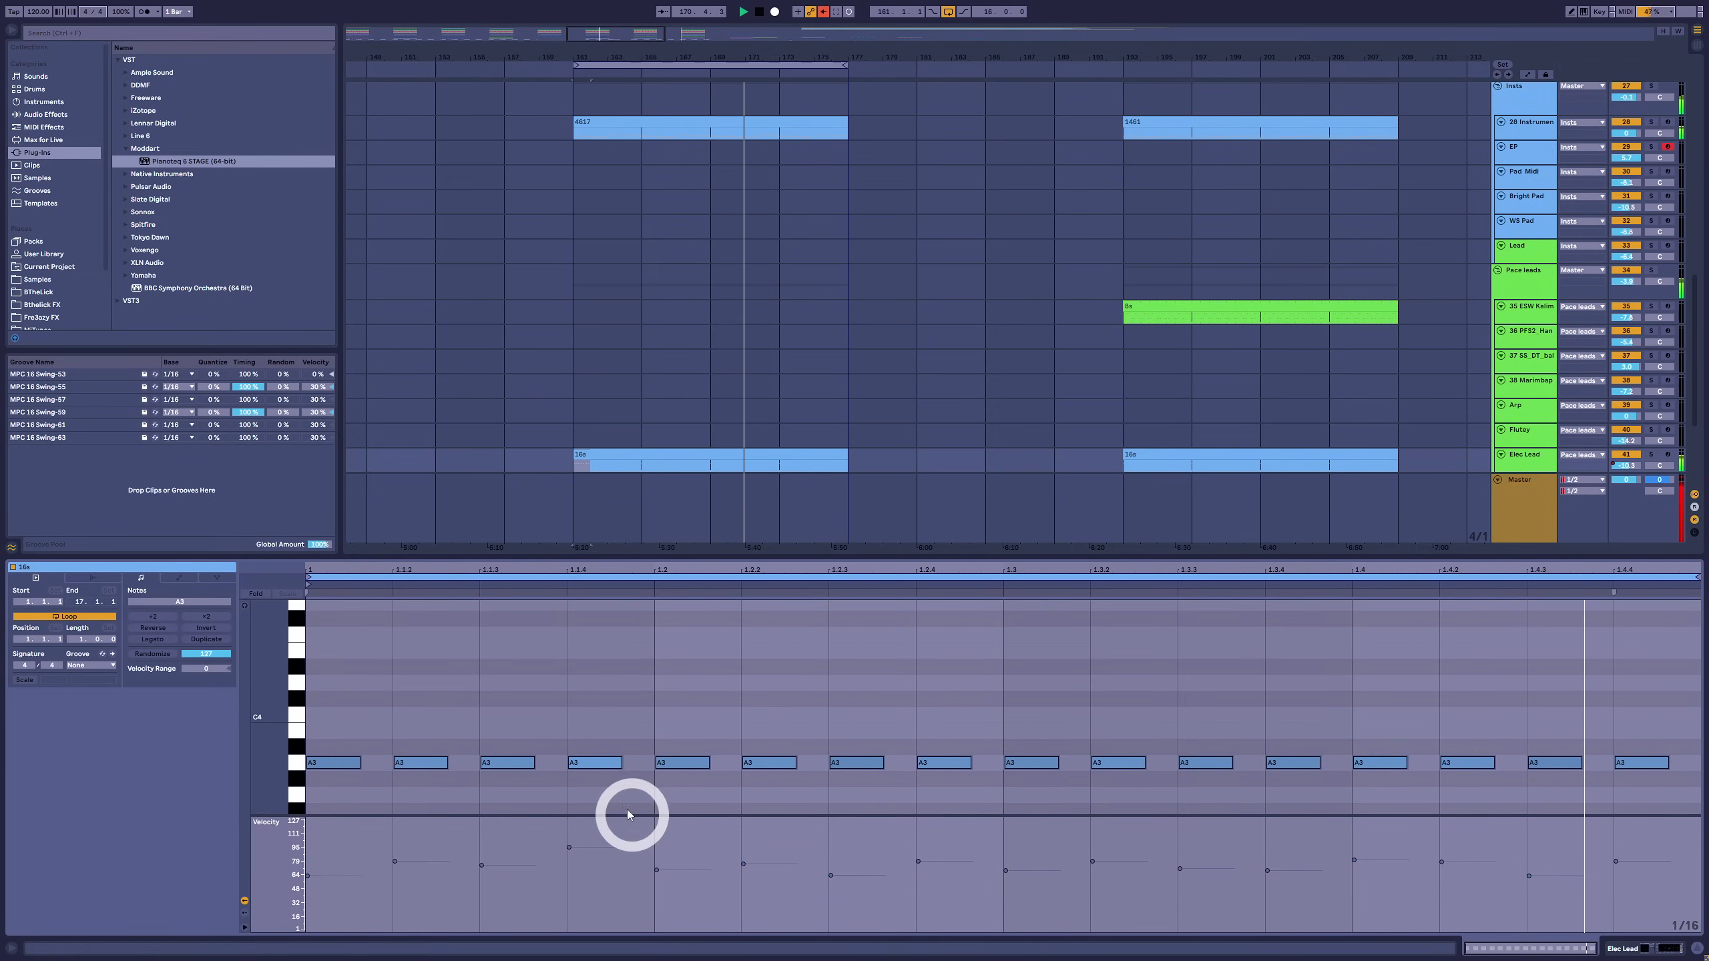
Select the longer 16s Elec Lead clip to view its notes
left_click(419, 762)
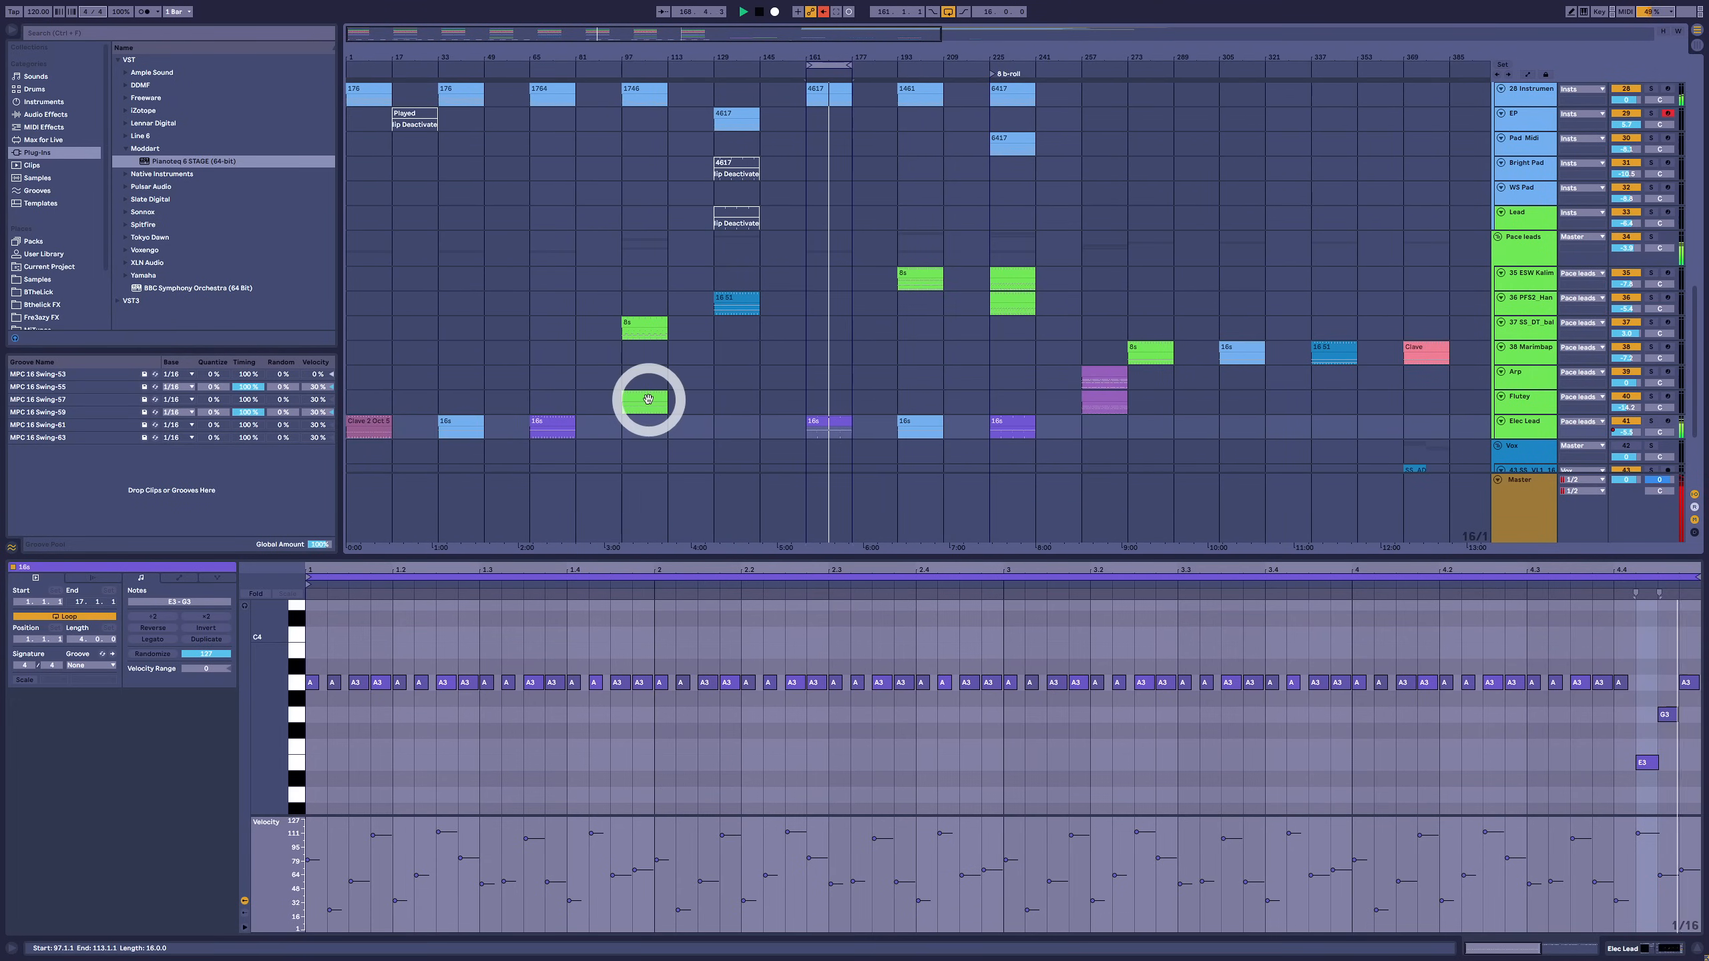
Select the green Clave 2 Oct 1 lead clip to view its stabs
left_click(369, 423)
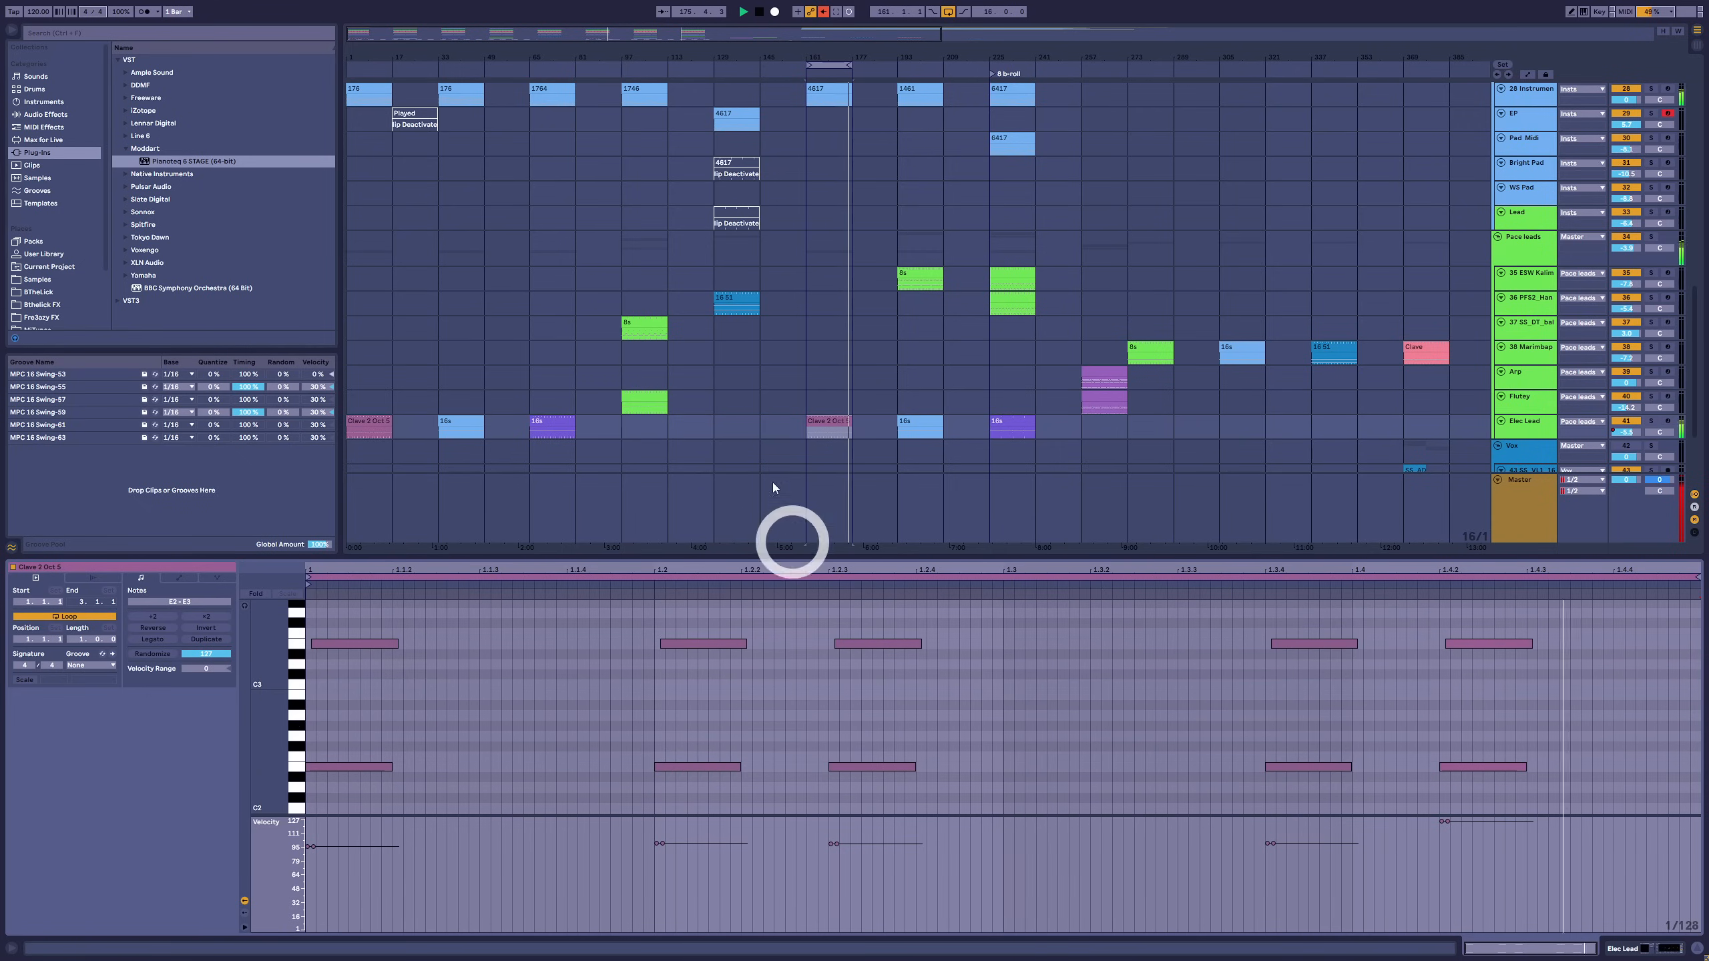
Select a clip on the lead tracks in the later section
left_click(458, 425)
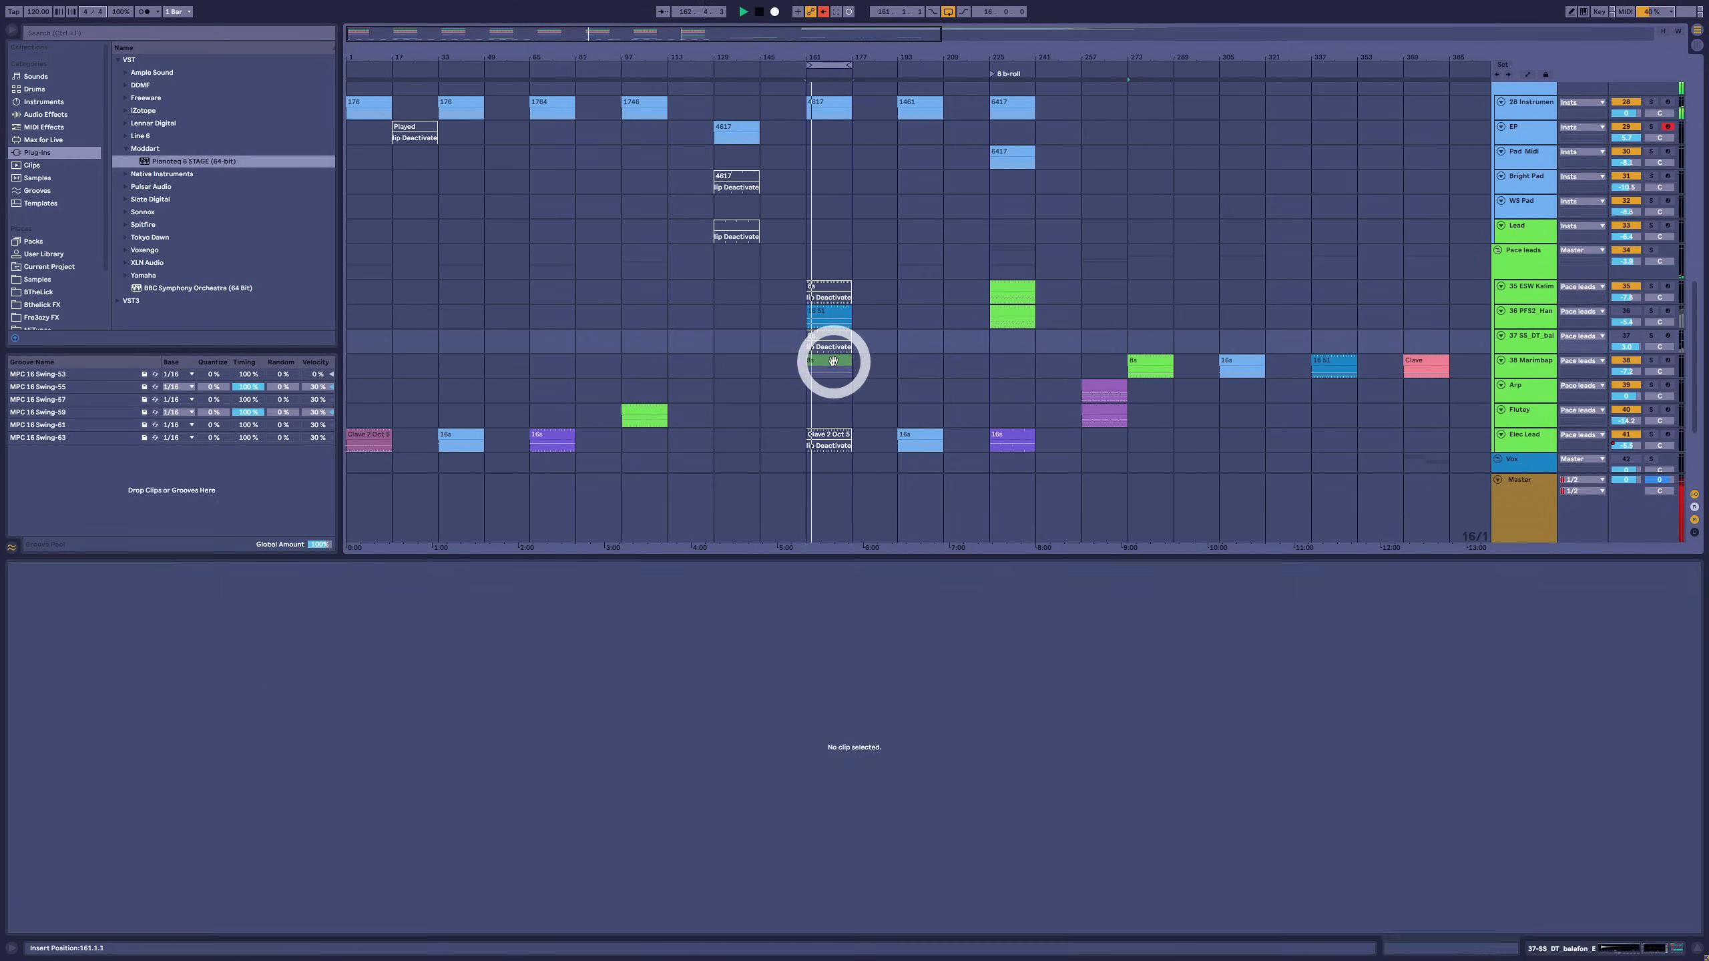
Draw a C4 note in the marimba clip's last beat, then short G4 and D4 chord notes
double_click(831, 361)
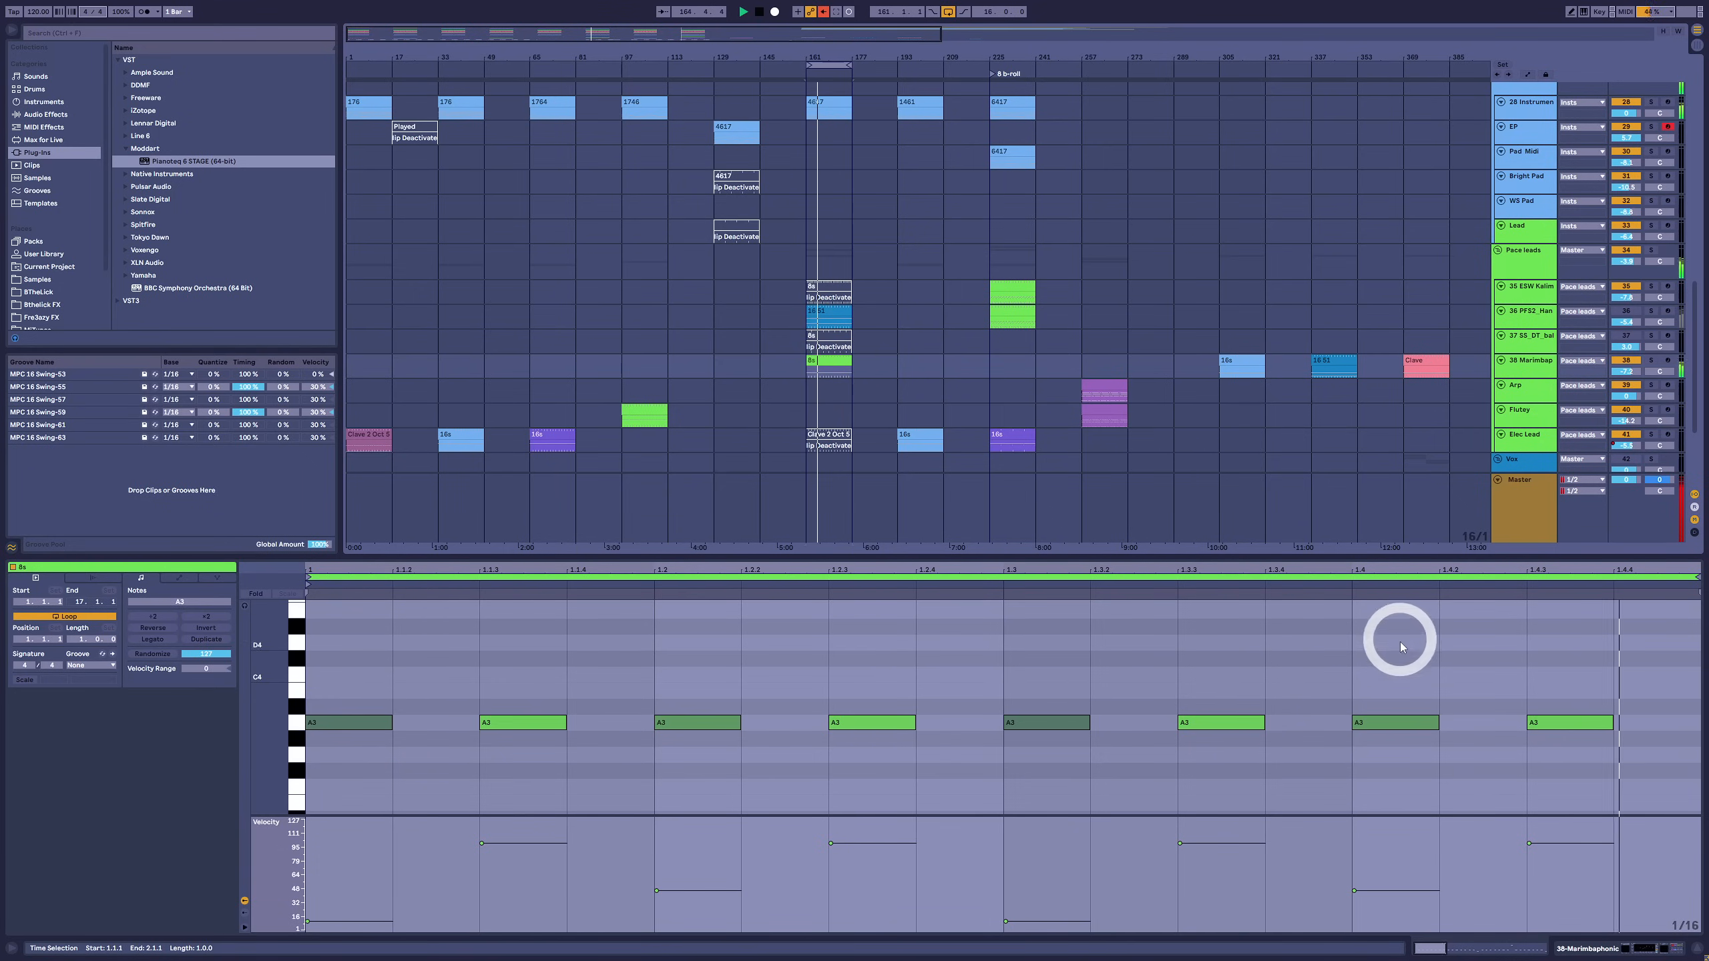
left_click(1597, 674)
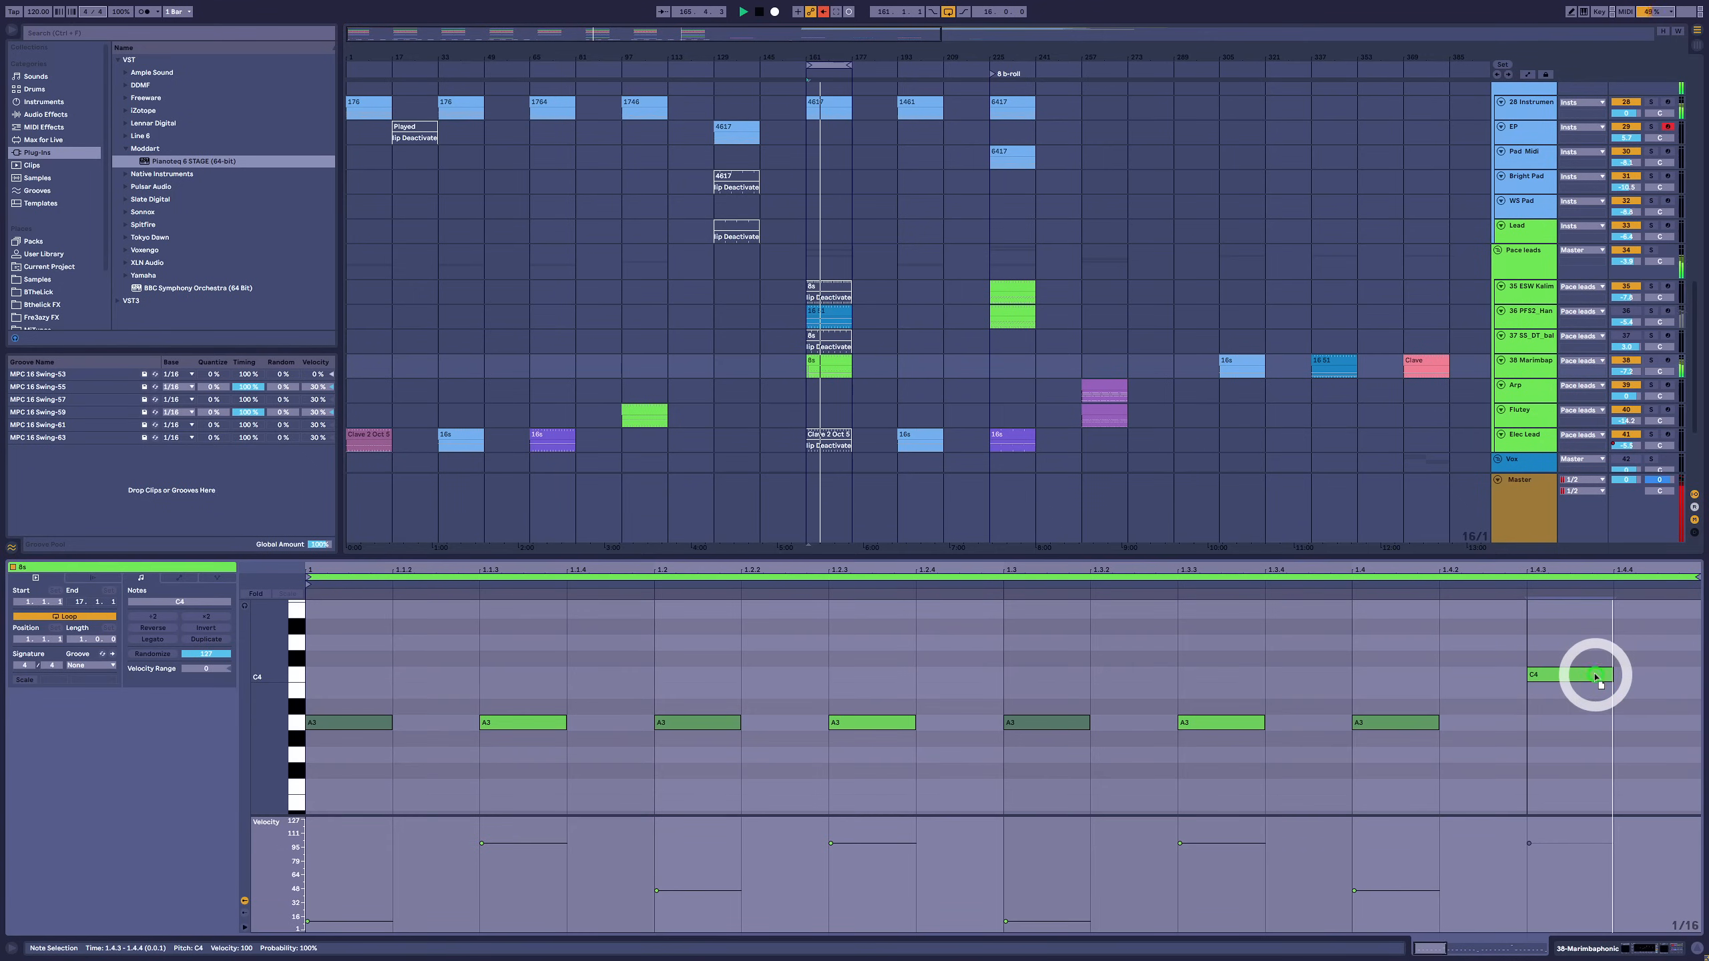
left_click_drag(1597, 675, 1597, 690)
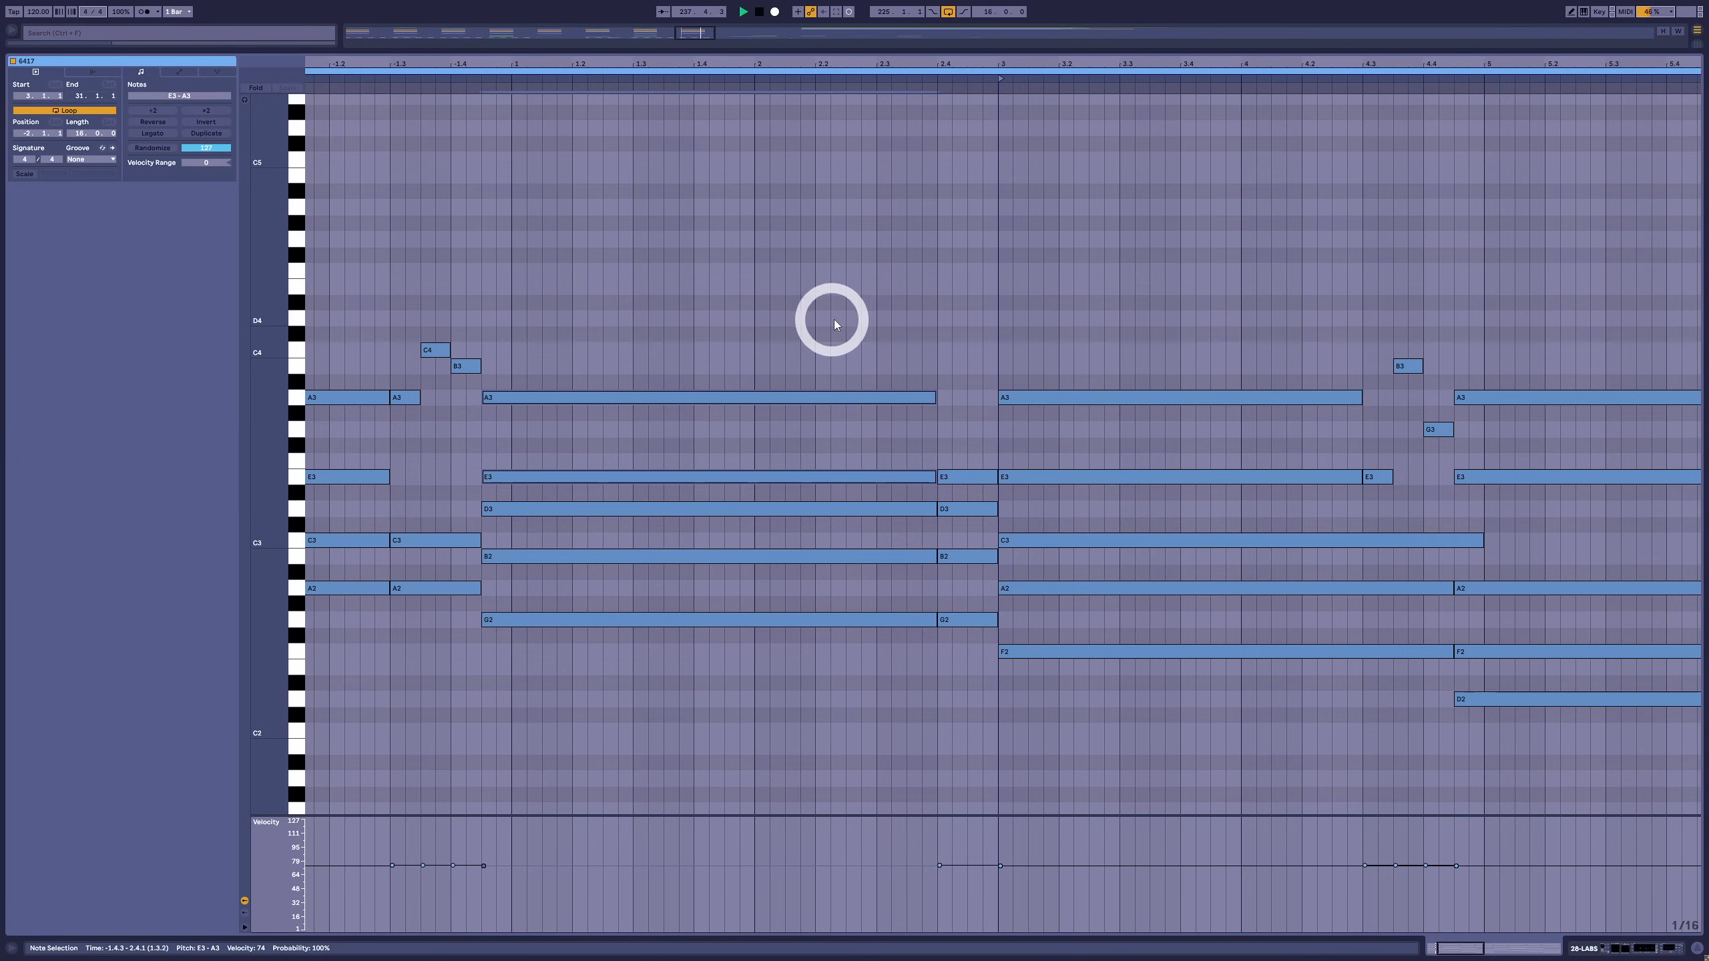
left_click(850, 239)
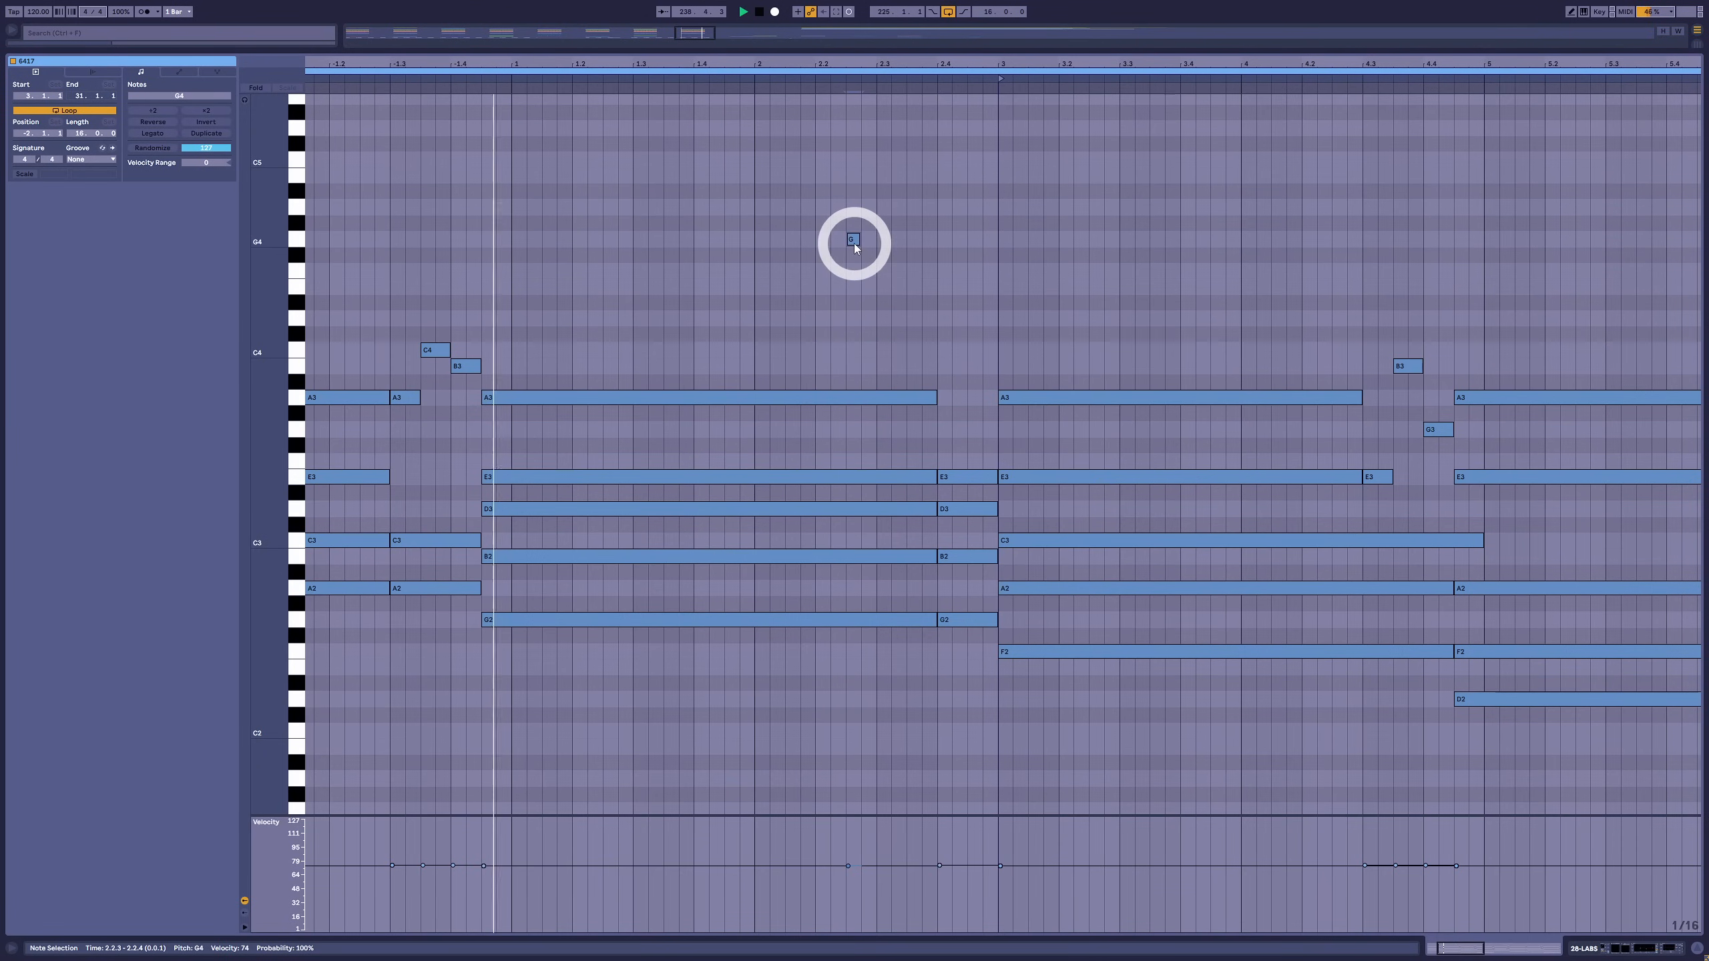
left_click_drag(853, 239, 852, 319)
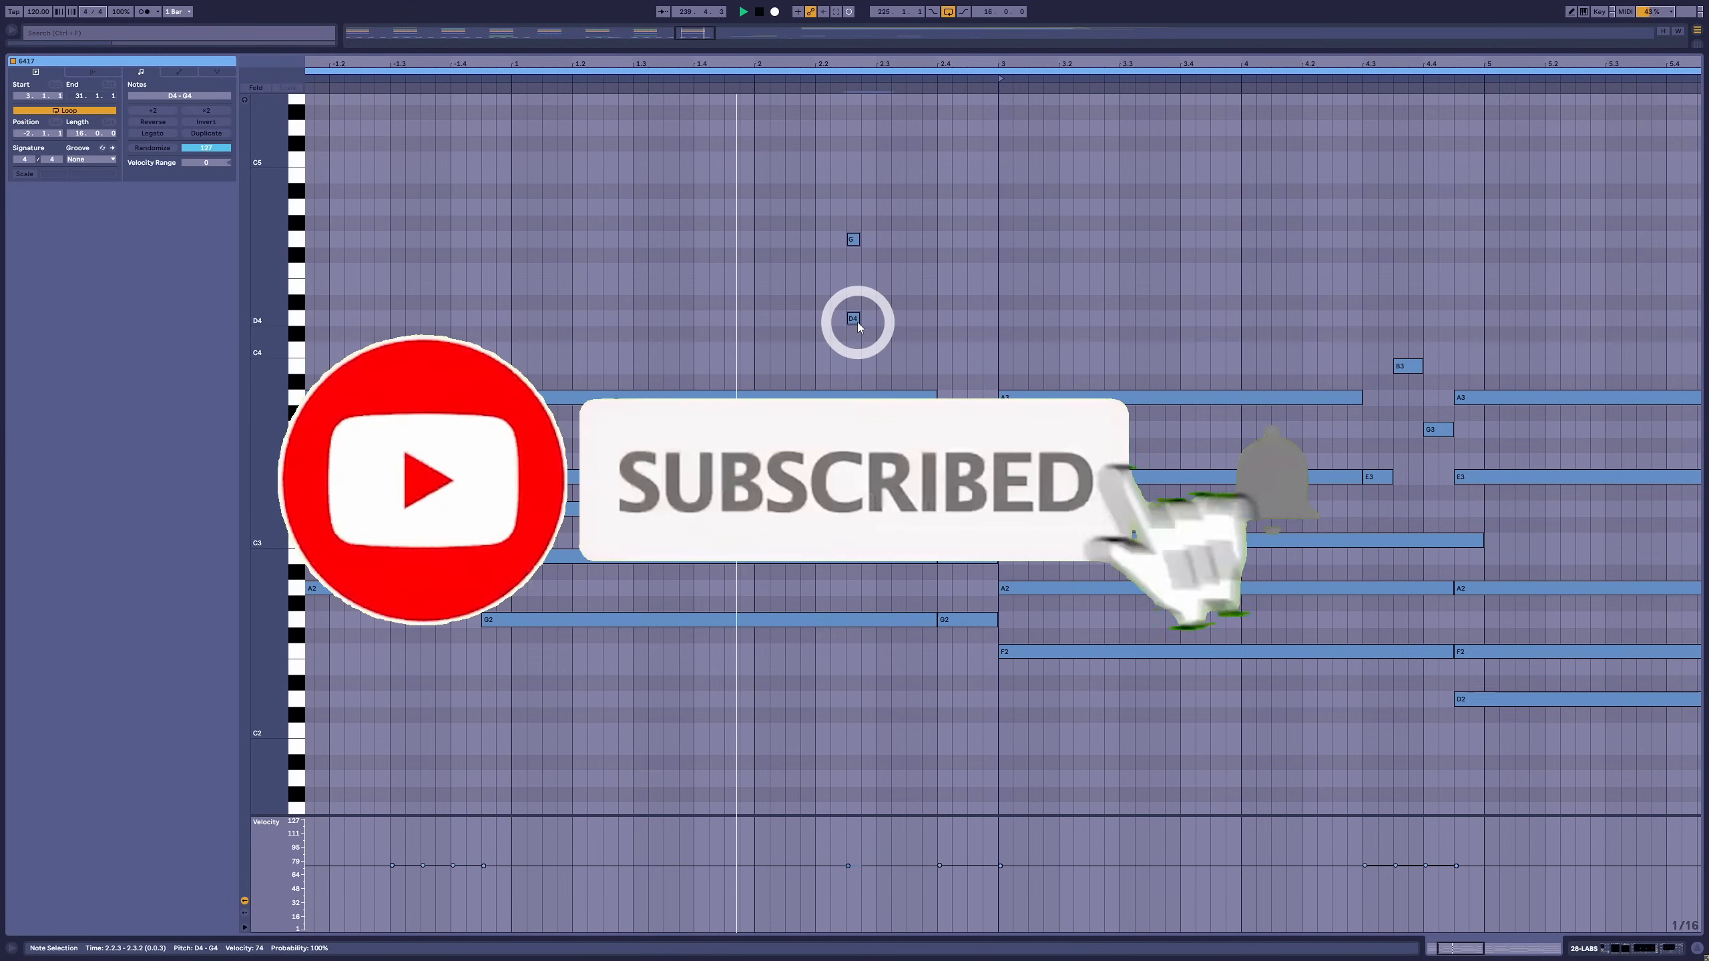